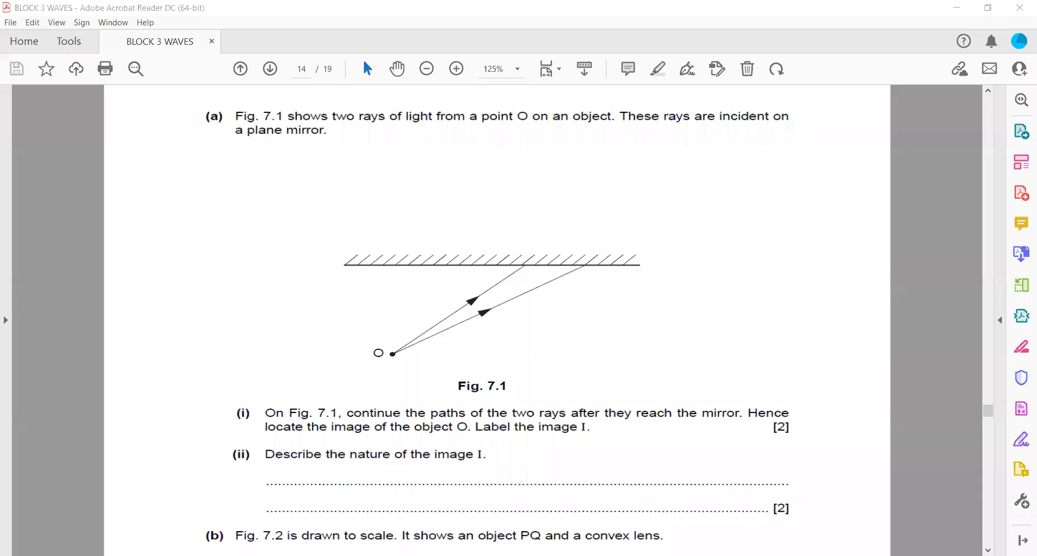
{"action": "mouse_move", "coordinate": [399, 52]}
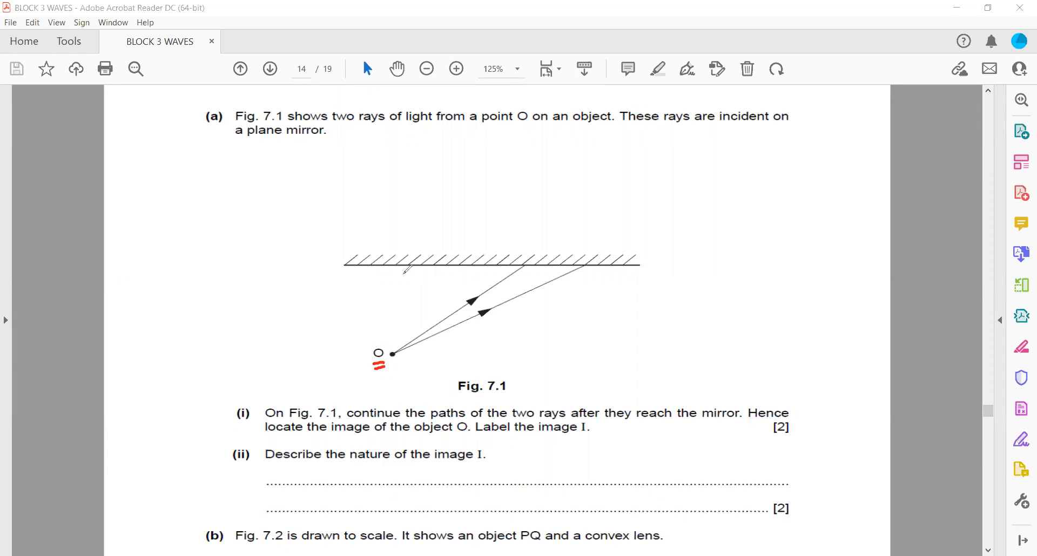
{"action": "mouse_move", "coordinate": [395, 183]}
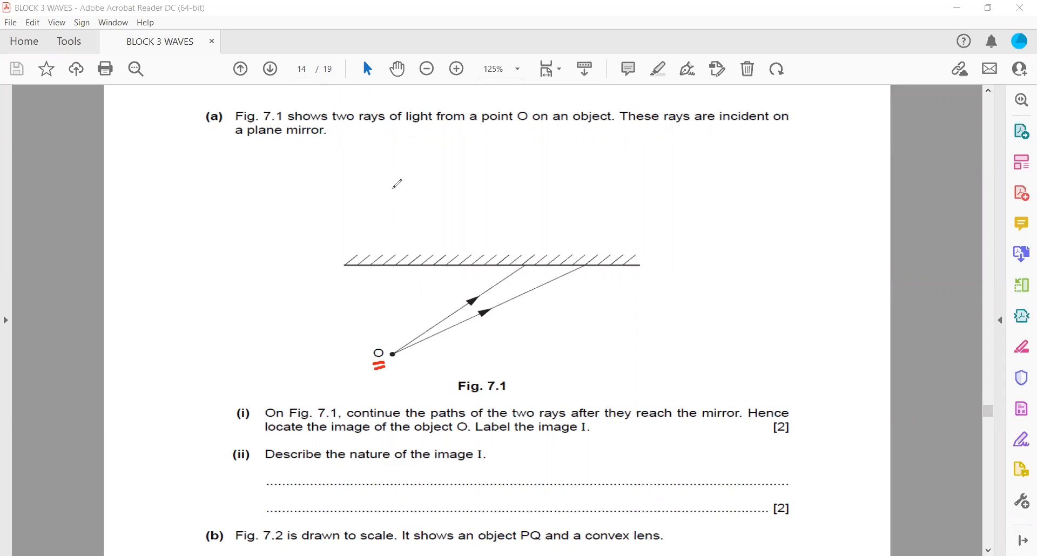
Label image point I, draw the two reflected rays from it, and note the image is virtual.
{"action": "left_click_drag", "start_coordinate": [368, 159], "coordinate": [377, 189]}
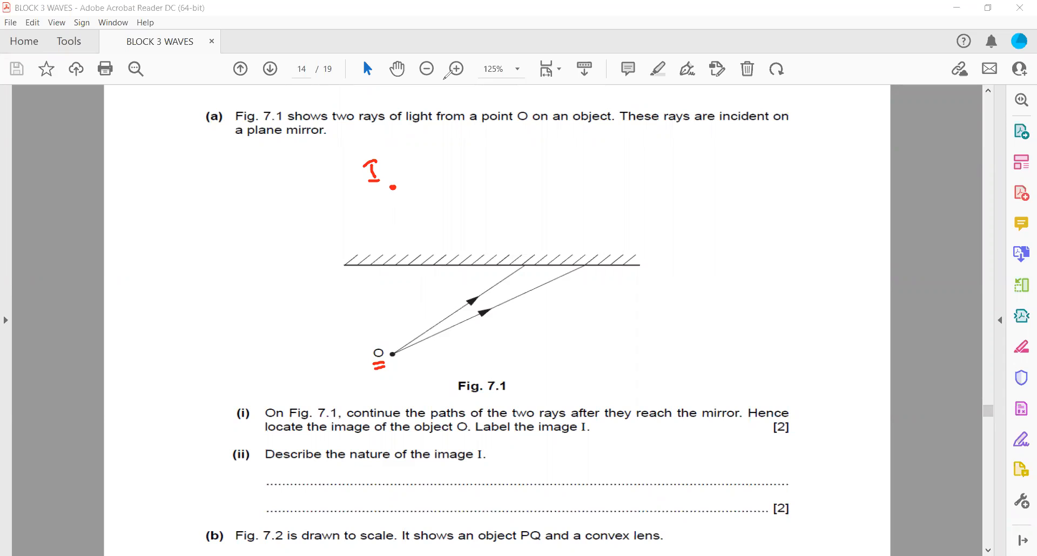
{"action": "mouse_move", "coordinate": [398, 196]}
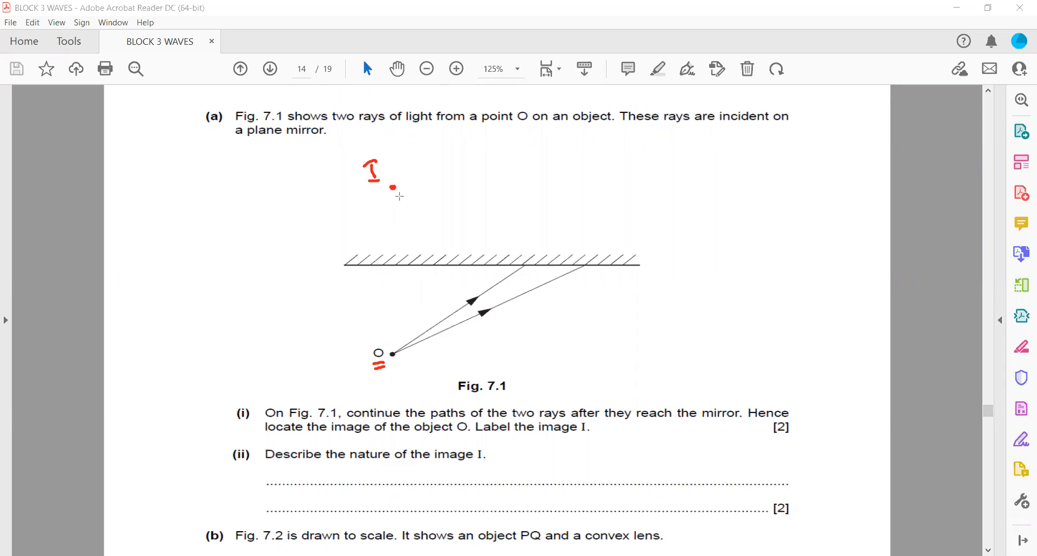
{"action": "left_click_drag", "start_coordinate": [392, 186], "coordinate": [683, 360]}
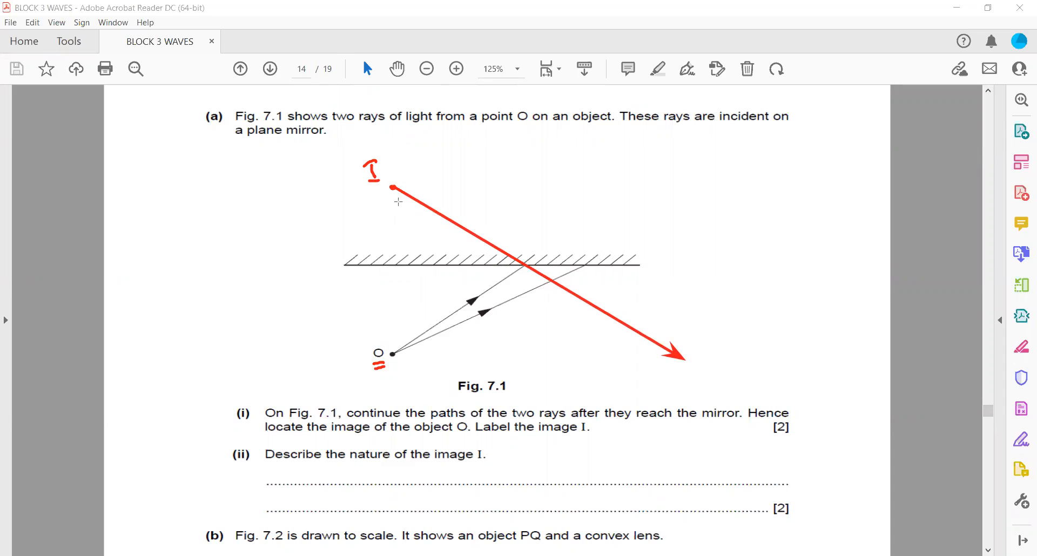
{"action": "left_click_drag", "start_coordinate": [391, 186], "coordinate": [750, 328]}
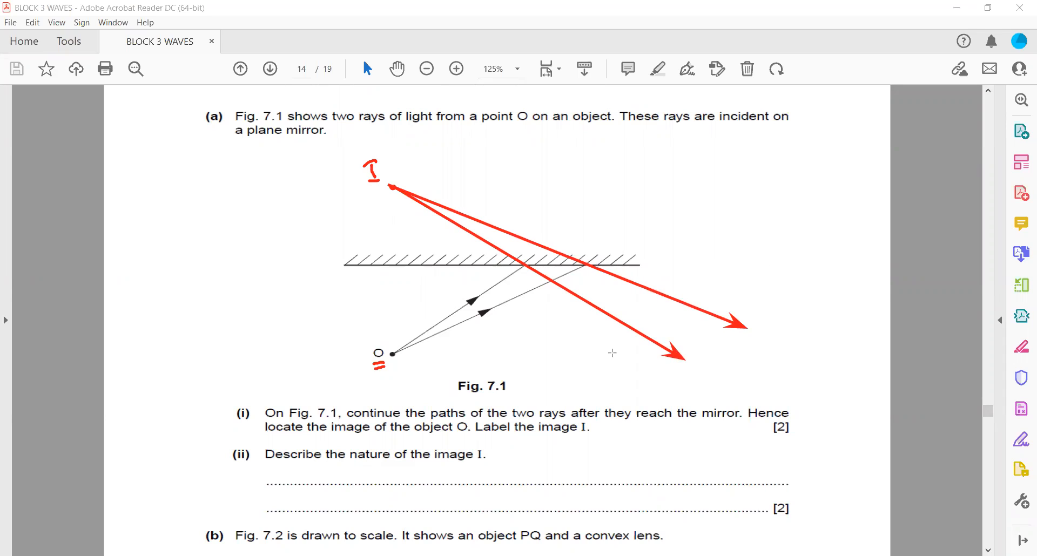
{"action": "mouse_move", "coordinate": [580, 531]}
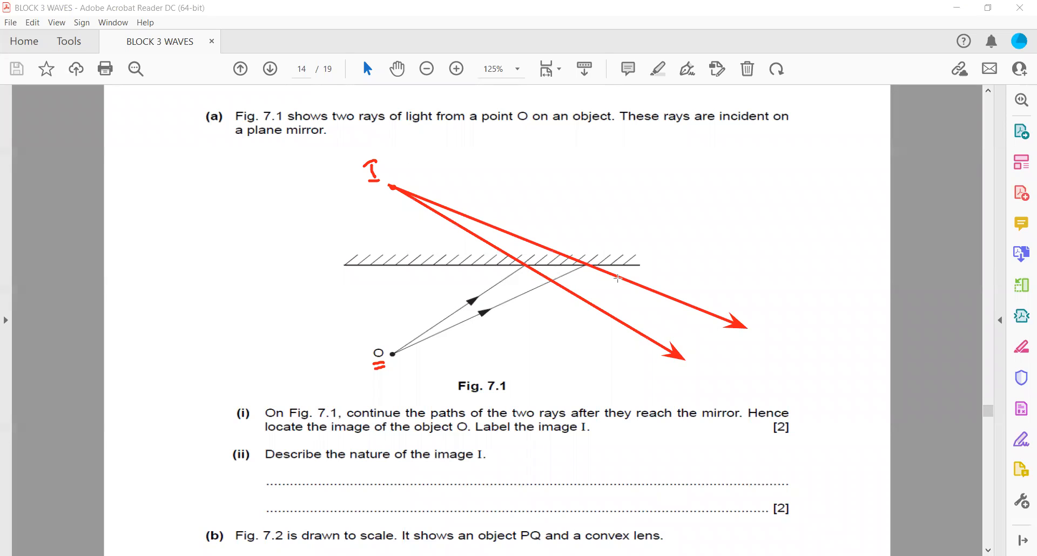
{"action": "mouse_move", "coordinate": [436, 429]}
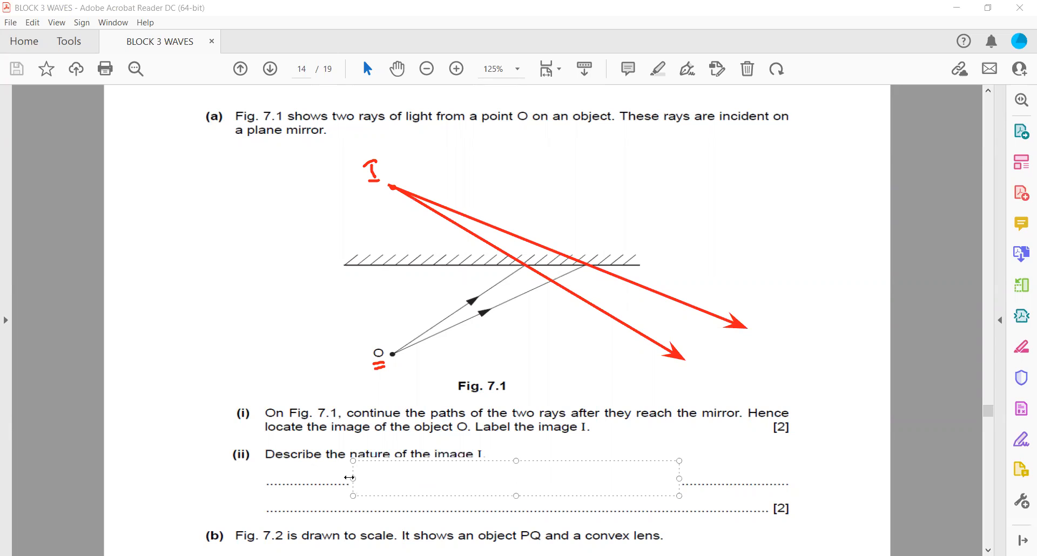
{"action": "type", "text": "Vir"}
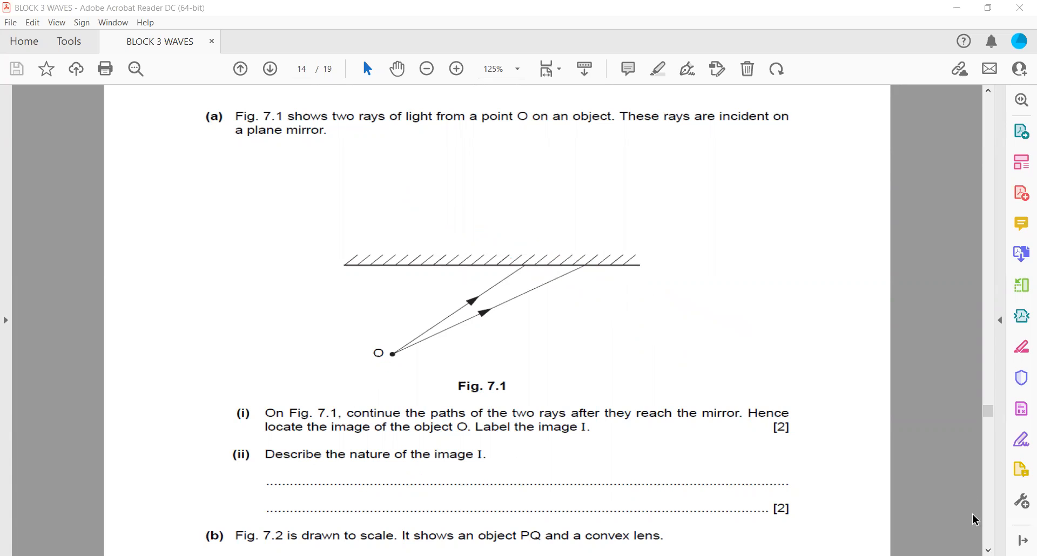
Move down to Fig. 7.2 and enlarge the view to 154%.
{"action": "scroll", "scroll_direction": "down", "scroll_amount": 3}
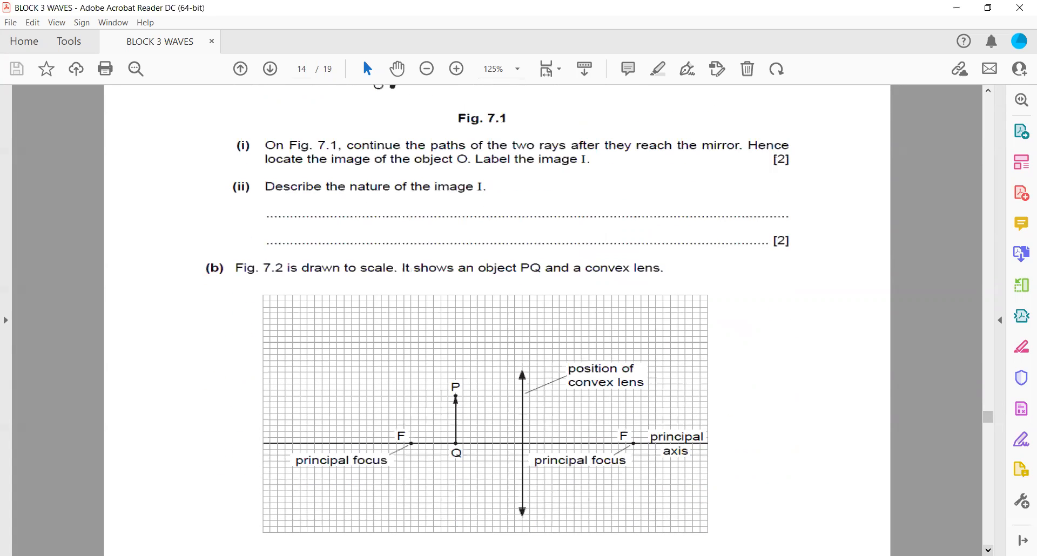
{"action": "scroll", "scroll_direction": "down", "scroll_amount": 3}
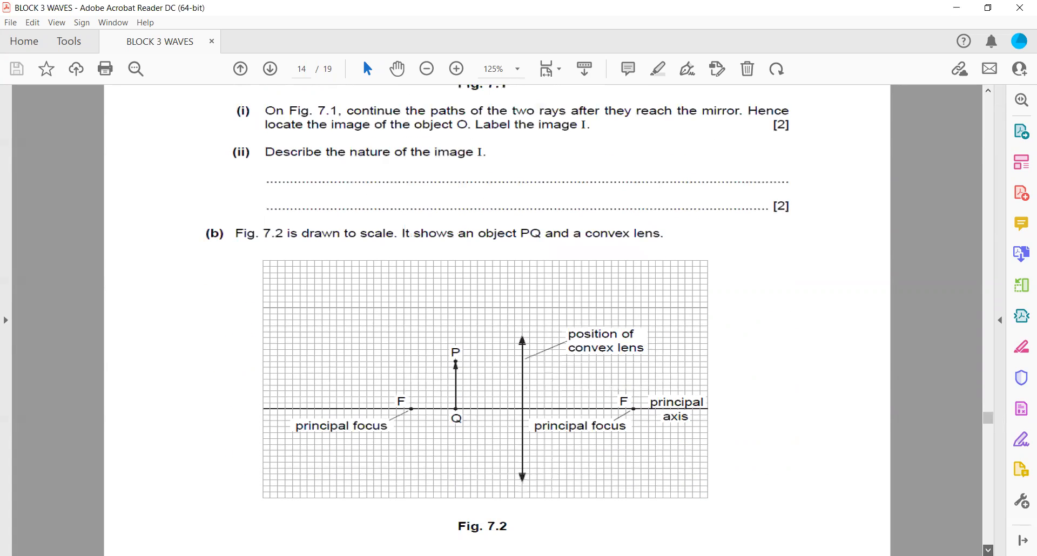
{"action": "scroll", "scroll_direction": "down", "scroll_amount": 3}
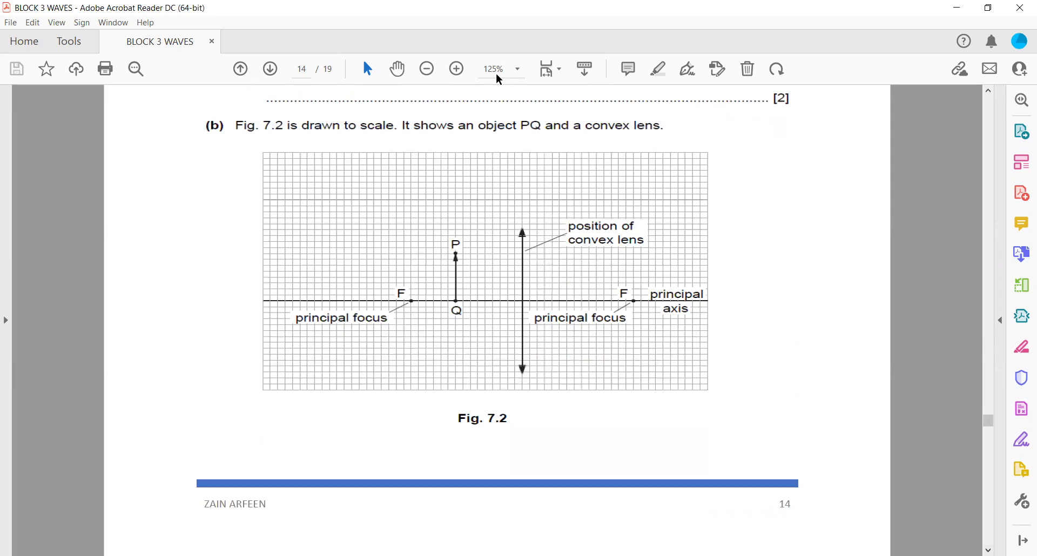
{"action": "left_click", "coordinate": [456, 69]}
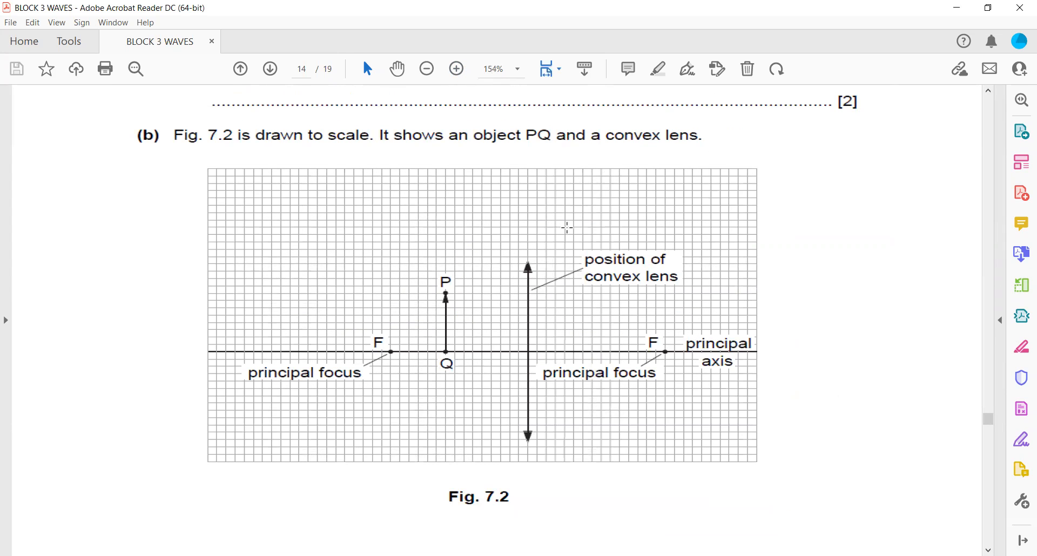
{"action": "mouse_move", "coordinate": [553, 244]}
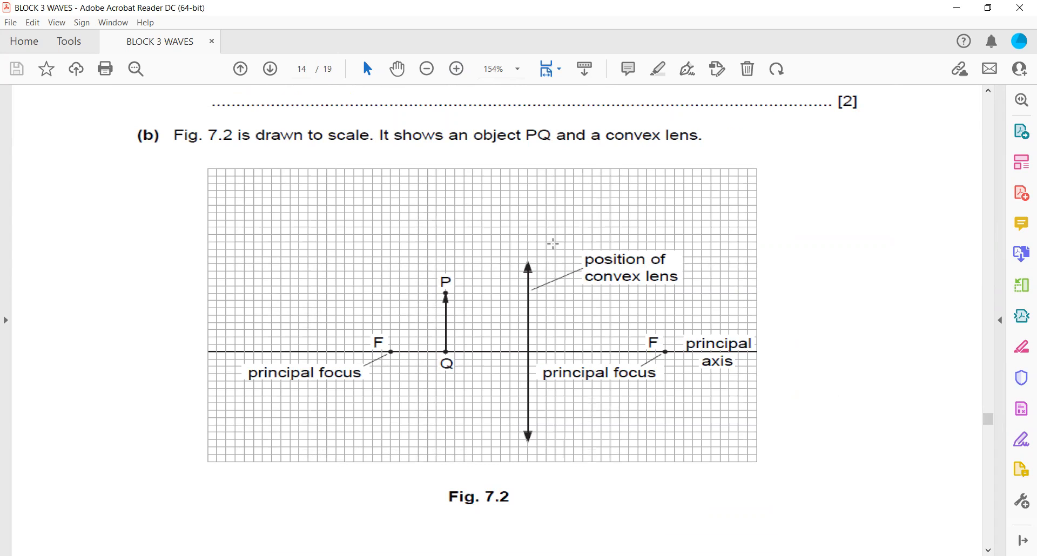
{"action": "mouse_move", "coordinate": [512, 319]}
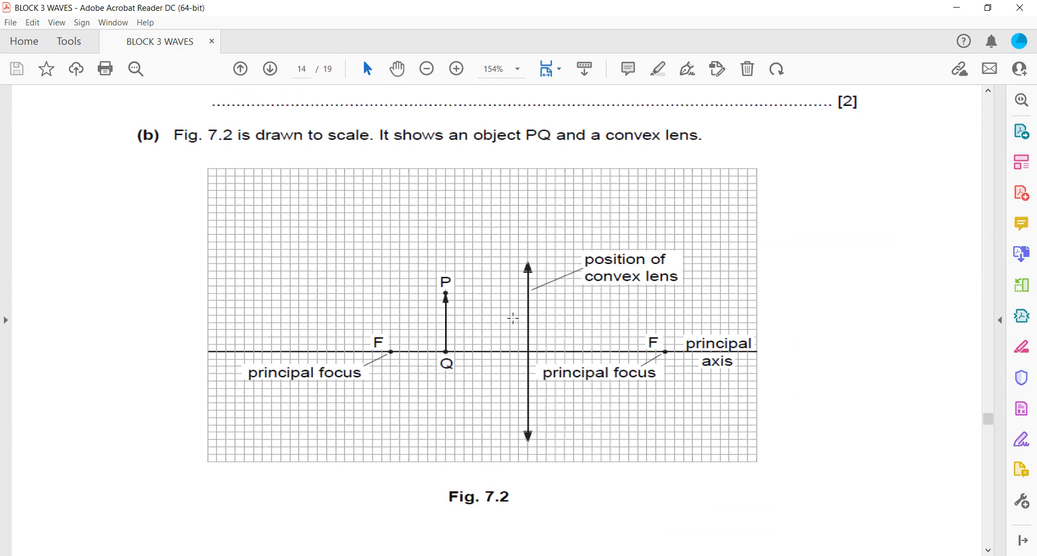
{"action": "mouse_move", "coordinate": [501, 296]}
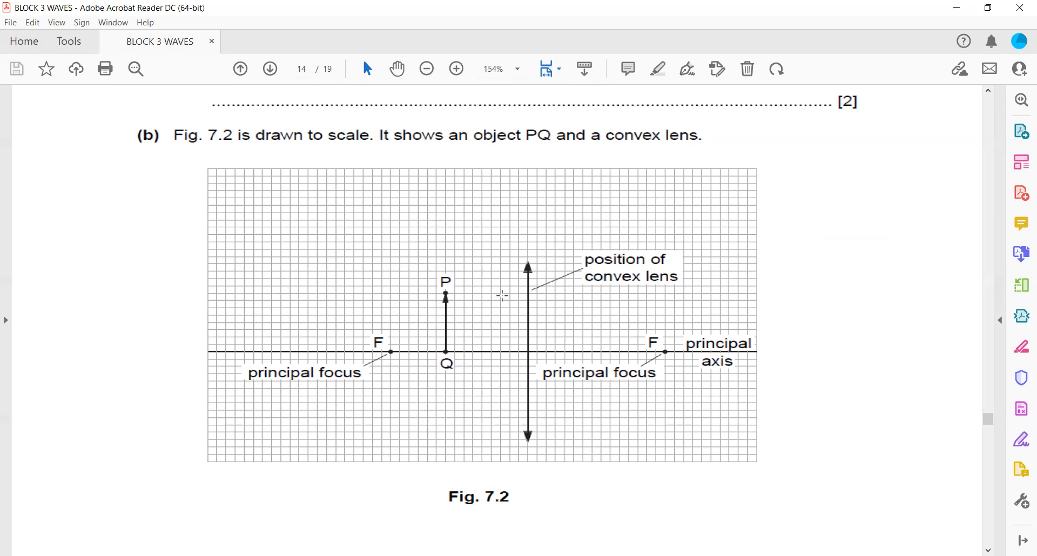
{"action": "mouse_move", "coordinate": [440, 89]}
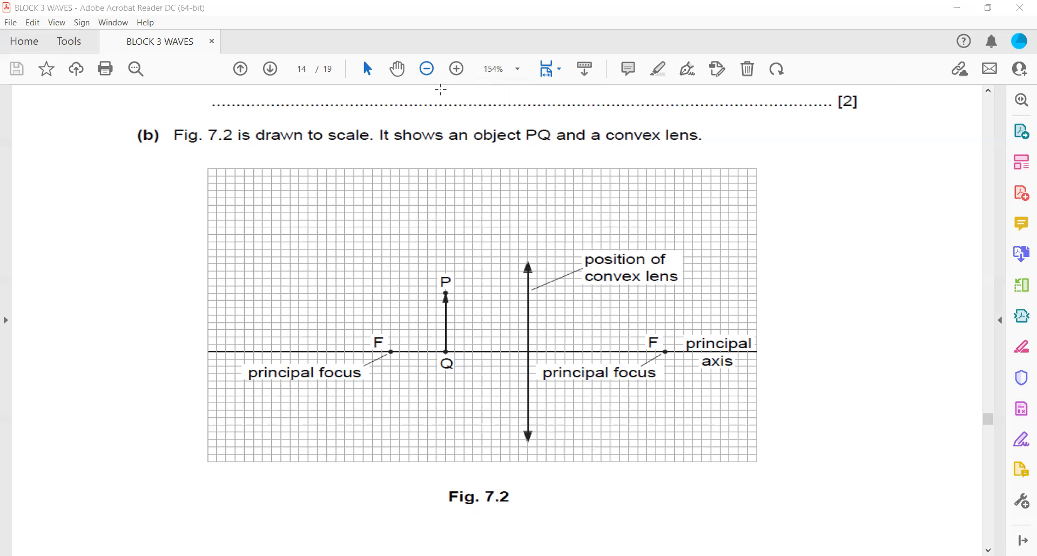
{"action": "mouse_move", "coordinate": [525, 296]}
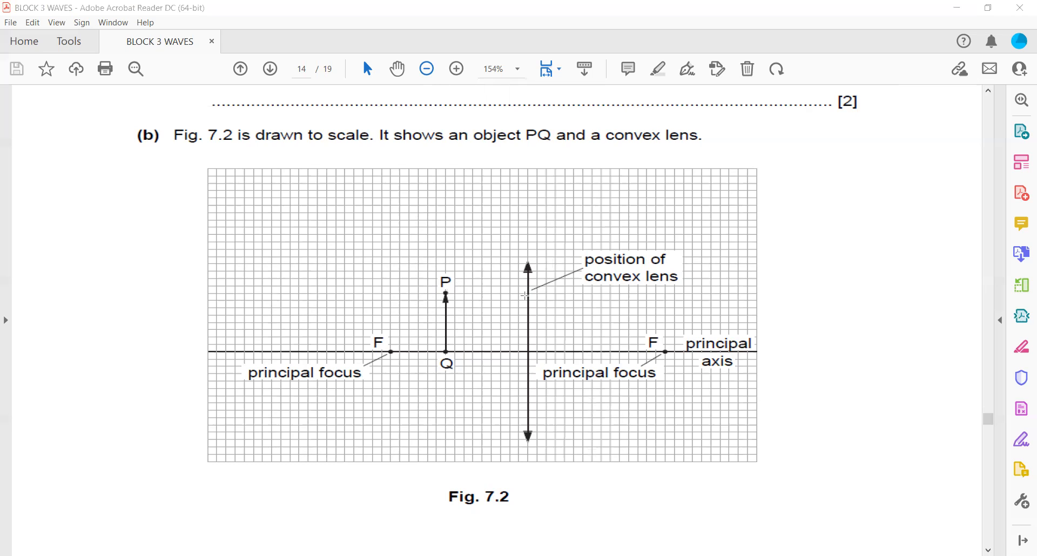
Draw the ray from P parallel to the axis, its refraction beyond the lens, and a yellow eye.
{"action": "left_click_drag", "start_coordinate": [446, 291], "coordinate": [530, 290]}
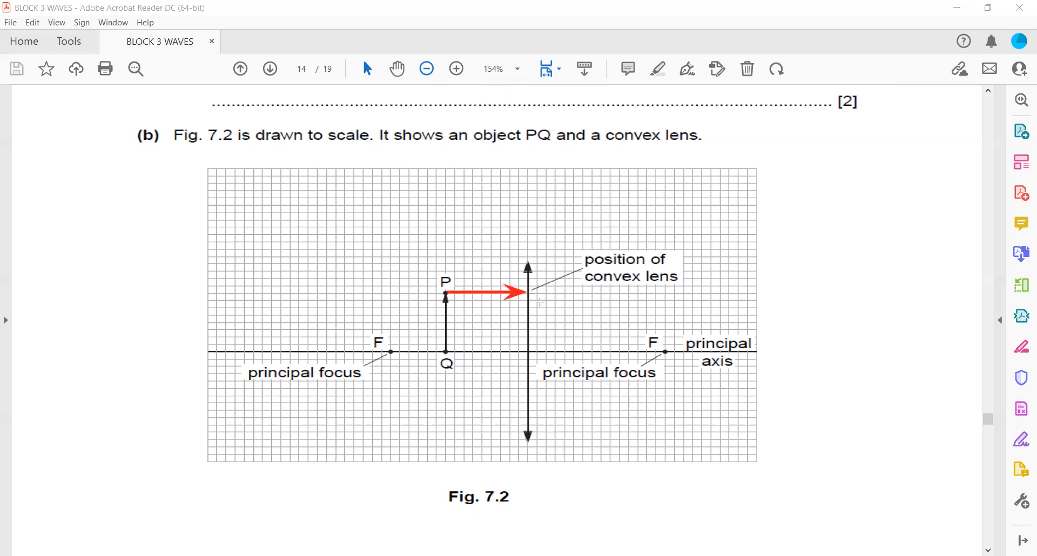
{"action": "left_click_drag", "start_coordinate": [529, 293], "coordinate": [754, 393]}
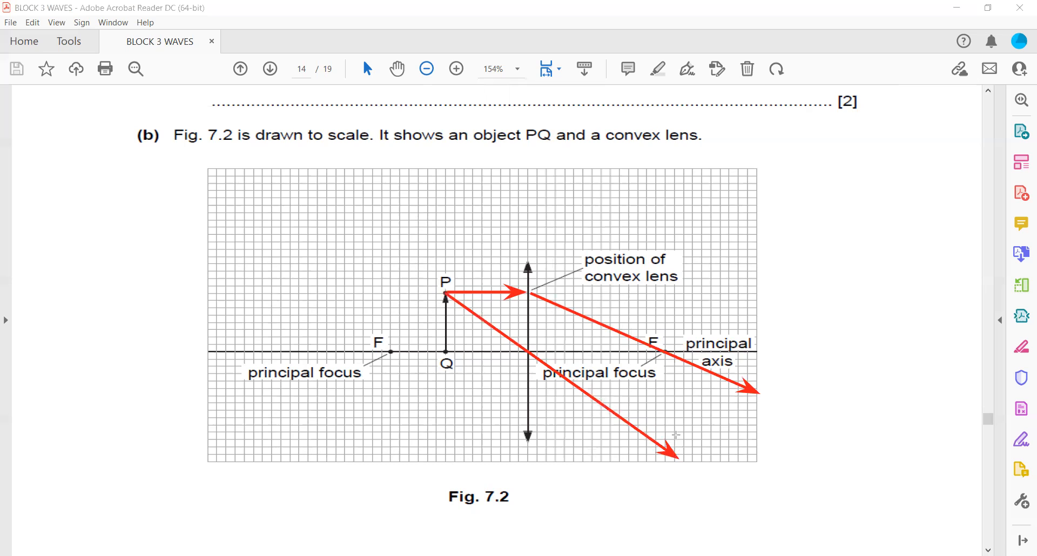
{"action": "mouse_move", "coordinate": [809, 384]}
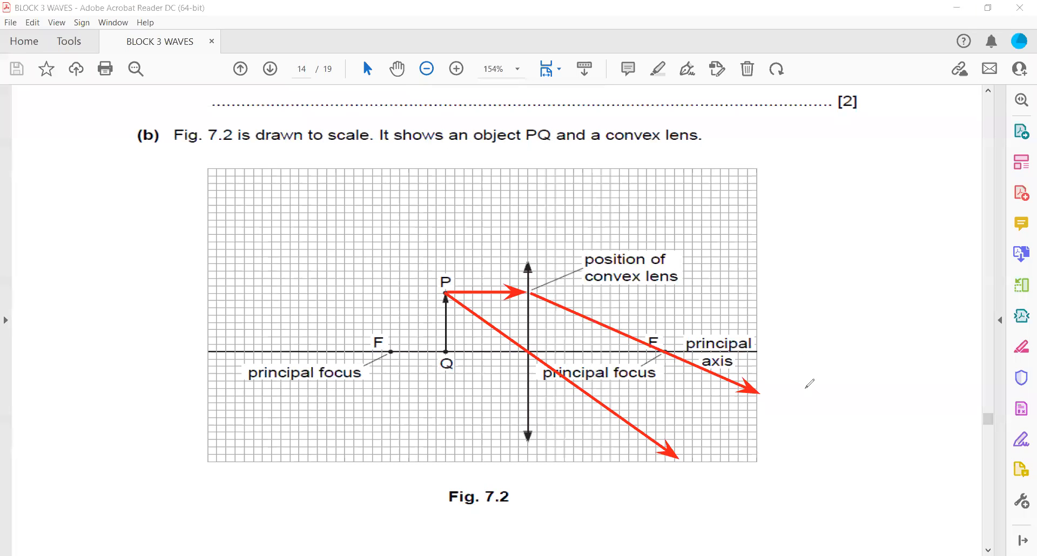
{"action": "mouse_move", "coordinate": [547, 111]}
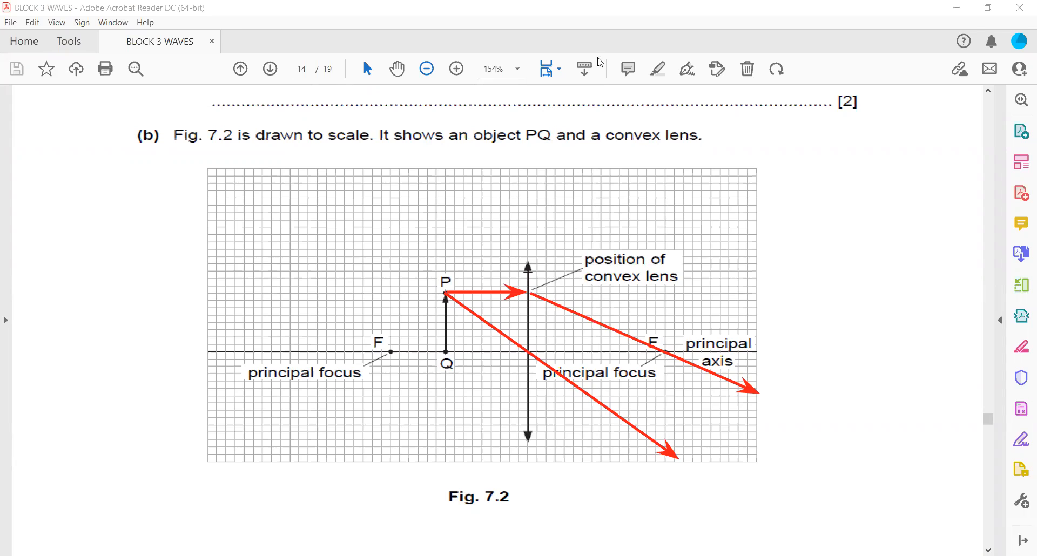
{"action": "left_click_drag", "start_coordinate": [764, 371], "coordinate": [784, 483]}
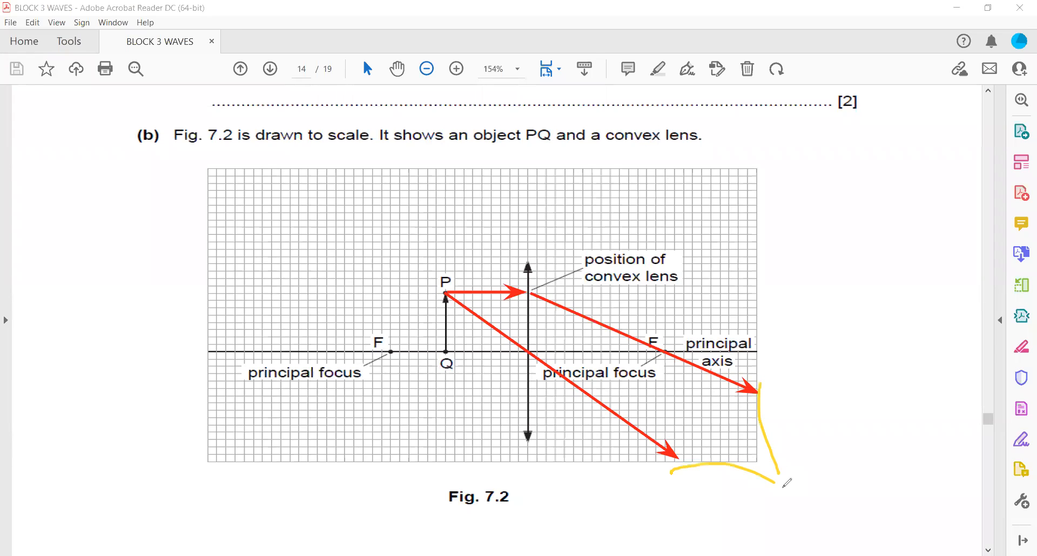
{"action": "left_click_drag", "start_coordinate": [688, 457], "coordinate": [726, 423]}
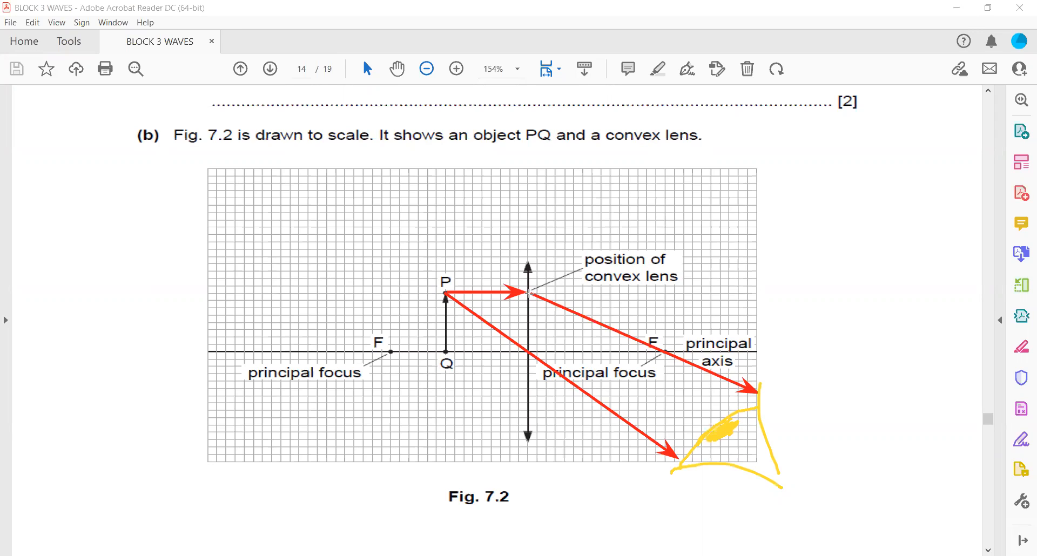
Extend the refracted rays back past P and draw the tall upright virtual image I.
{"action": "left_click_drag", "start_coordinate": [260, 180], "coordinate": [529, 290]}
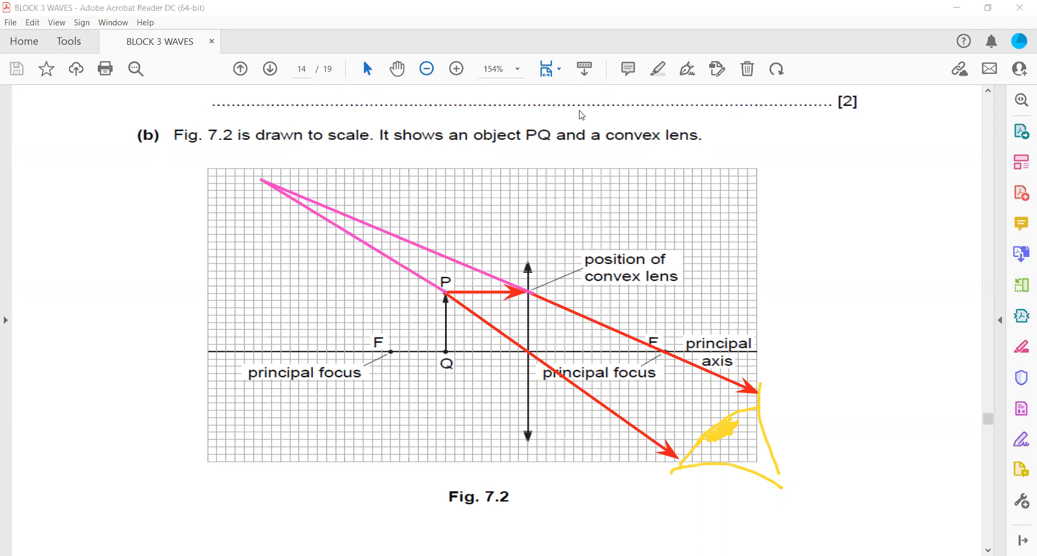
{"action": "mouse_move", "coordinate": [258, 351]}
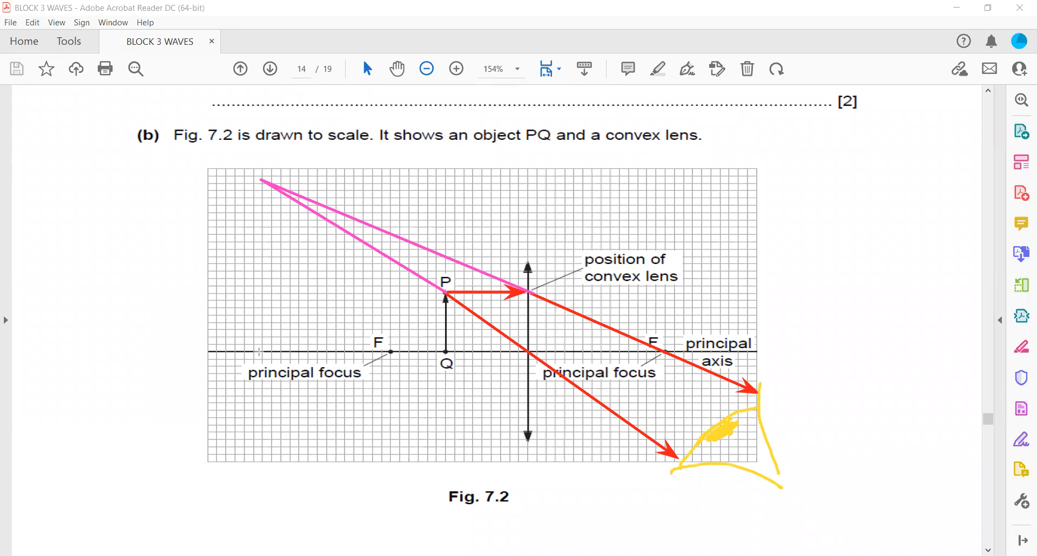
{"action": "left_click_drag", "start_coordinate": [261, 354], "coordinate": [261, 178]}
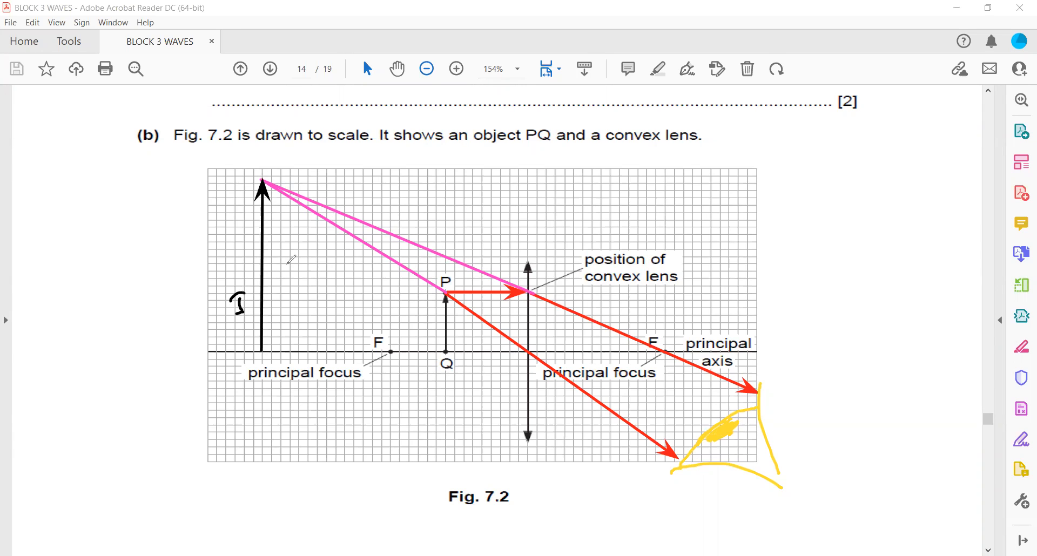
{"action": "mouse_move", "coordinate": [42, 255]}
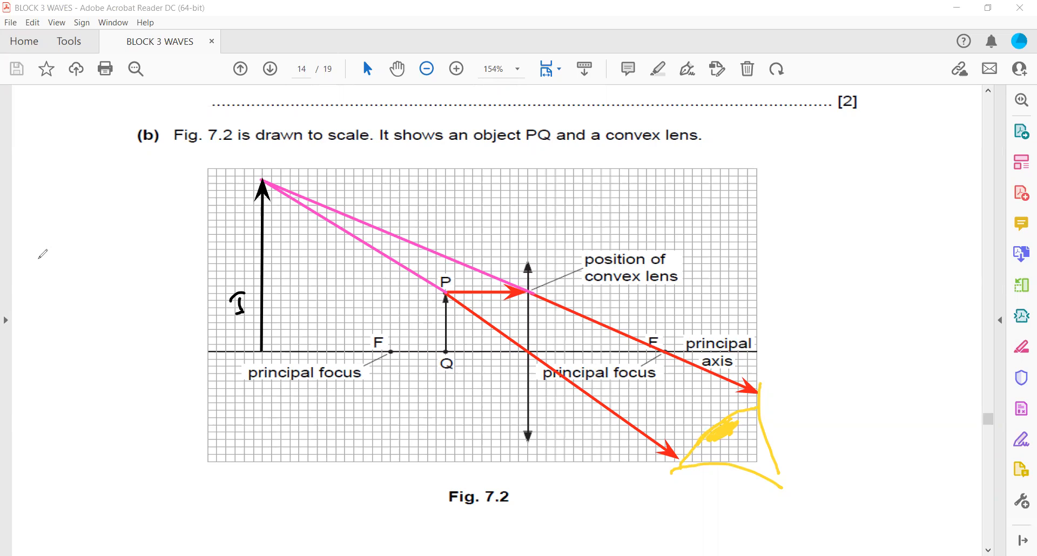
Write 'virtual, upright, magnified' in the left margin beside Fig. 7.2.
{"action": "type", "text": "Vinl"}
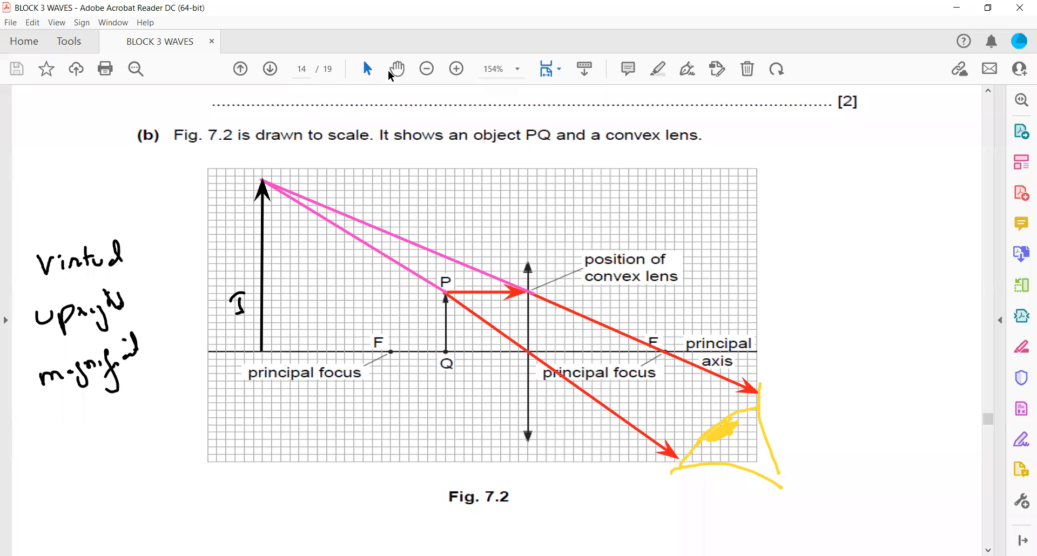
Move down to question 21(a) on page 15 with the sound-wave diagram.
{"action": "scroll", "scroll_direction": "down", "scroll_amount": 3}
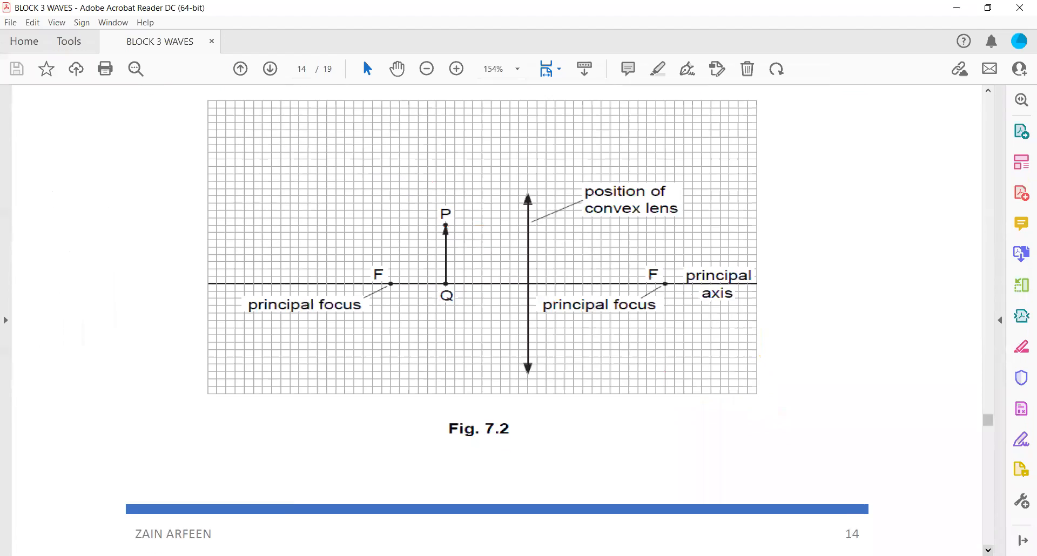
{"action": "scroll", "scroll_direction": "down", "scroll_amount": 3}
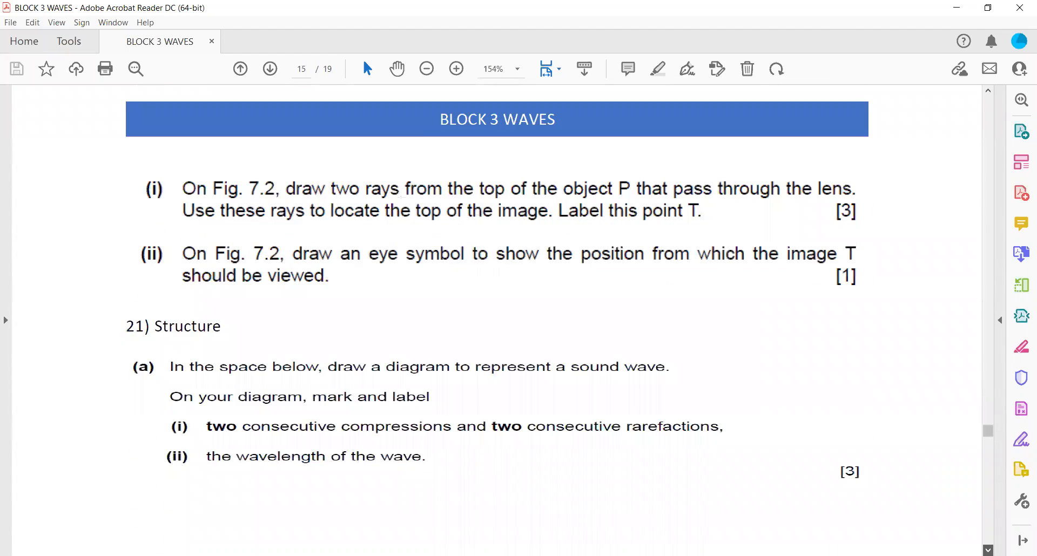
{"action": "scroll", "scroll_direction": "down", "scroll_amount": 3}
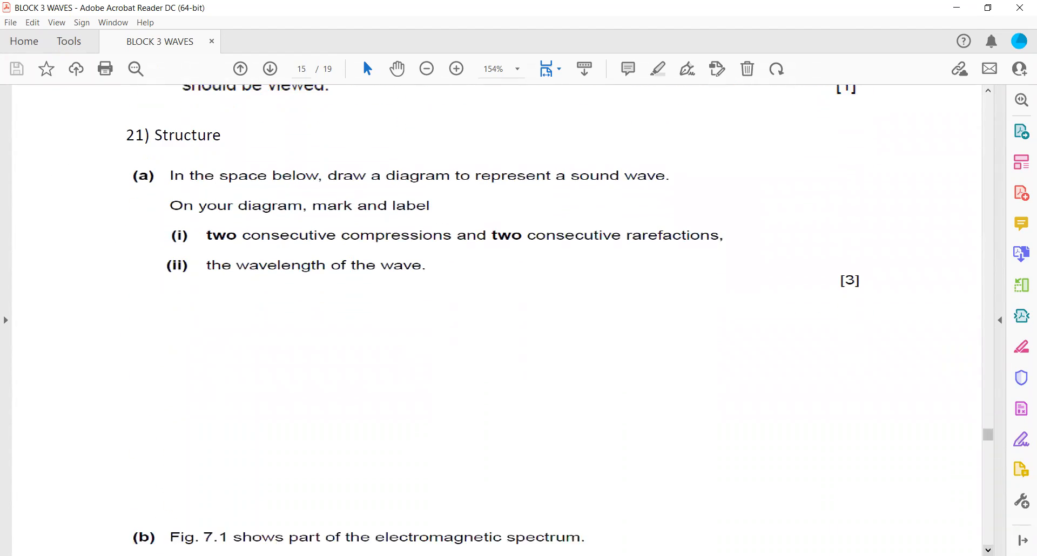
{"action": "scroll", "scroll_direction": "down", "scroll_amount": 3}
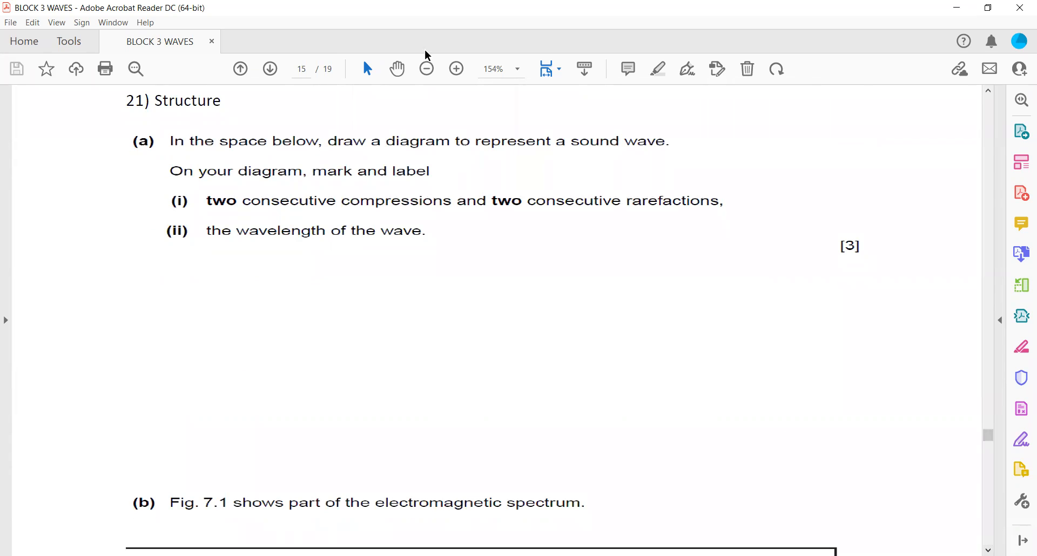
{"action": "mouse_move", "coordinate": [250, 325]}
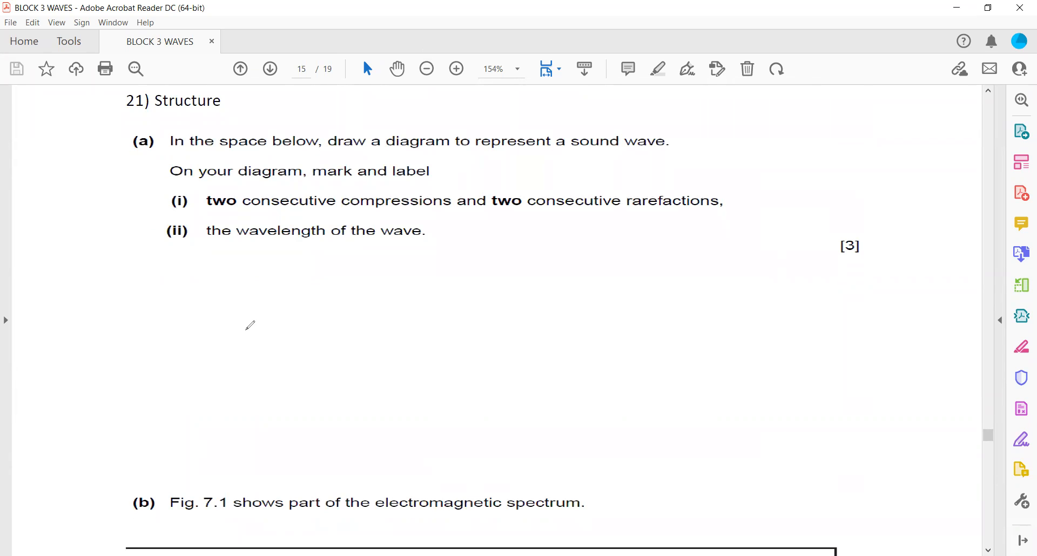
{"action": "mouse_move", "coordinate": [233, 333]}
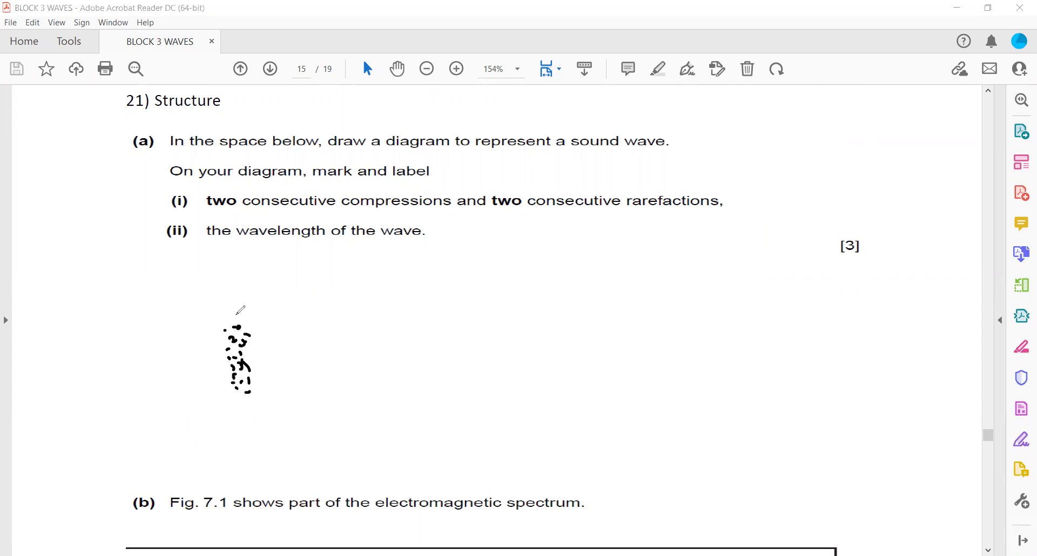
Dot the compressions and rarefactions along the sound wave and label them C and R.
{"action": "left_click_drag", "start_coordinate": [259, 315], "coordinate": [489, 311]}
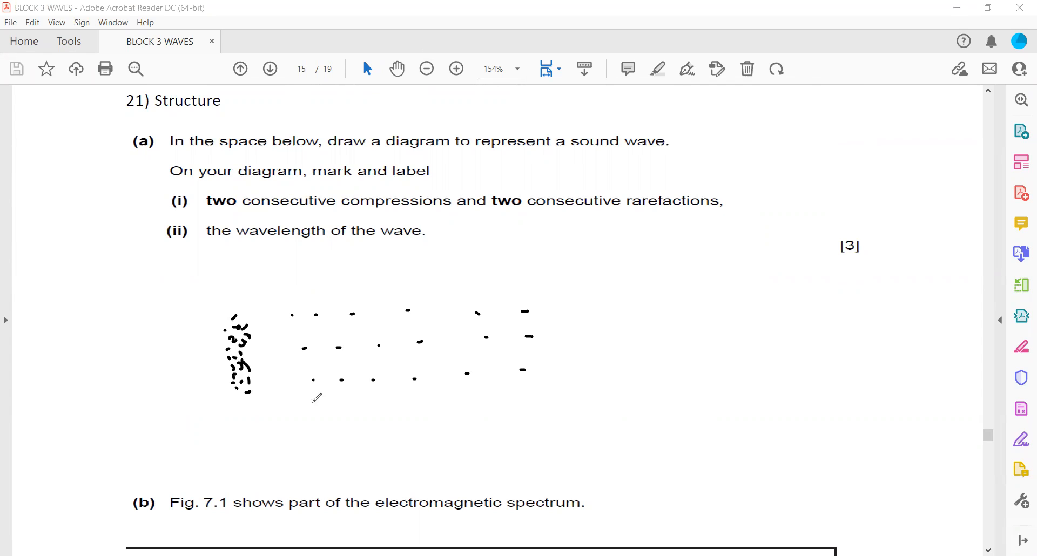
{"action": "left_click_drag", "start_coordinate": [313, 404], "coordinate": [523, 406]}
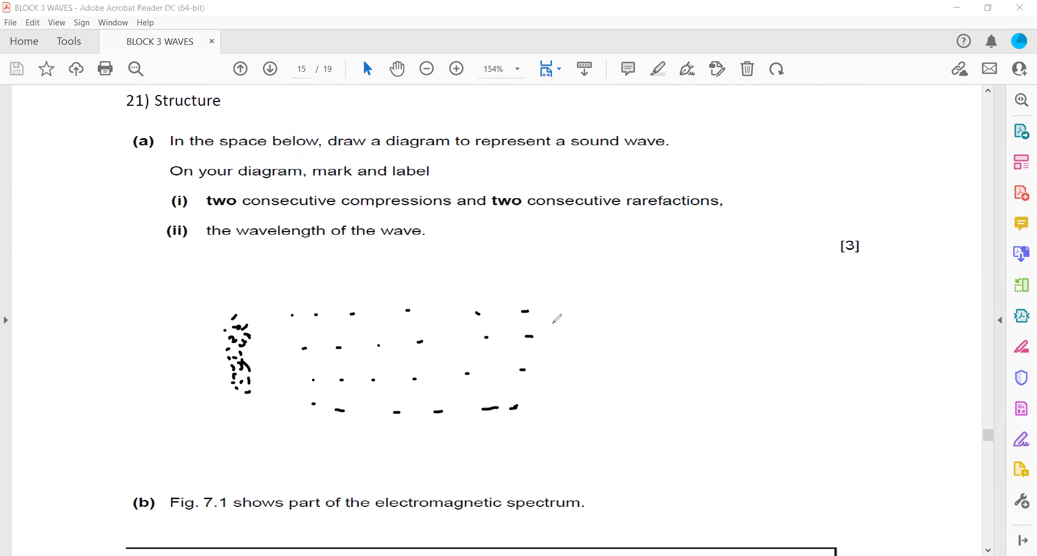
{"action": "left_click_drag", "start_coordinate": [558, 327], "coordinate": [546, 407]}
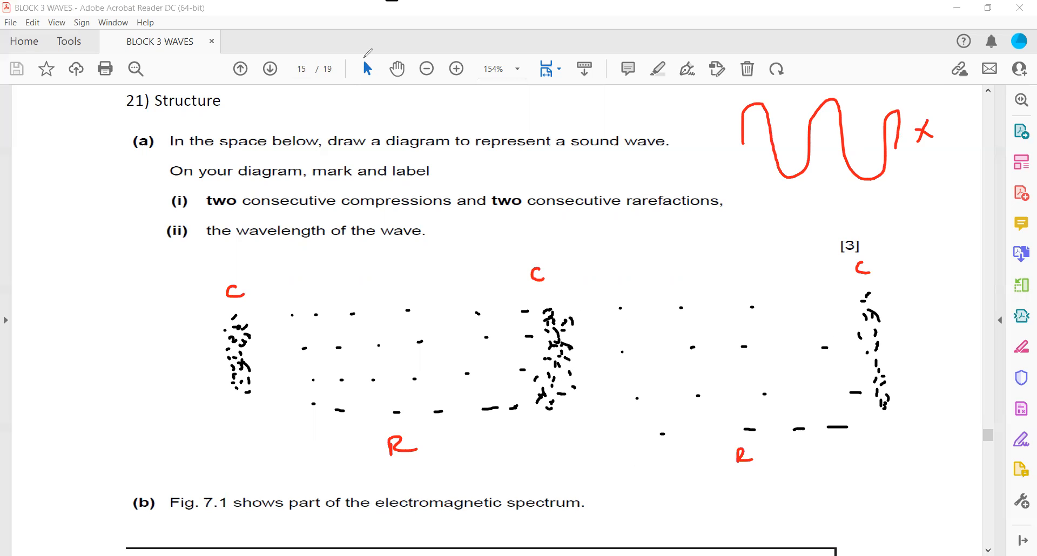
{"action": "mouse_move", "coordinate": [359, 258]}
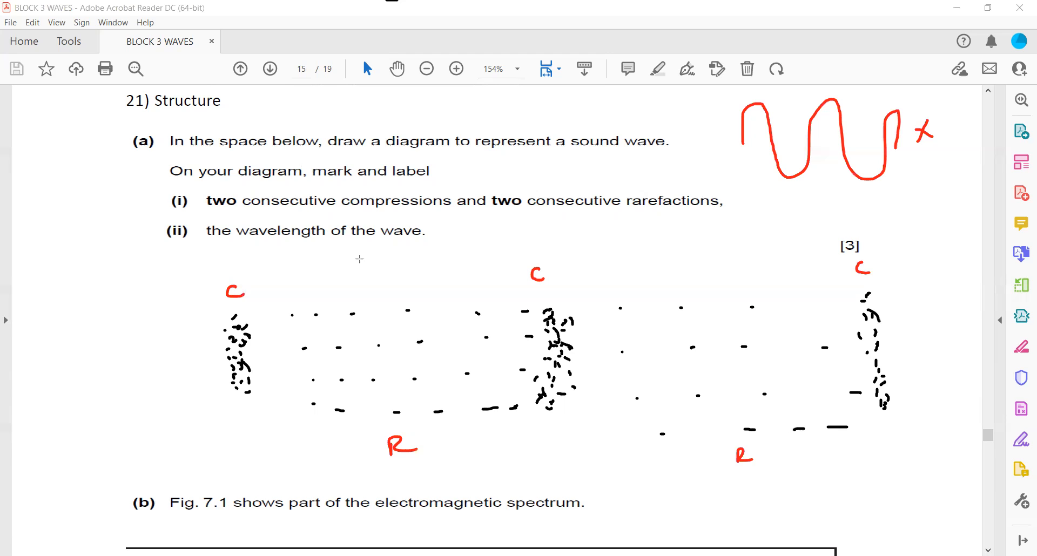
{"action": "left_click_drag", "start_coordinate": [231, 265], "coordinate": [523, 264]}
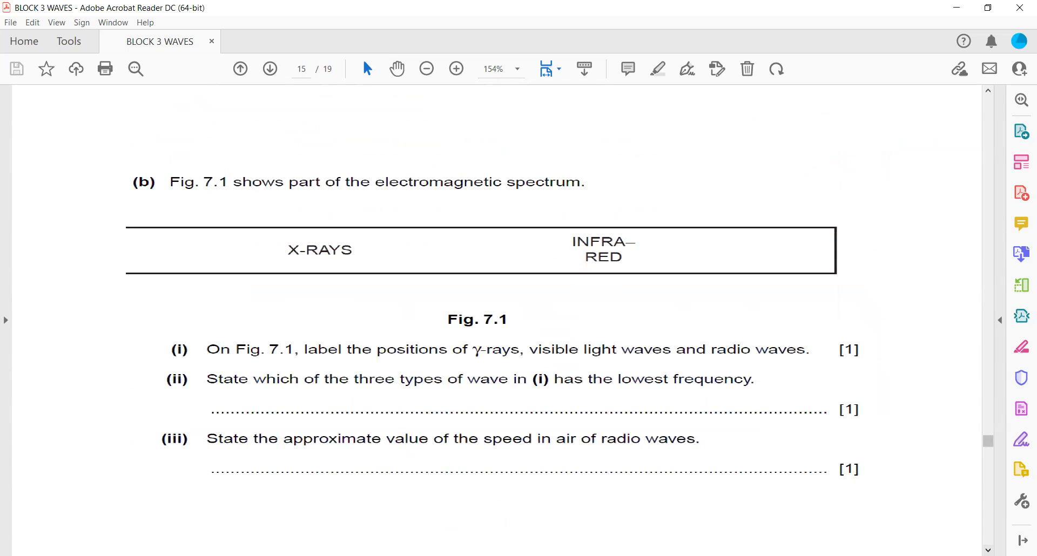
Label γ-ray left of X-rays and Visible between X-rays and infra-red on Fig. 7.1.
{"action": "scroll", "scroll_direction": "down", "scroll_amount": 3}
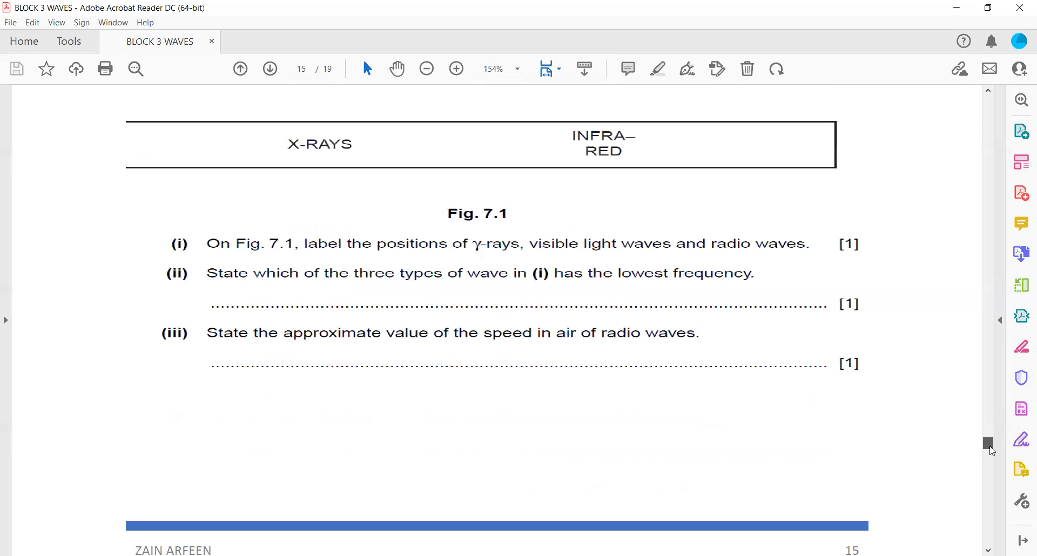
{"action": "scroll", "scroll_direction": "up", "scroll_amount": 3}
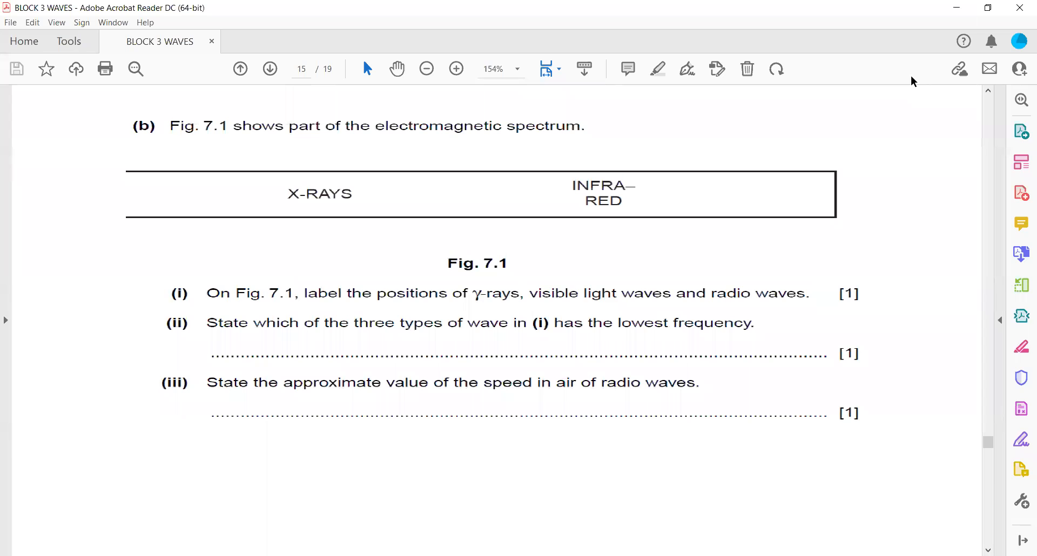
{"action": "mouse_move", "coordinate": [301, 202]}
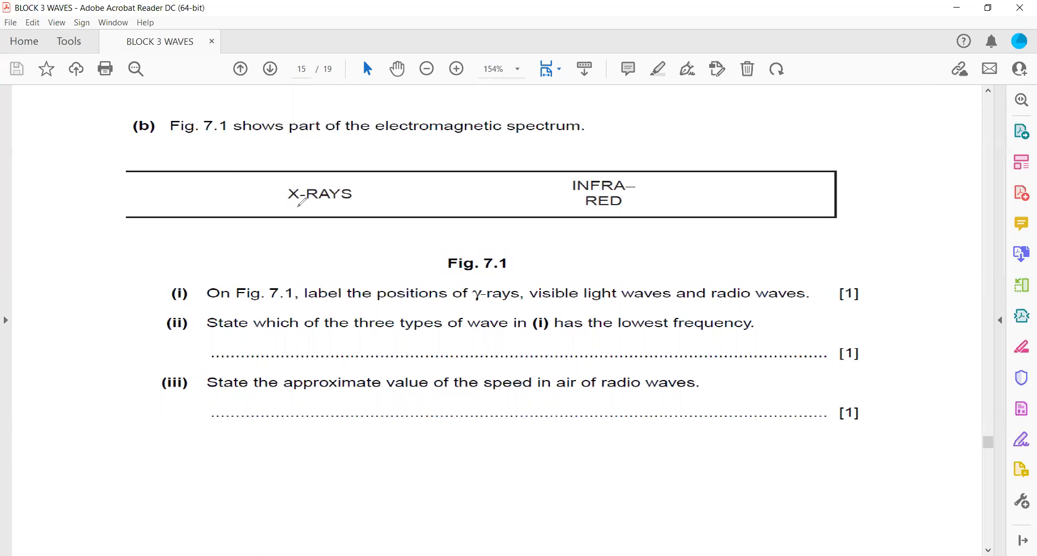
{"action": "left_click_drag", "start_coordinate": [155, 198], "coordinate": [199, 189]}
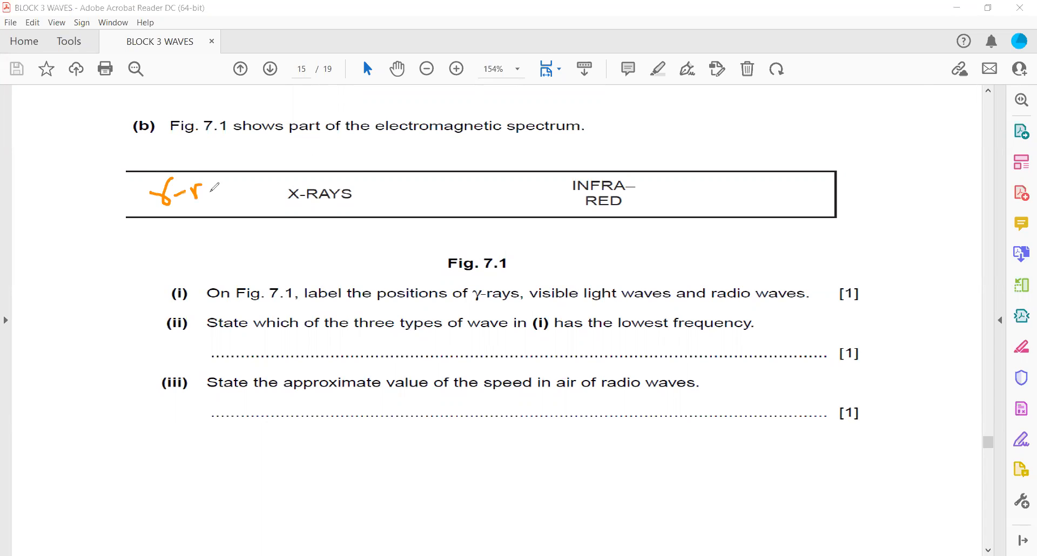
{"action": "left_click_drag", "start_coordinate": [202, 192], "coordinate": [227, 212]}
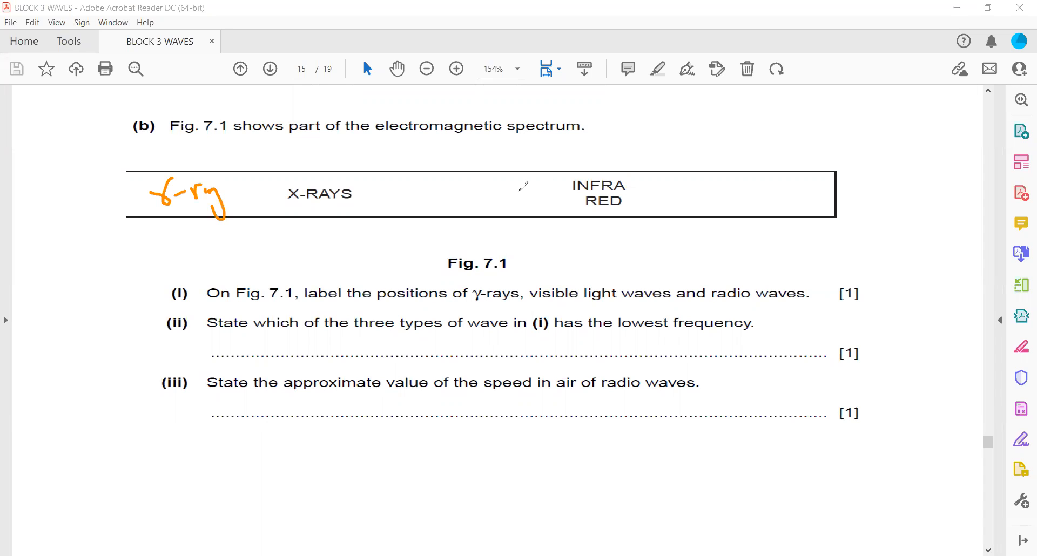
{"action": "left_click_drag", "start_coordinate": [423, 205], "coordinate": [449, 193]}
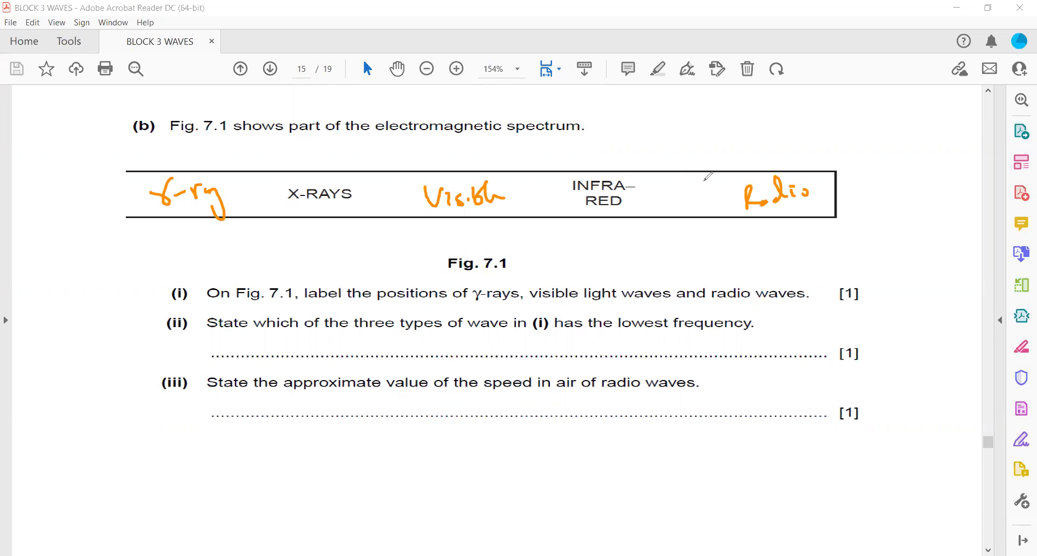
{"action": "mouse_move", "coordinate": [399, 272]}
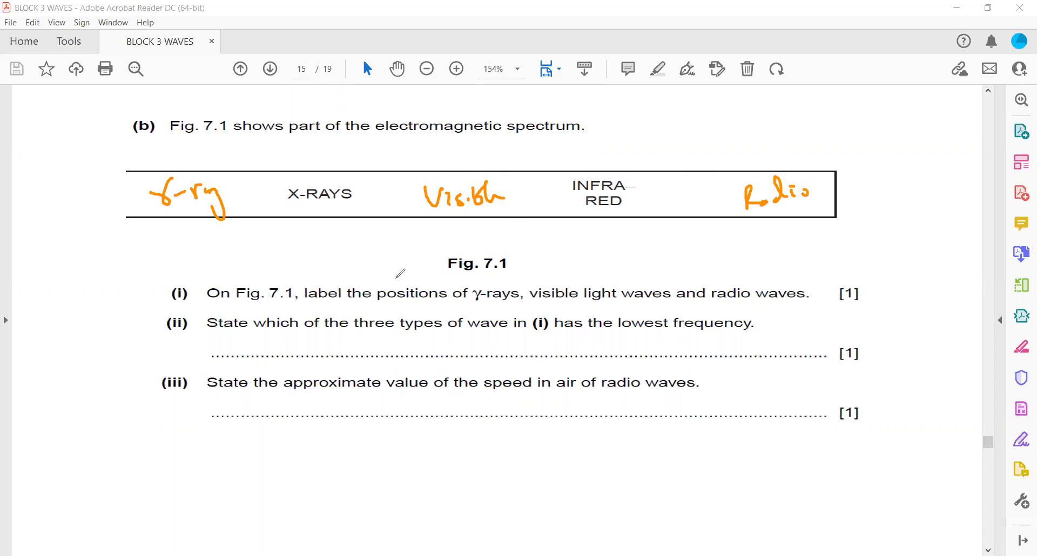
{"action": "mouse_move", "coordinate": [422, 333]}
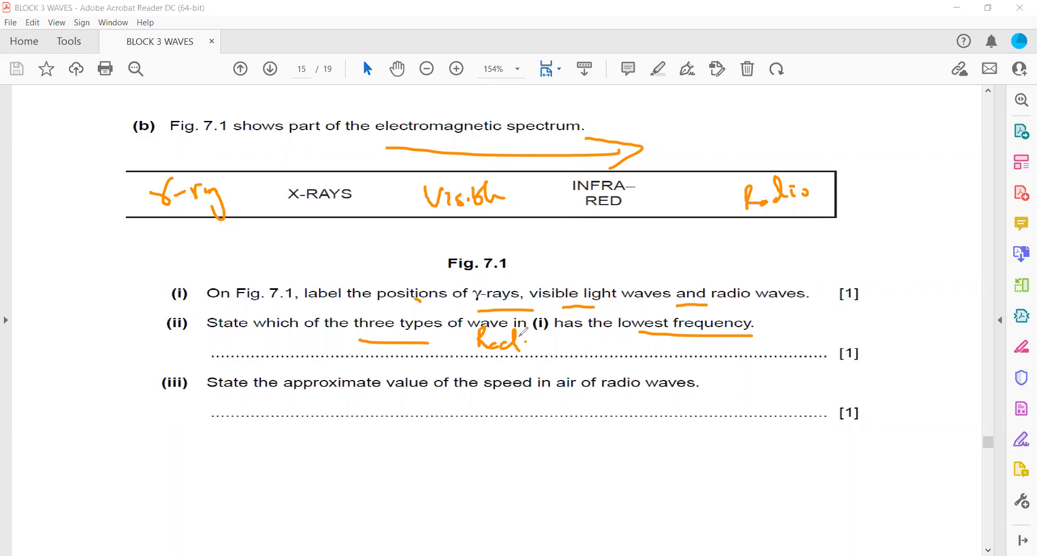
Write Radio as the lowest-frequency answer and underline 'speed in air' in part (iii).
{"action": "left_click_drag", "start_coordinate": [522, 340], "coordinate": [546, 340]}
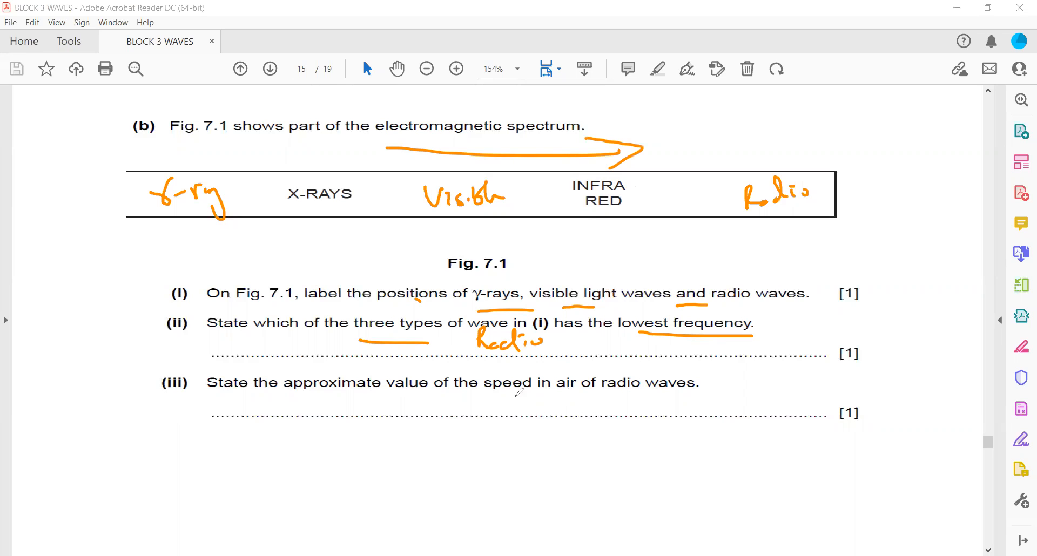
{"action": "left_click_drag", "start_coordinate": [511, 395], "coordinate": [598, 393]}
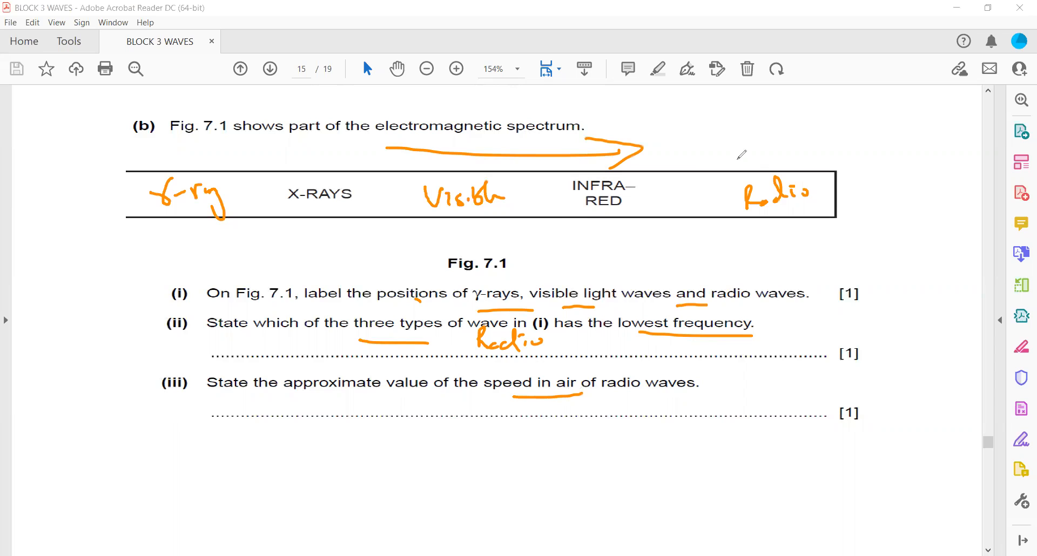
{"action": "mouse_move", "coordinate": [427, 406]}
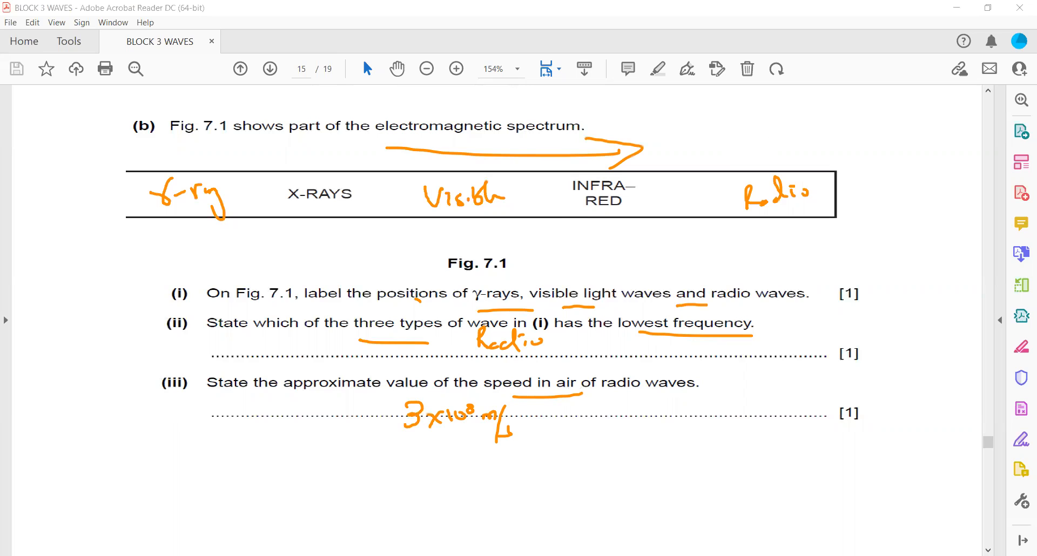
{"action": "mouse_move", "coordinate": [567, 145]}
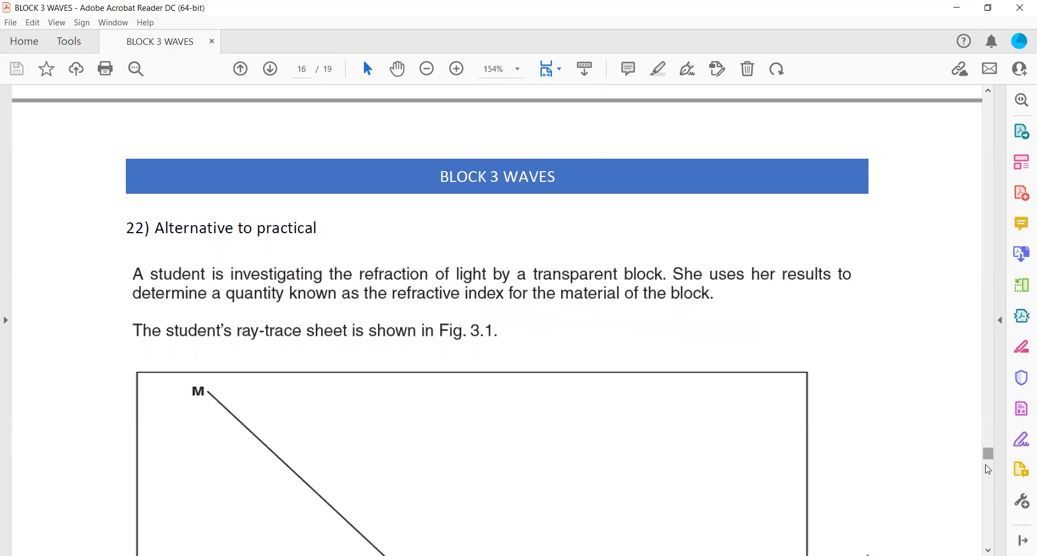
{"action": "scroll", "scroll_direction": "down", "scroll_amount": 3}
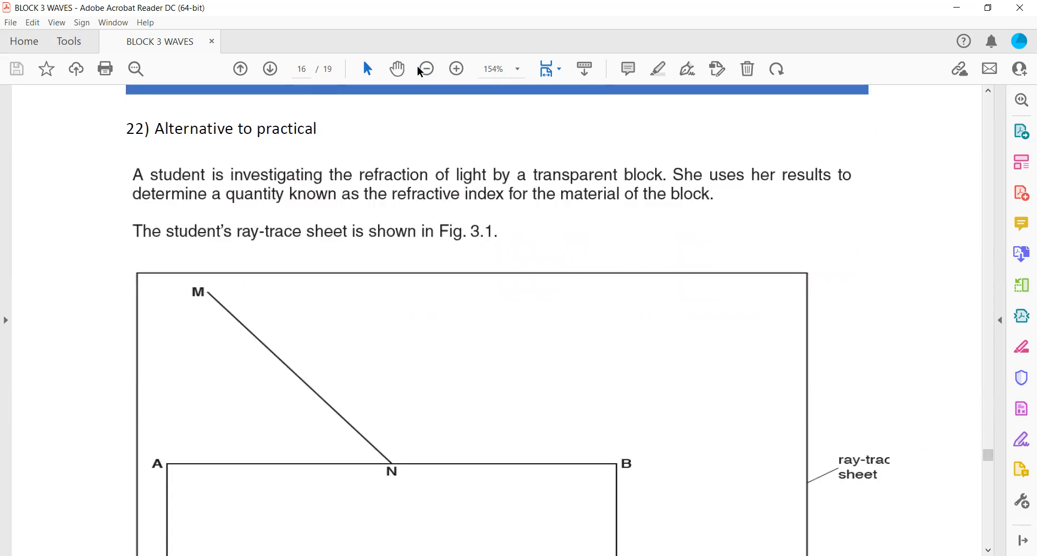
{"action": "left_click", "coordinate": [426, 69]}
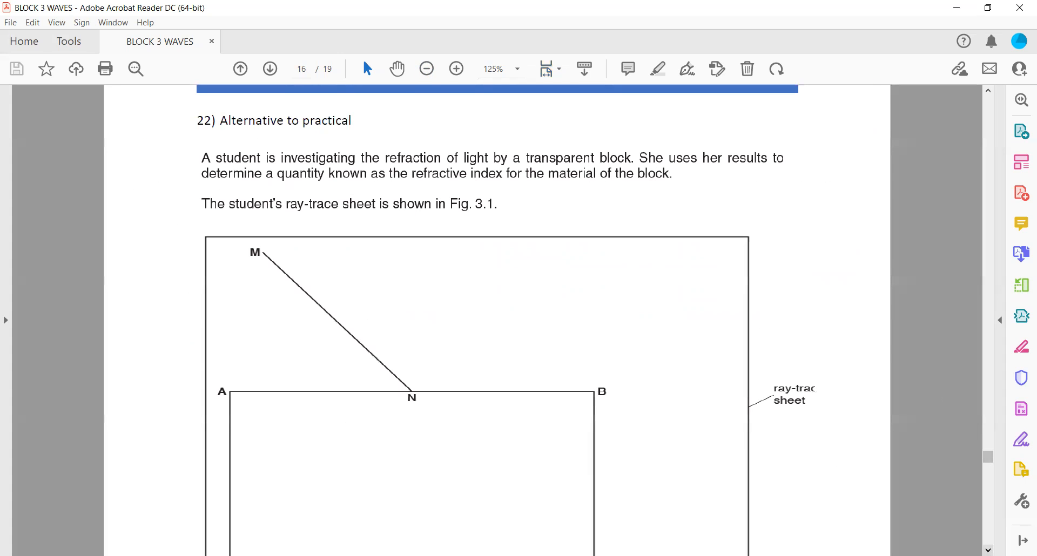
{"action": "scroll", "scroll_direction": "down", "scroll_amount": 3}
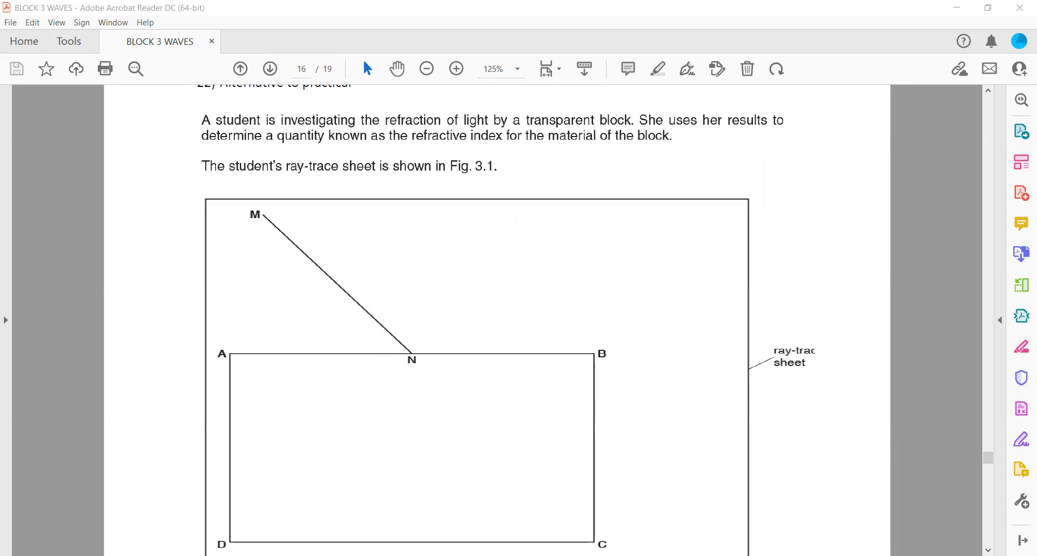
{"action": "mouse_move", "coordinate": [951, 504]}
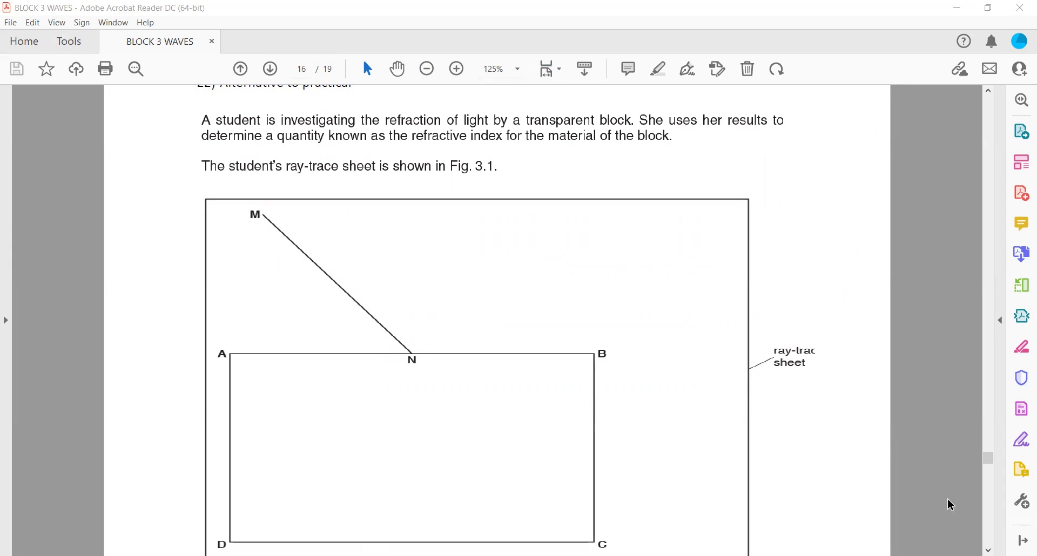
{"action": "scroll", "scroll_direction": "down", "scroll_amount": 3}
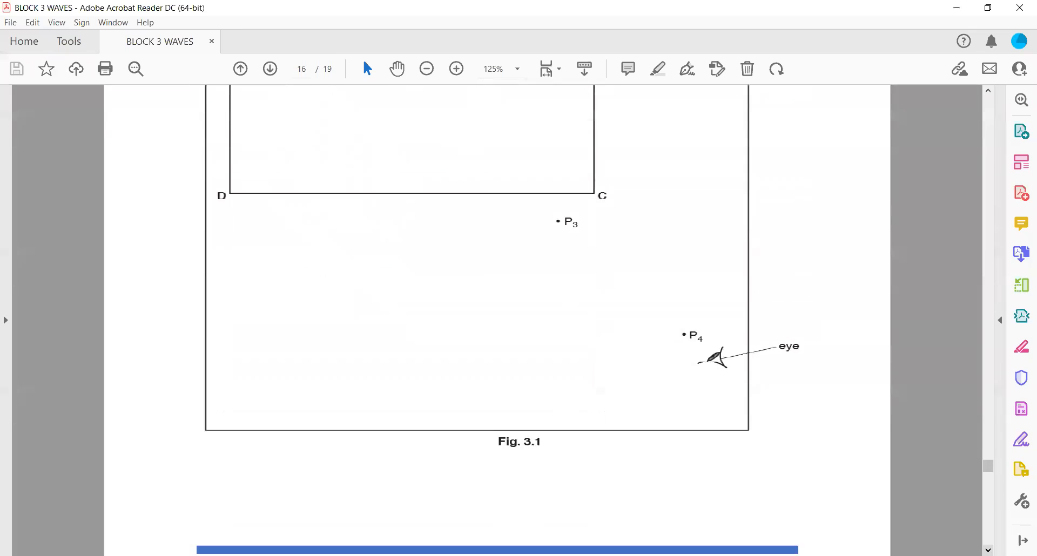
{"action": "scroll", "scroll_direction": "down", "scroll_amount": 3}
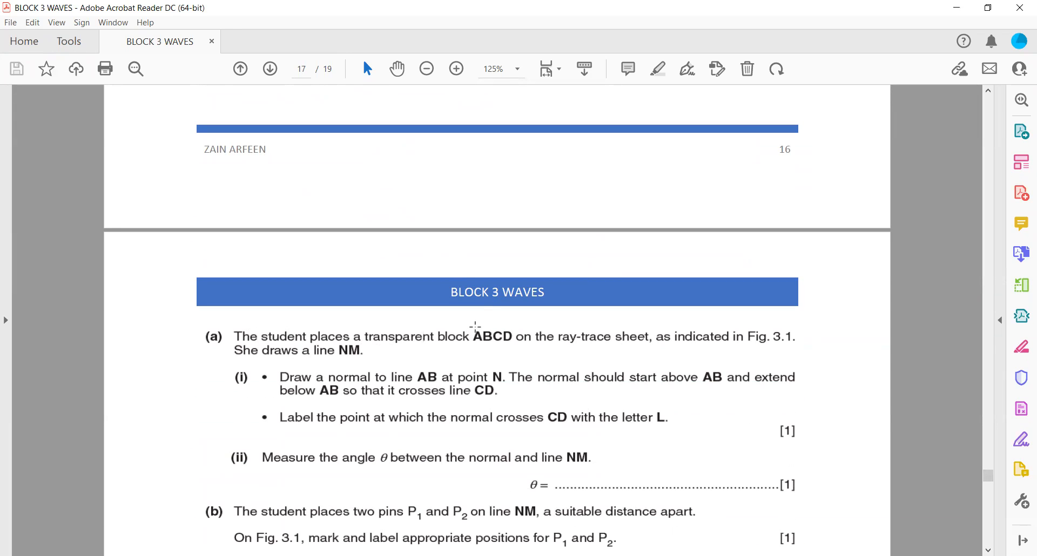
{"action": "mouse_move", "coordinate": [666, 272]}
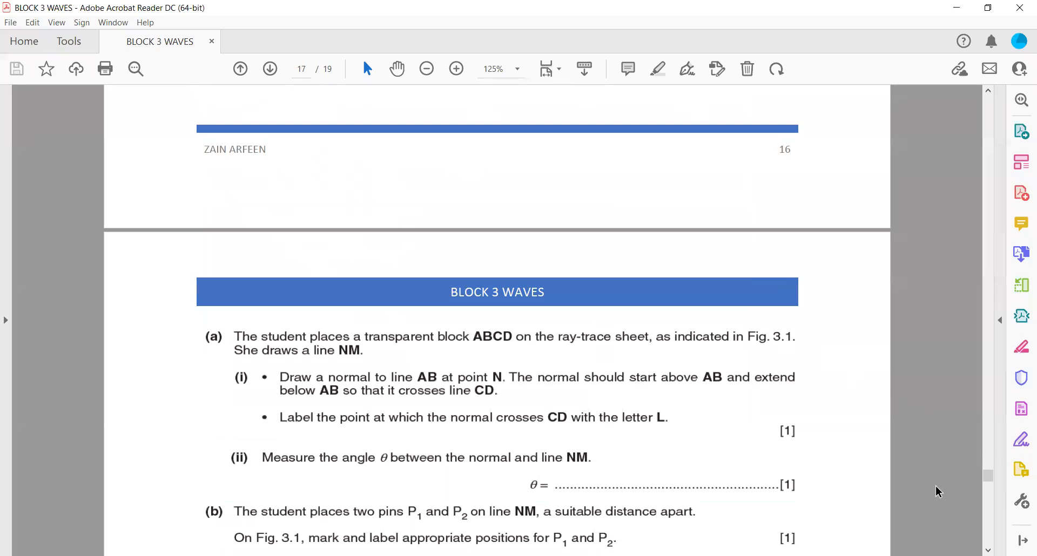
{"action": "mouse_move", "coordinate": [330, 356]}
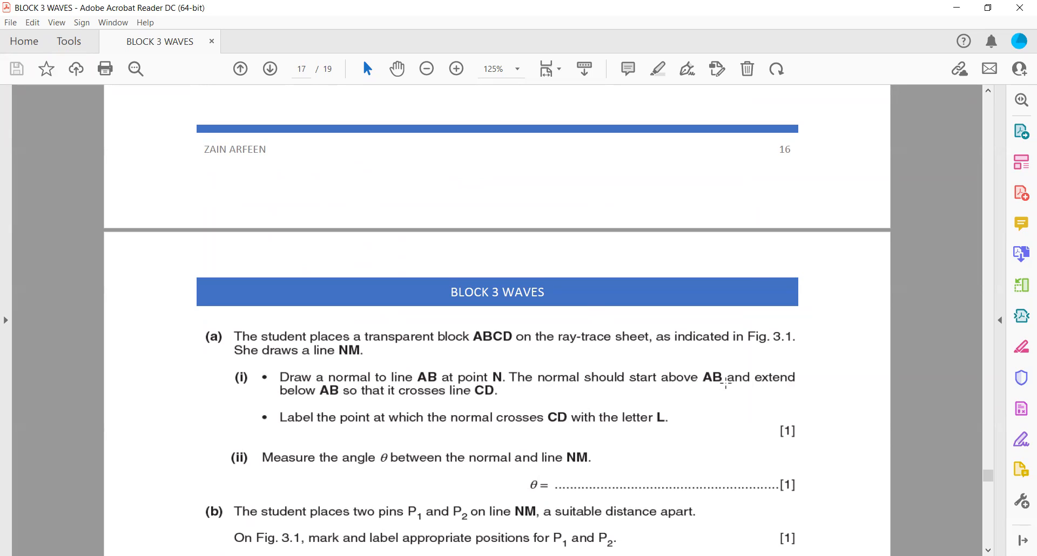
{"action": "mouse_move", "coordinate": [354, 395]}
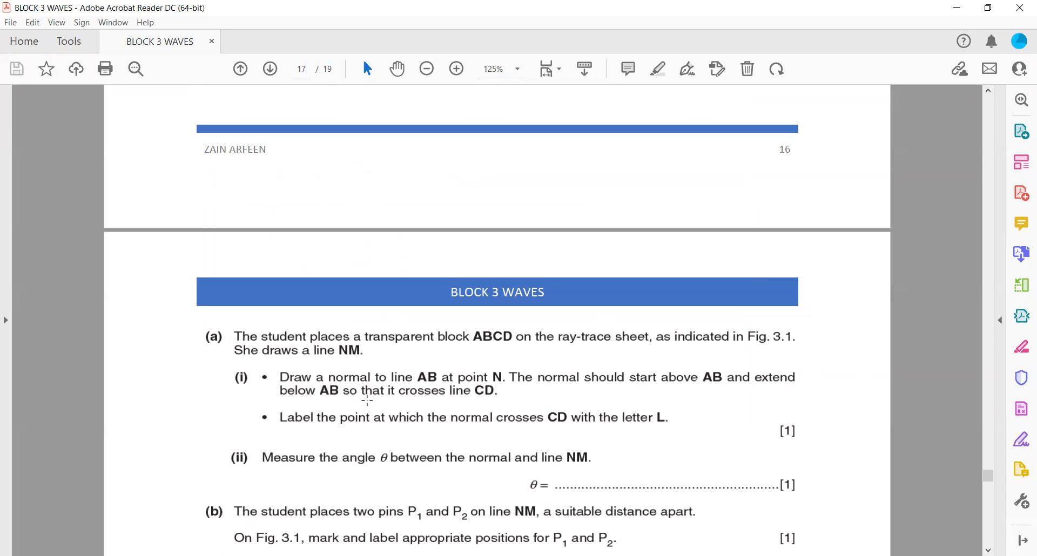
{"action": "mouse_move", "coordinate": [475, 400]}
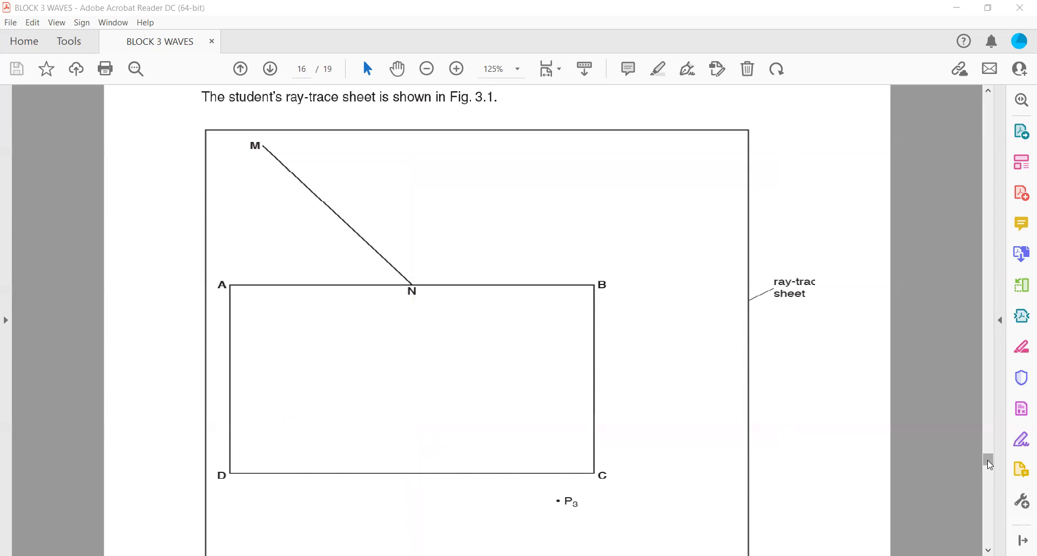
Move down to Fig. 3.1 and mark the normal at N with its 40° angle to NM.
{"action": "scroll", "scroll_direction": "down", "scroll_amount": 3}
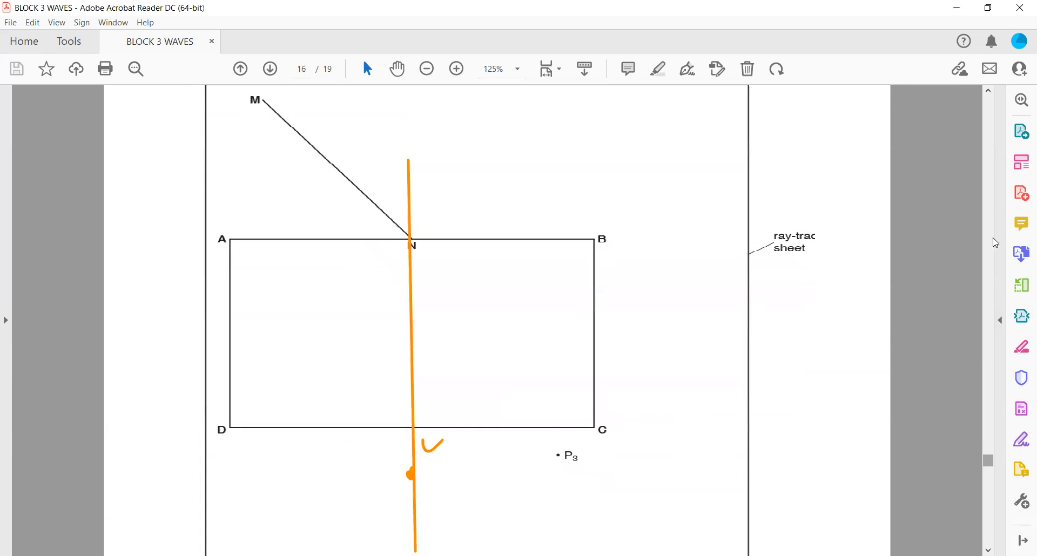
{"action": "scroll", "scroll_direction": "down", "scroll_amount": 3}
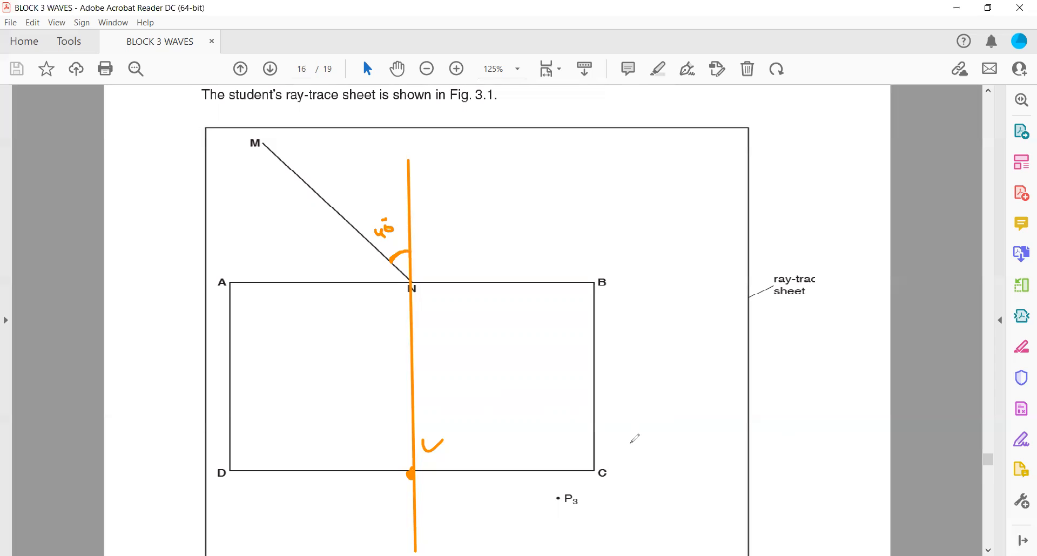
{"action": "mouse_move", "coordinate": [786, 6]}
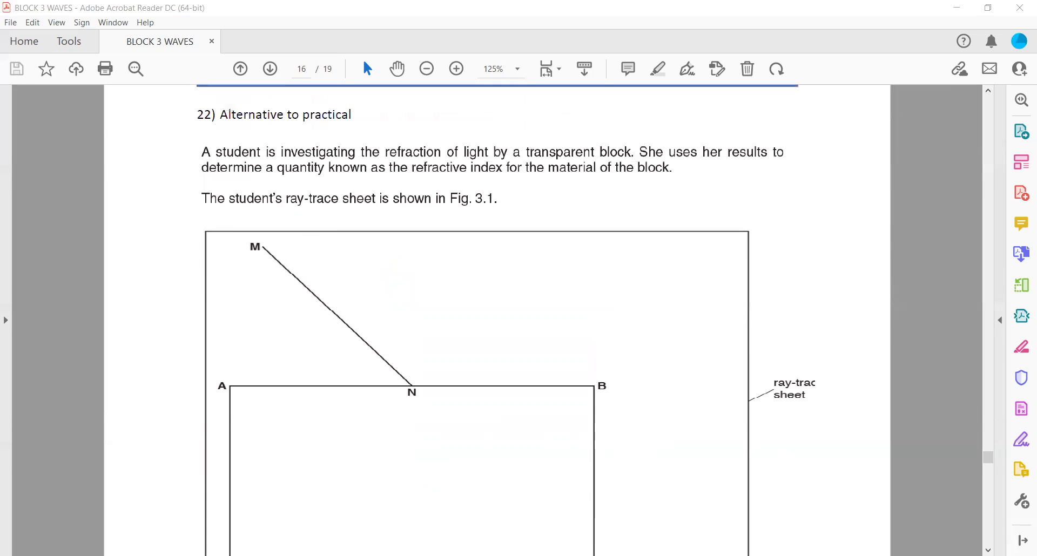
{"action": "scroll", "scroll_direction": "down", "scroll_amount": 3}
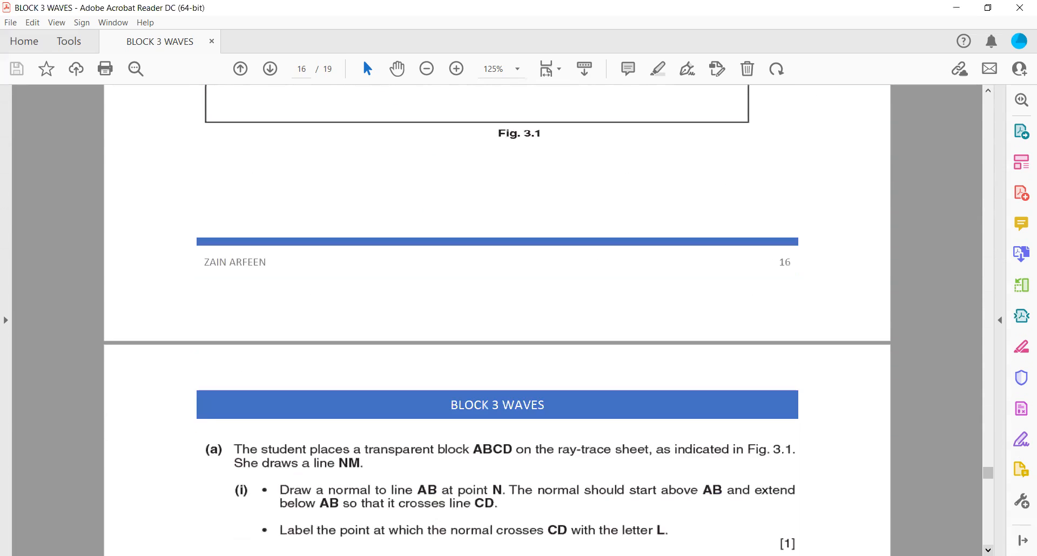
{"action": "scroll", "scroll_direction": "down", "scroll_amount": 3}
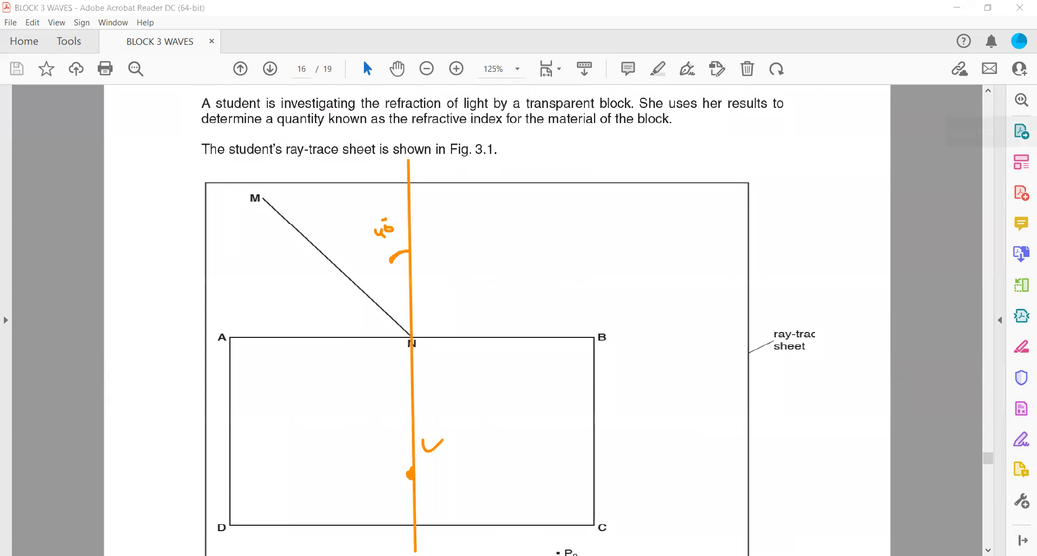
{"action": "scroll", "scroll_direction": "down", "scroll_amount": 3}
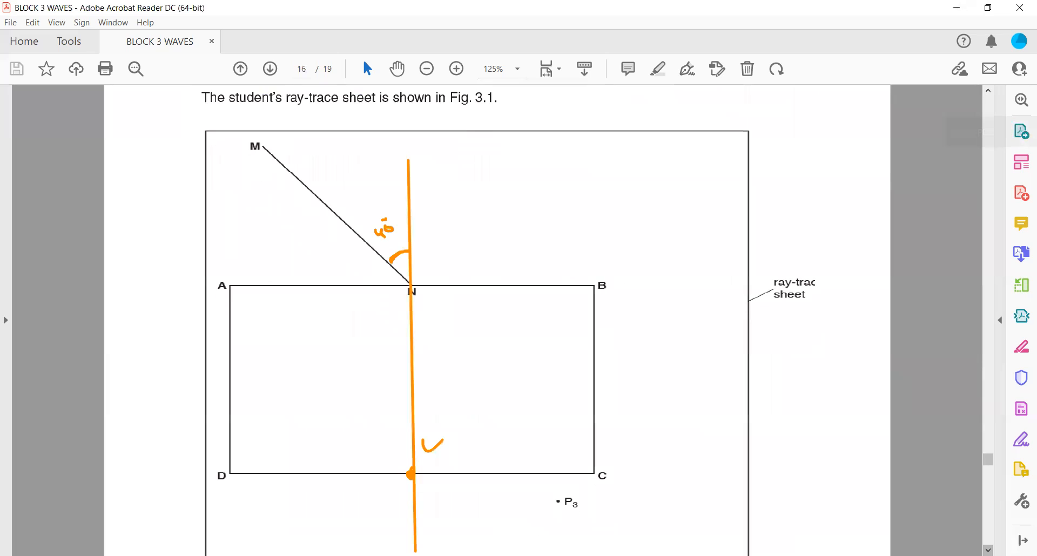
{"action": "mouse_move", "coordinate": [458, 64]}
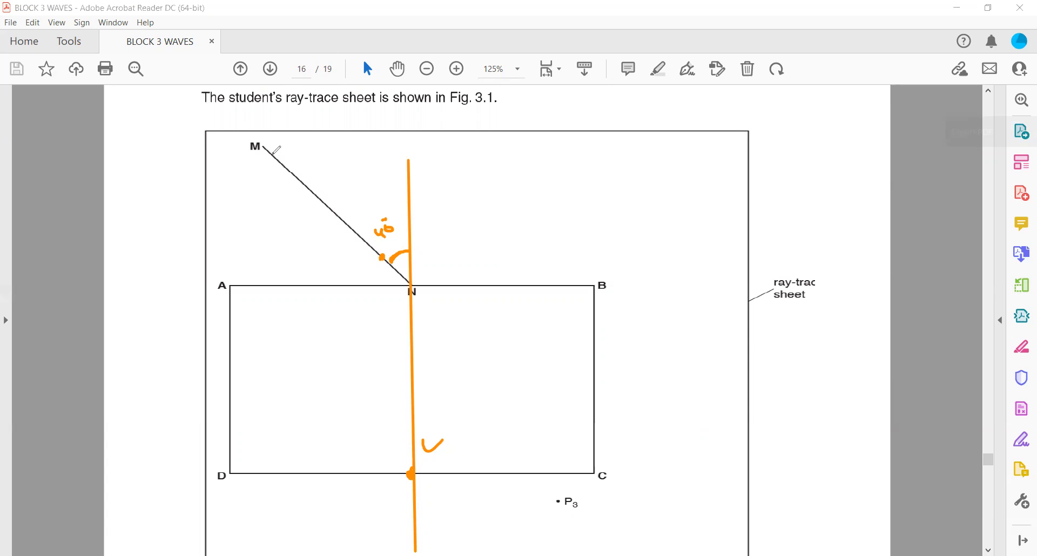
{"action": "mouse_move", "coordinate": [358, 266]}
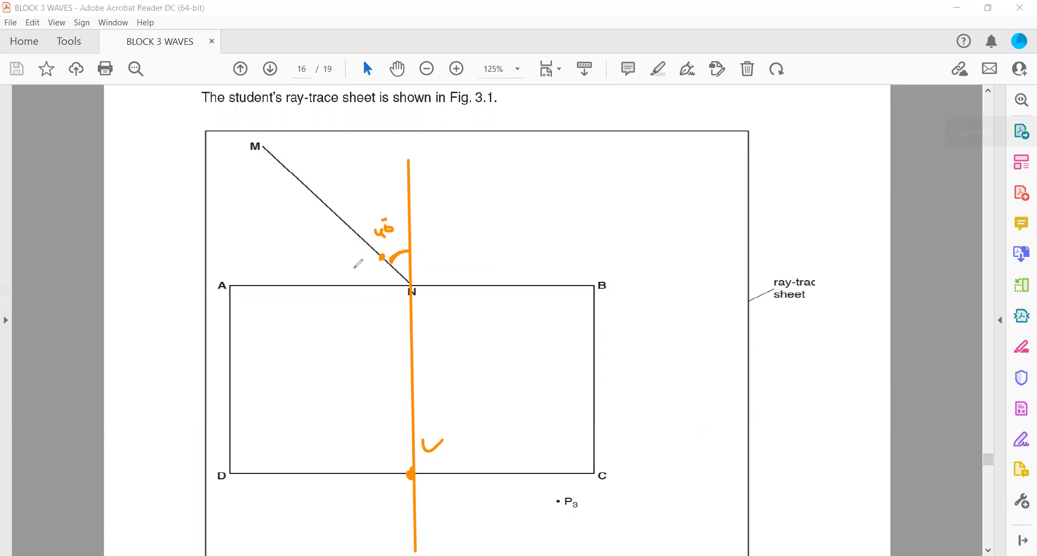
{"action": "left_click", "coordinate": [354, 268]}
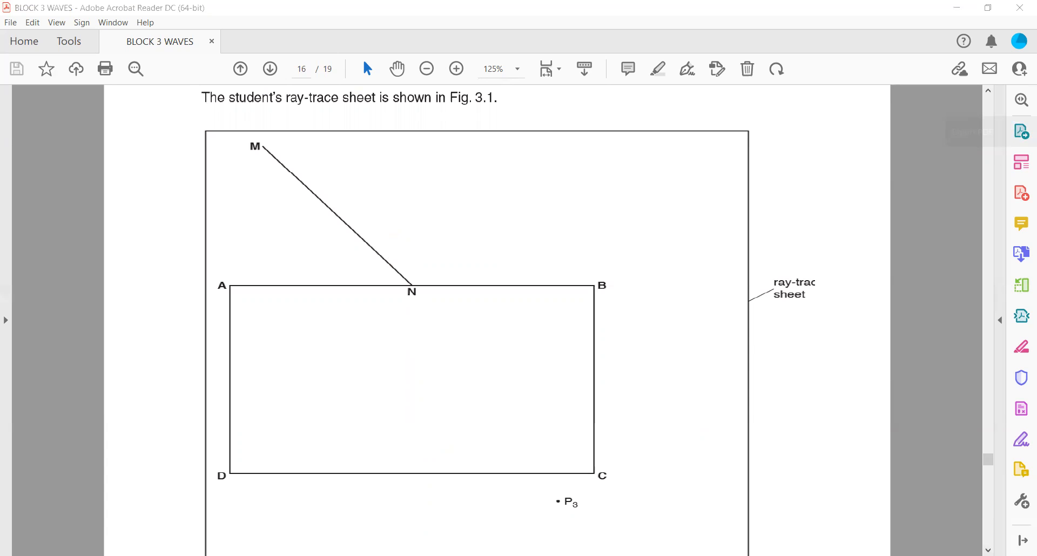
Read part (b) on page 17 and mark pins P1 and P2 on line NM.
{"action": "scroll", "scroll_direction": "down", "scroll_amount": 3}
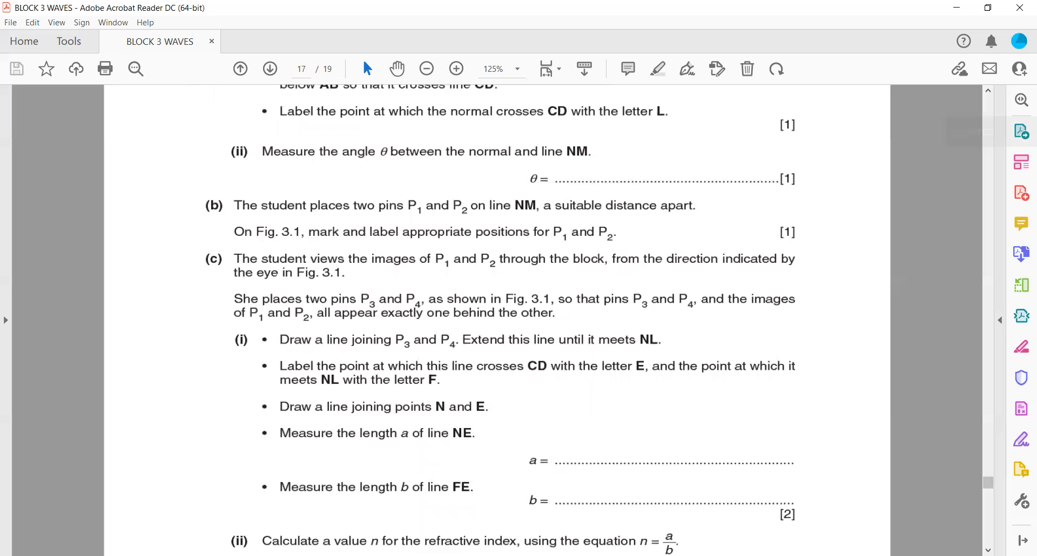
{"action": "mouse_move", "coordinate": [419, 339]}
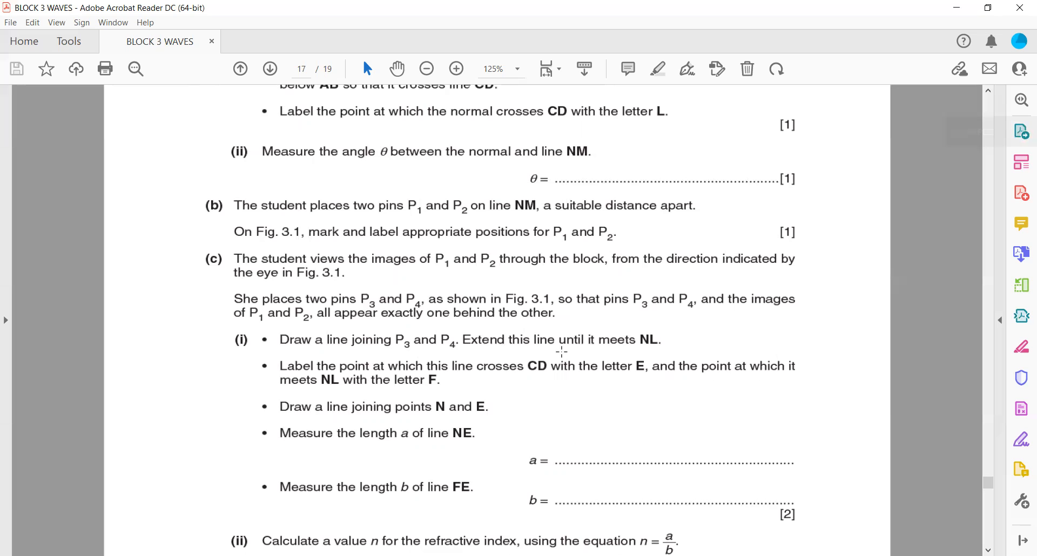
{"action": "mouse_move", "coordinate": [623, 349]}
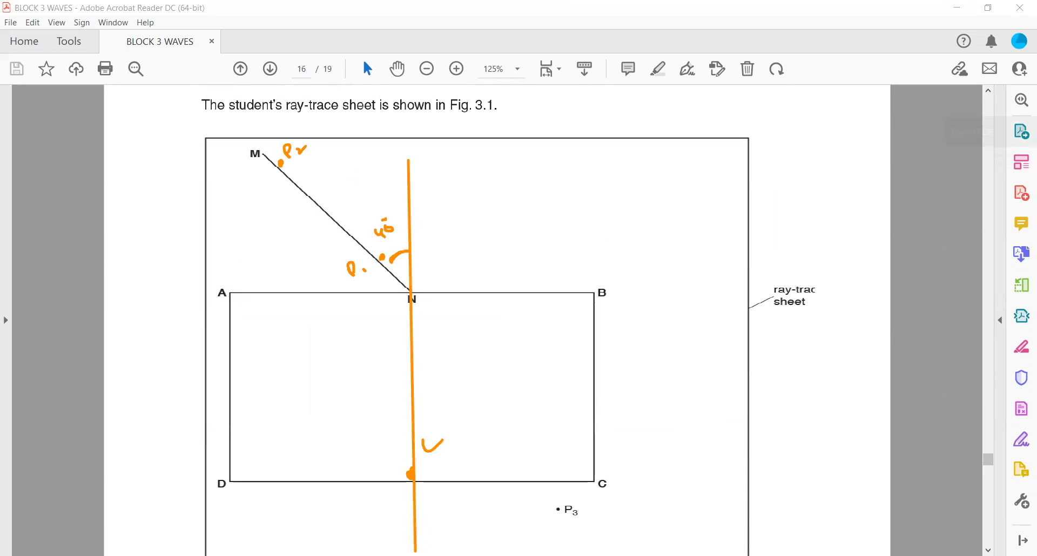
{"action": "scroll", "scroll_direction": "down", "scroll_amount": 3}
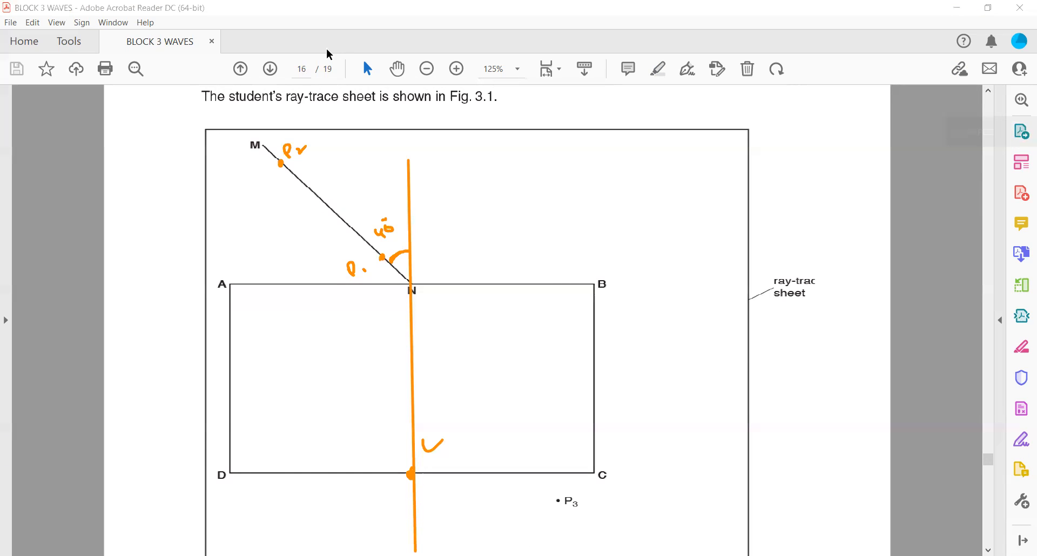
{"action": "mouse_move", "coordinate": [455, 54]}
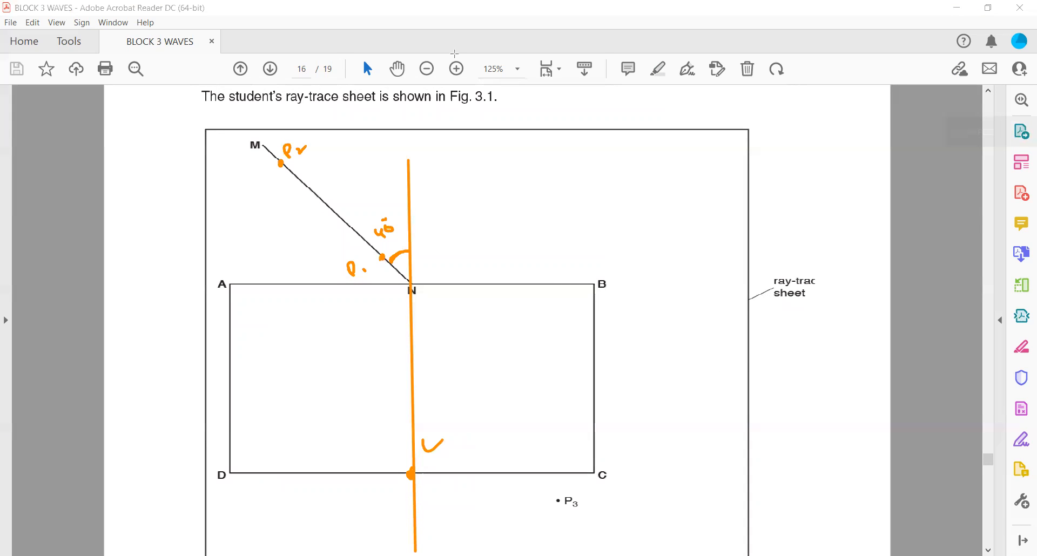
{"action": "mouse_move", "coordinate": [476, 86]}
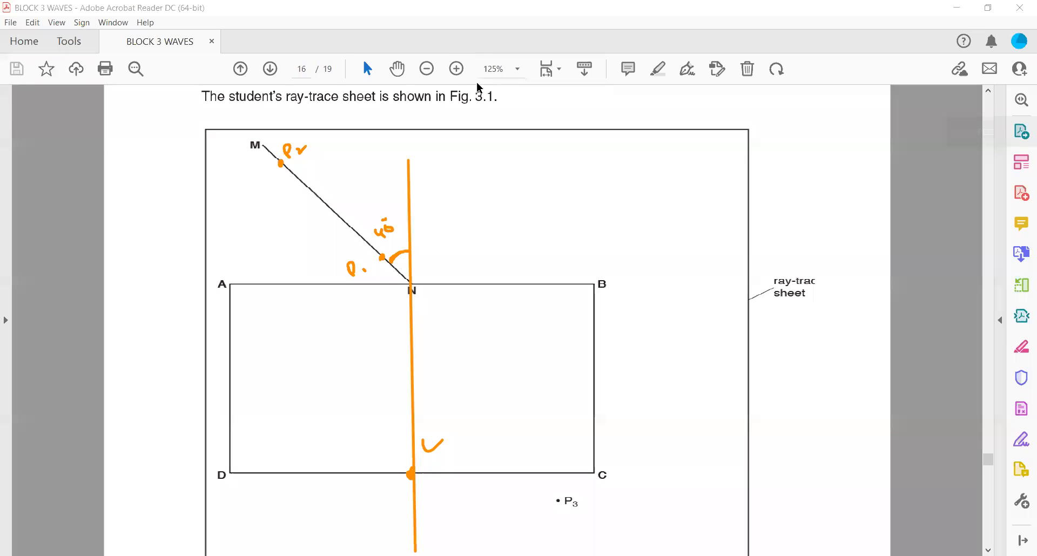
Zoom out to 100% and draw the pink line from the eye through P4 and P3.
{"action": "left_click", "coordinate": [456, 69]}
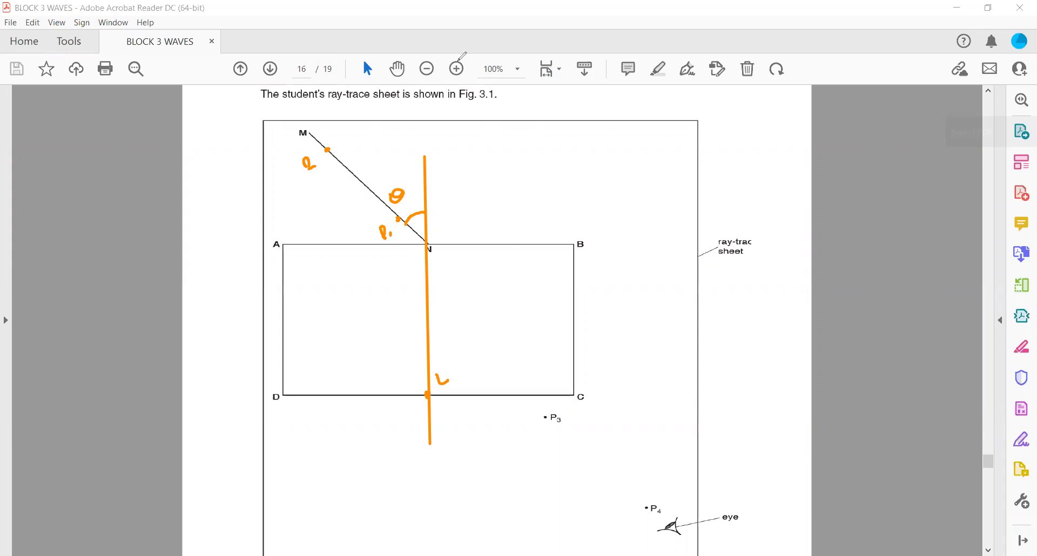
{"action": "mouse_move", "coordinate": [423, 56]}
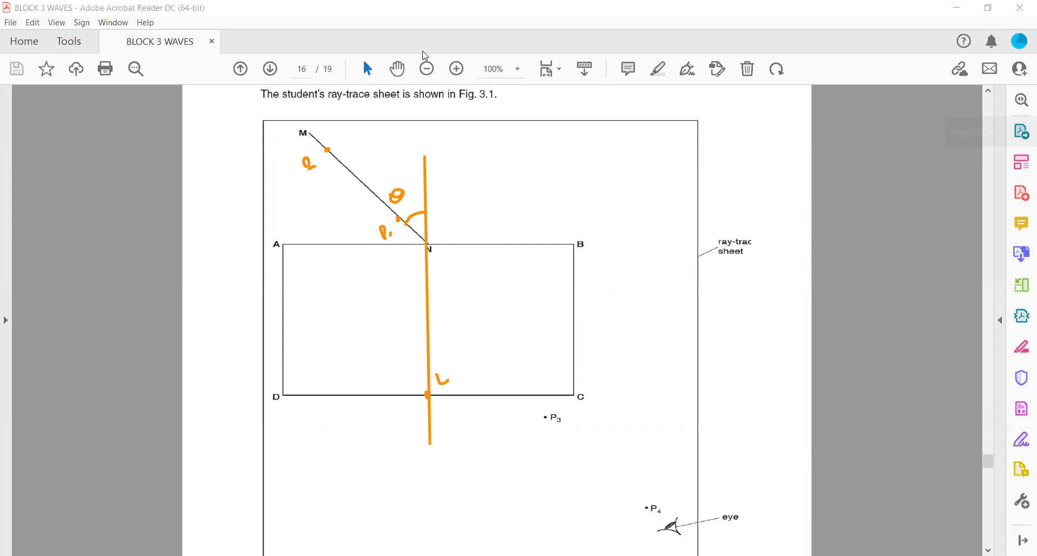
{"action": "mouse_move", "coordinate": [660, 500]}
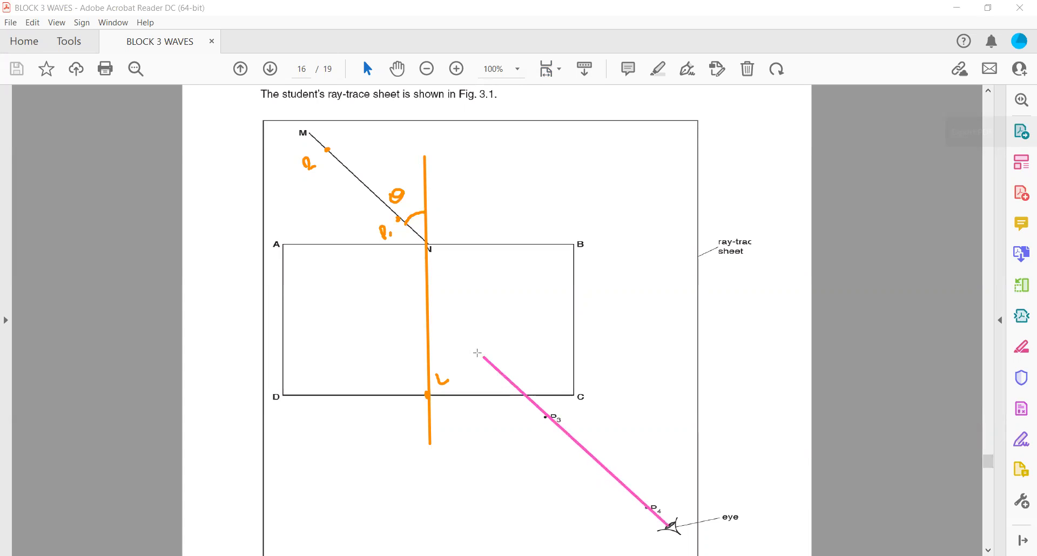
{"action": "left_click_drag", "start_coordinate": [482, 358], "coordinate": [430, 310]}
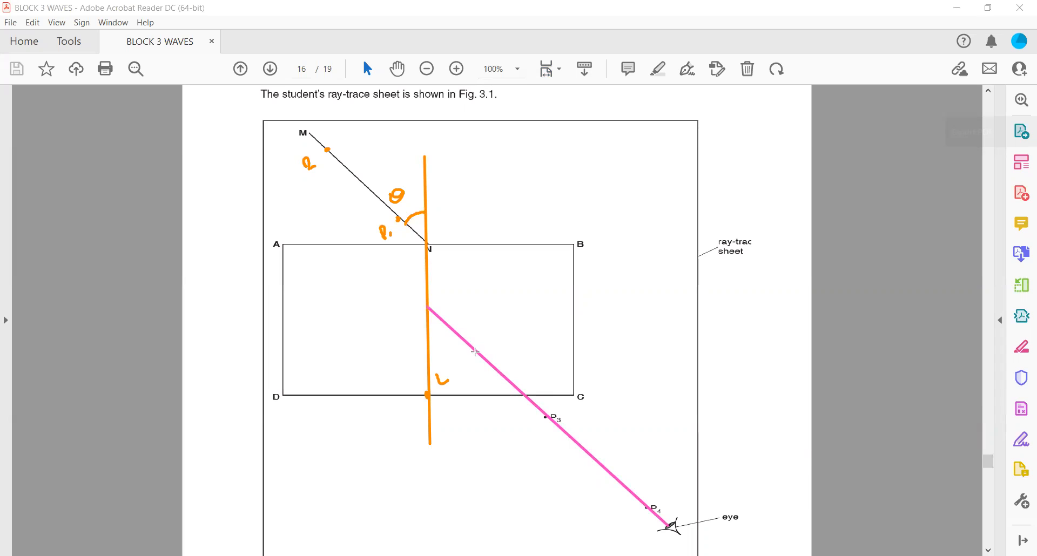
{"action": "mouse_move", "coordinate": [555, 249]}
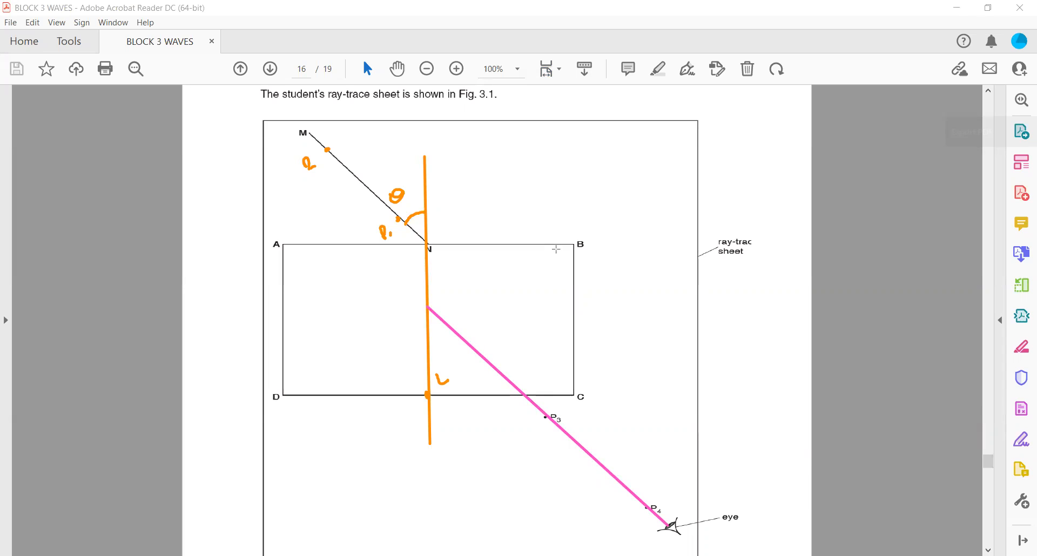
{"action": "mouse_move", "coordinate": [555, 245]}
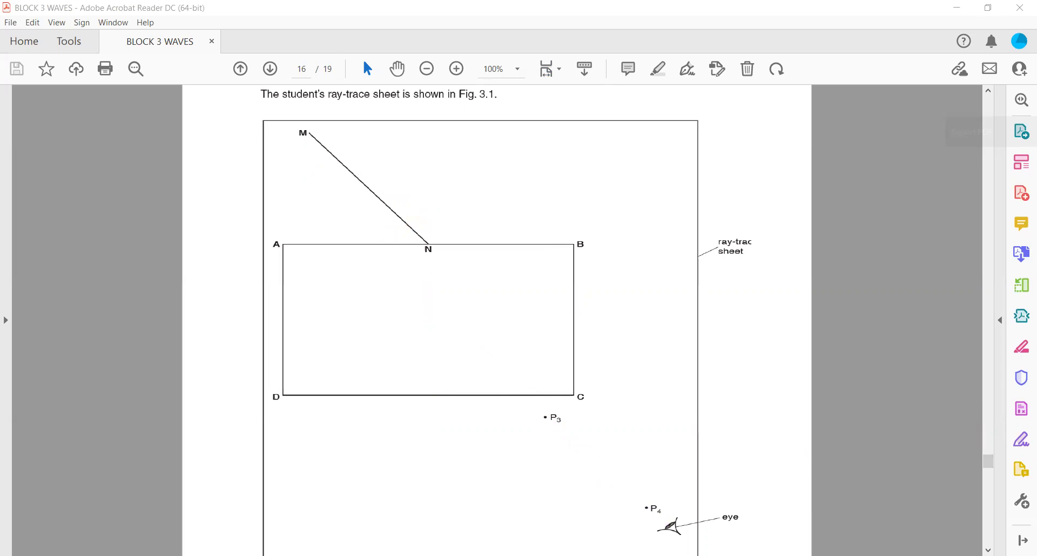
Scroll between the page 17 questions and the Fig. 3.1 ray-trace diagram.
{"action": "scroll", "scroll_direction": "down", "scroll_amount": 3}
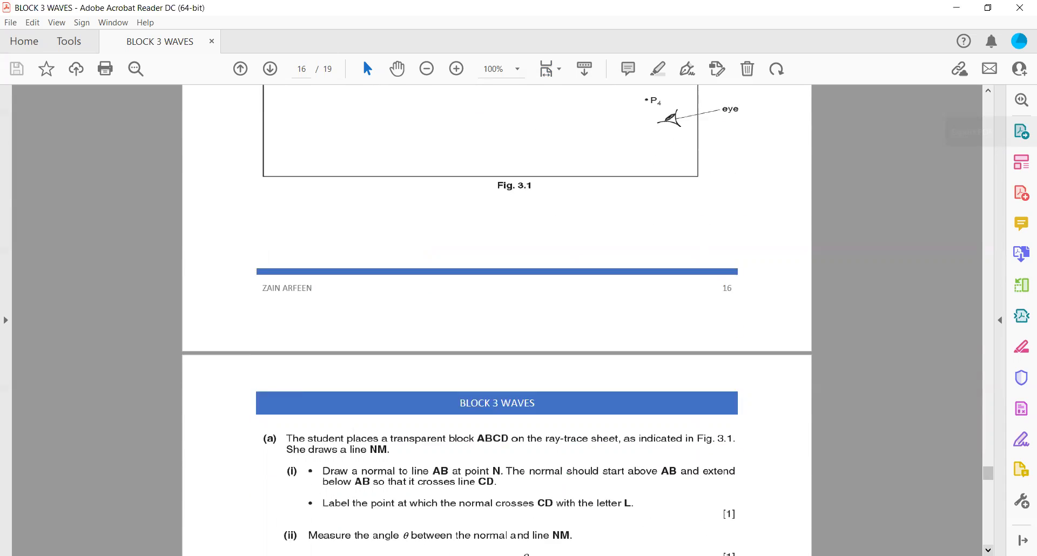
{"action": "scroll", "scroll_direction": "down", "scroll_amount": 3}
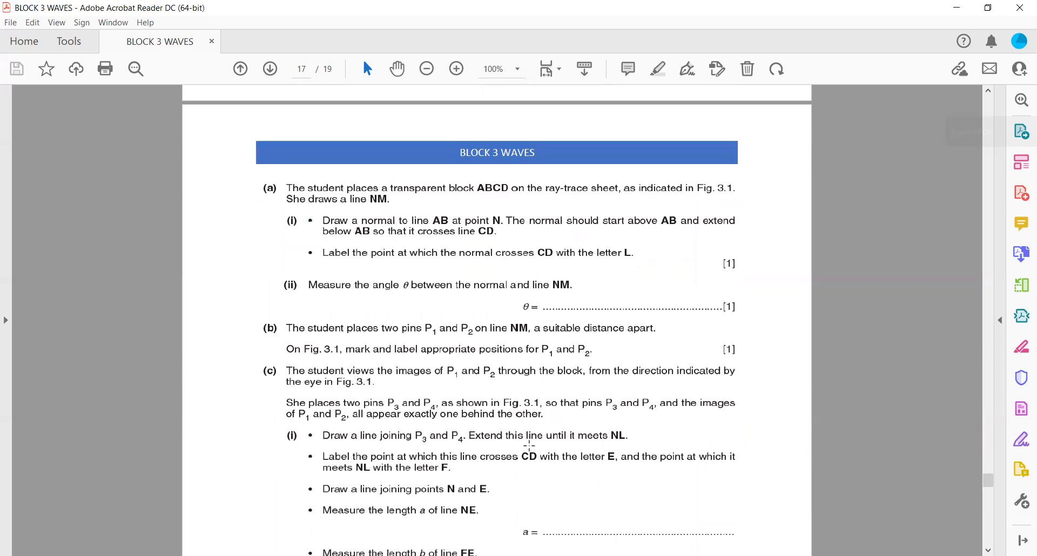
{"action": "mouse_move", "coordinate": [632, 439]}
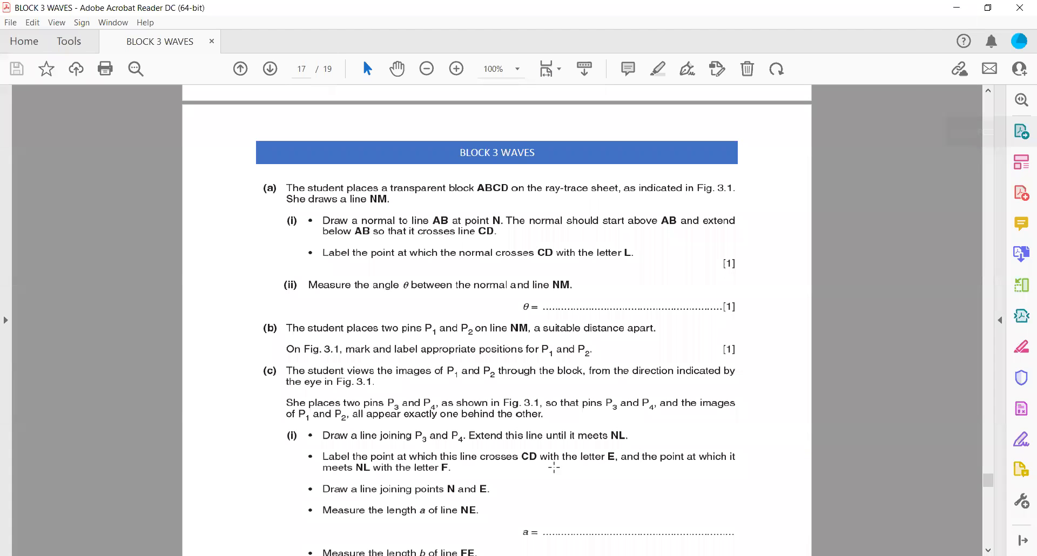
{"action": "mouse_move", "coordinate": [975, 108]}
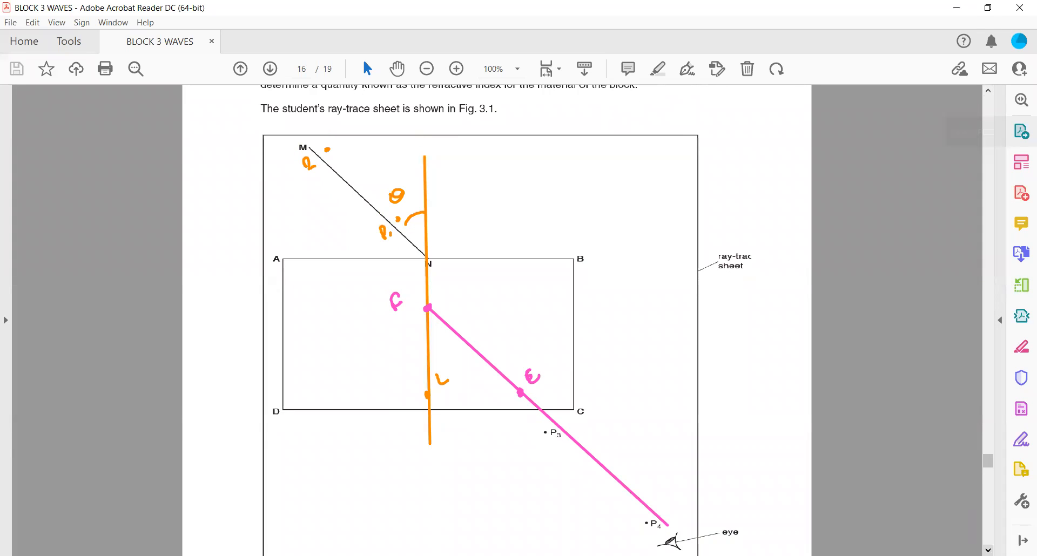
Select all orange and pink ink markings on Fig. 3.1 and delete them.
{"action": "scroll", "scroll_direction": "down", "scroll_amount": 3}
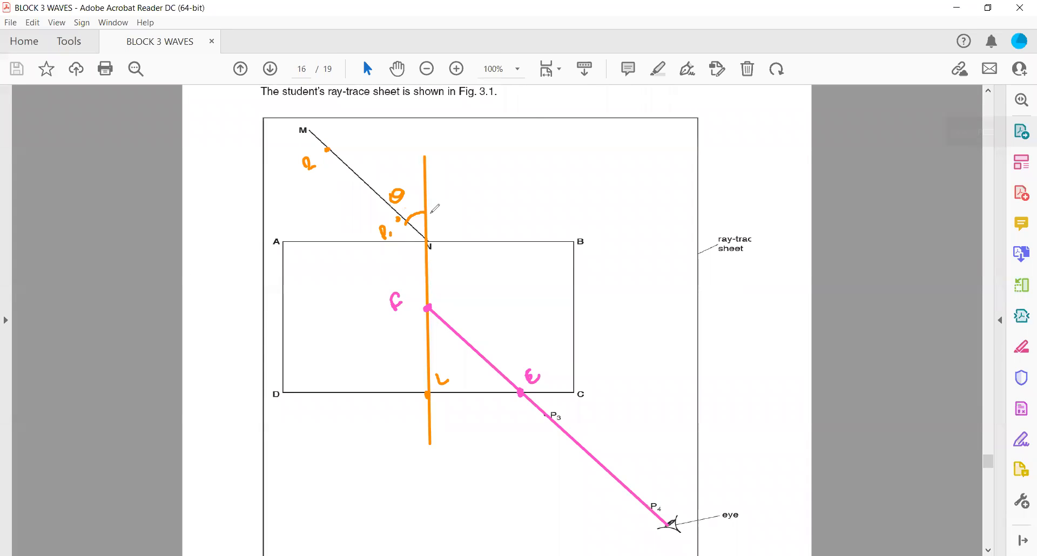
{"action": "mouse_move", "coordinate": [443, 257]}
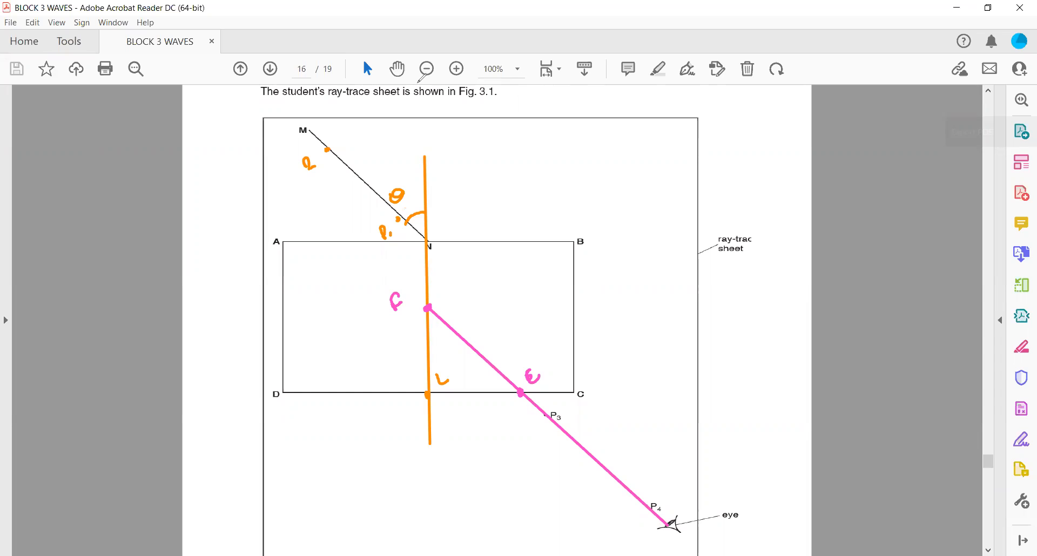
{"action": "mouse_move", "coordinate": [433, 253]}
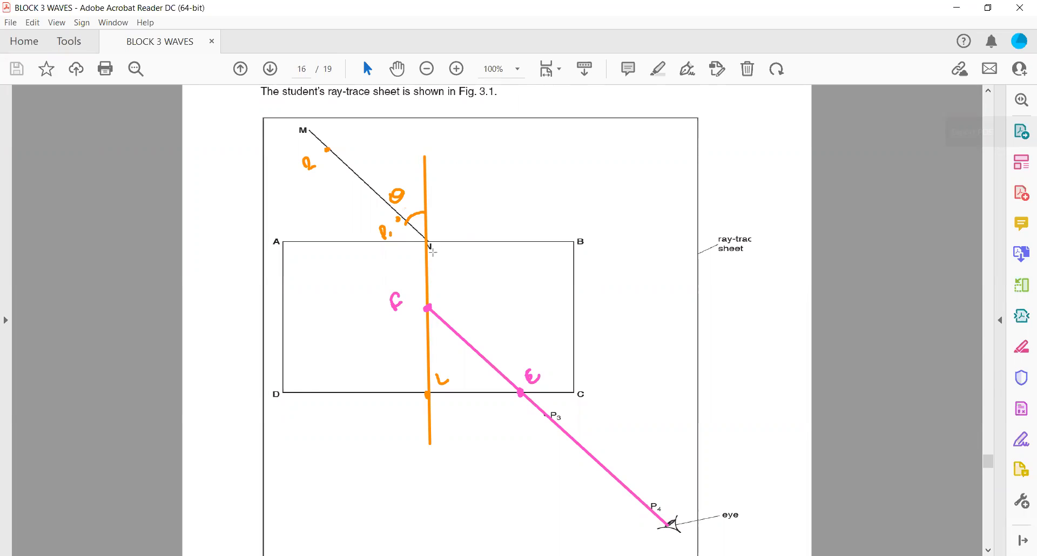
{"action": "left_click_drag", "start_coordinate": [430, 245], "coordinate": [520, 393]}
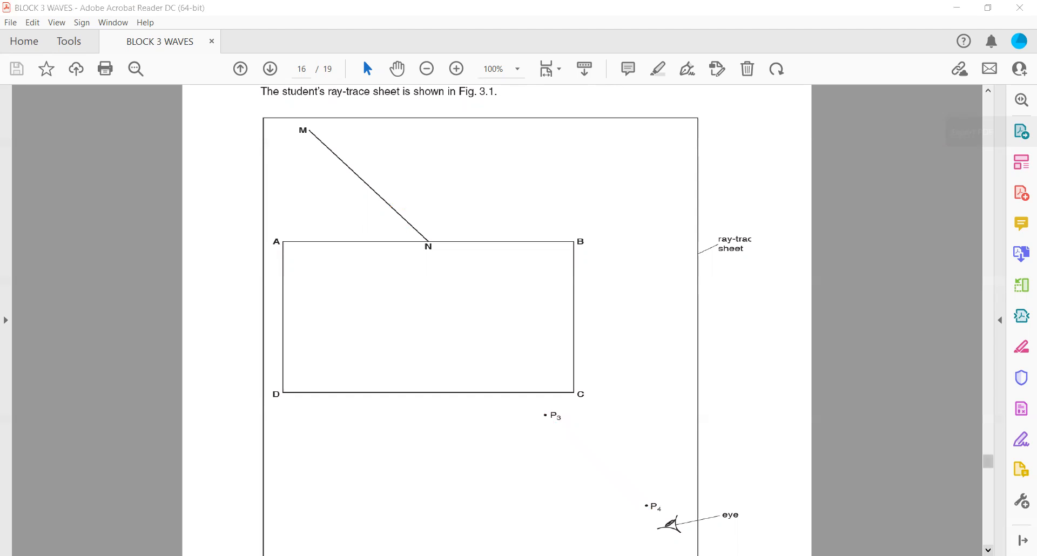
Zoom to 154% and scroll through page 17's questions to question 23 on page 18.
{"action": "scroll", "scroll_direction": "down", "scroll_amount": 3}
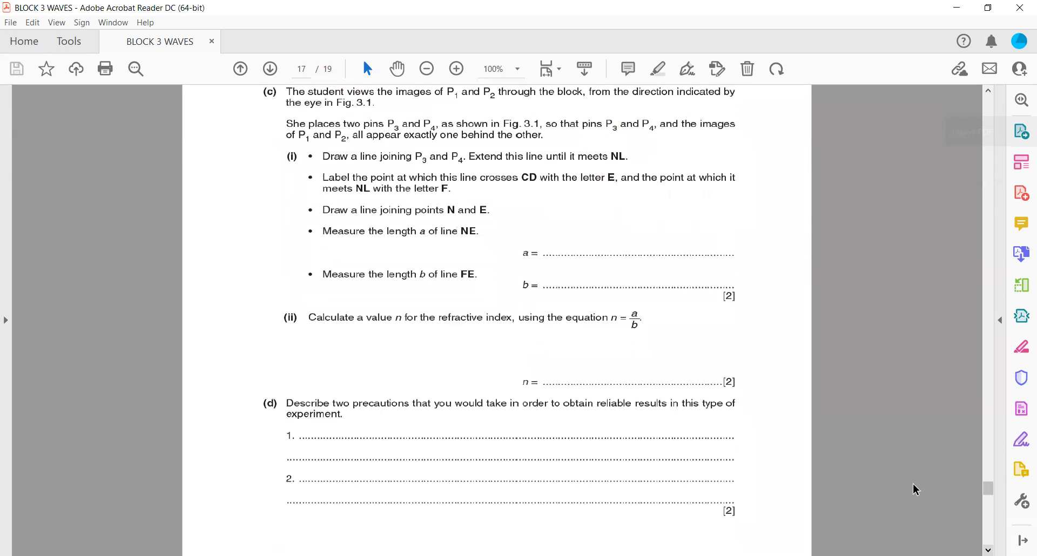
{"action": "left_click", "coordinate": [456, 69]}
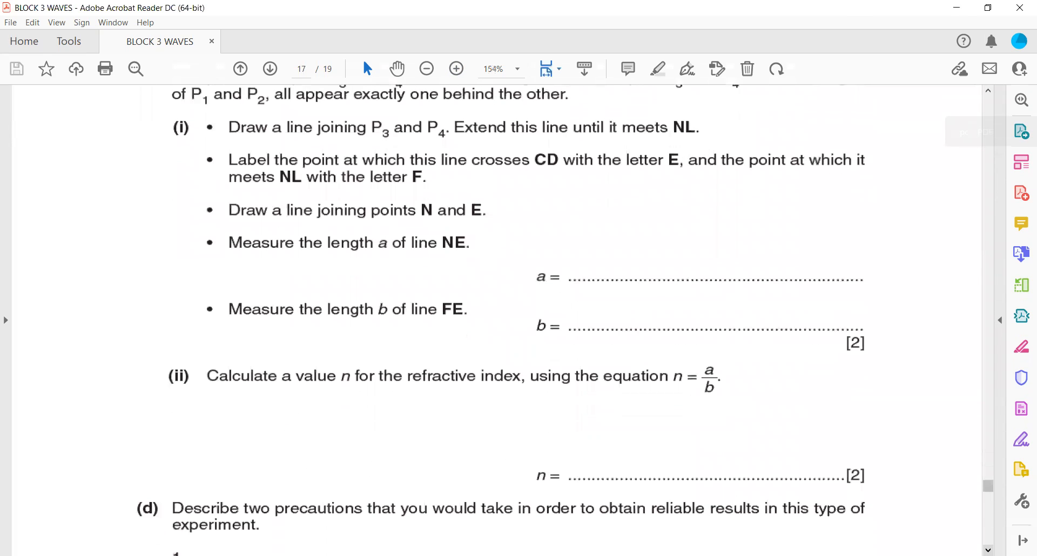
{"action": "scroll", "scroll_direction": "down", "scroll_amount": 3}
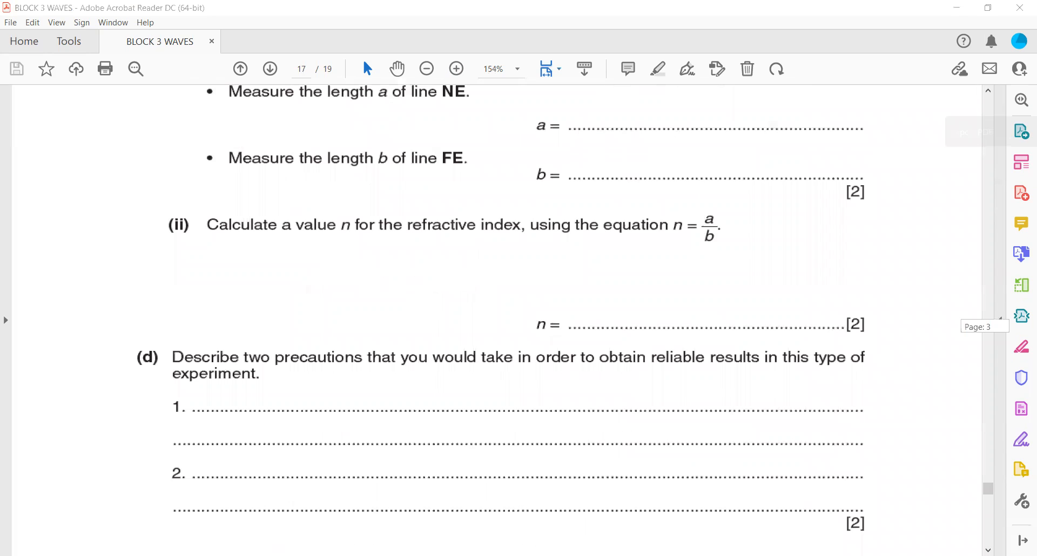
{"action": "scroll", "scroll_direction": "down", "scroll_amount": 3}
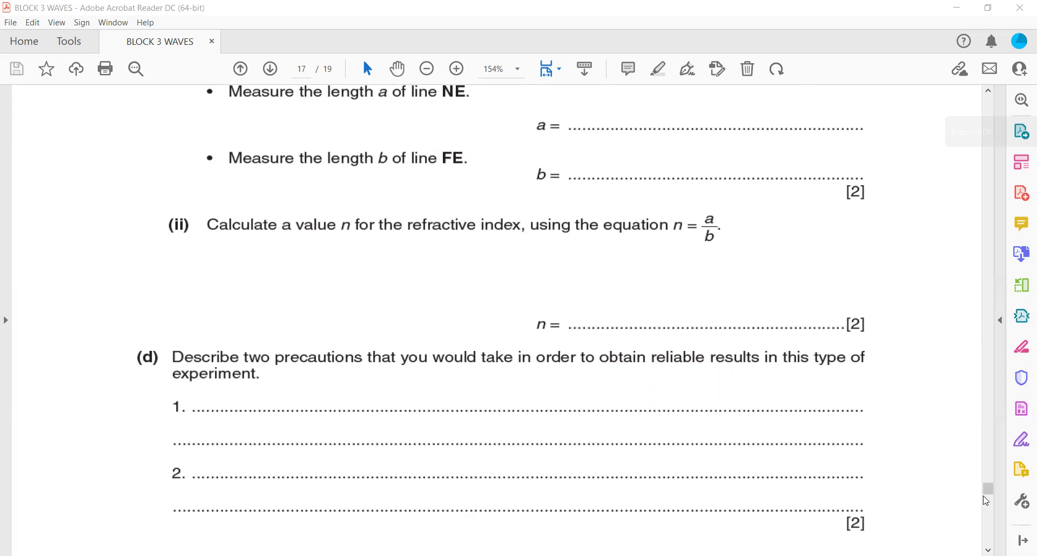
{"action": "scroll", "scroll_direction": "down", "scroll_amount": 3}
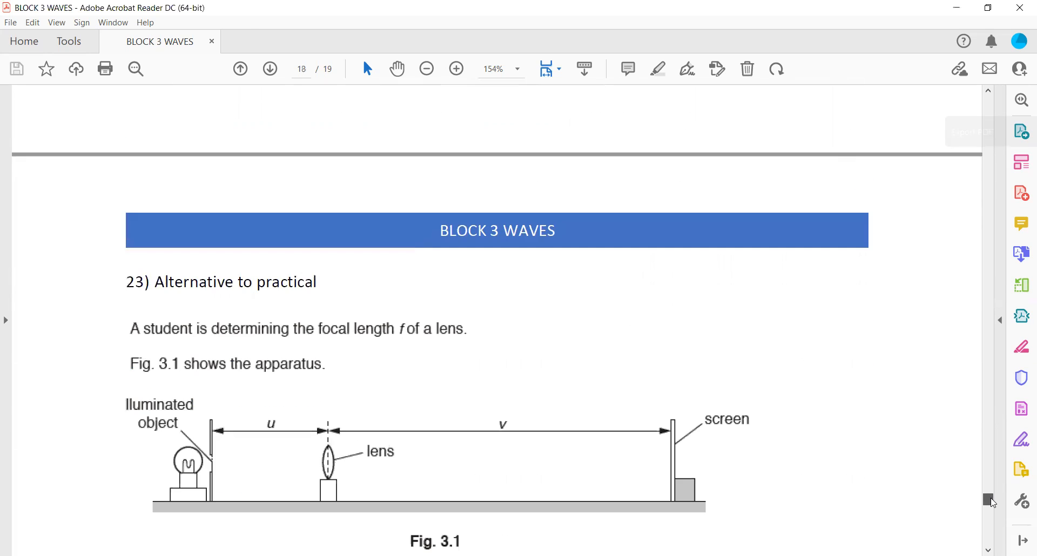
Scroll down page 18 until Table 3.1's D, u, v readings are fully visible.
{"action": "scroll", "scroll_direction": "down", "scroll_amount": 3}
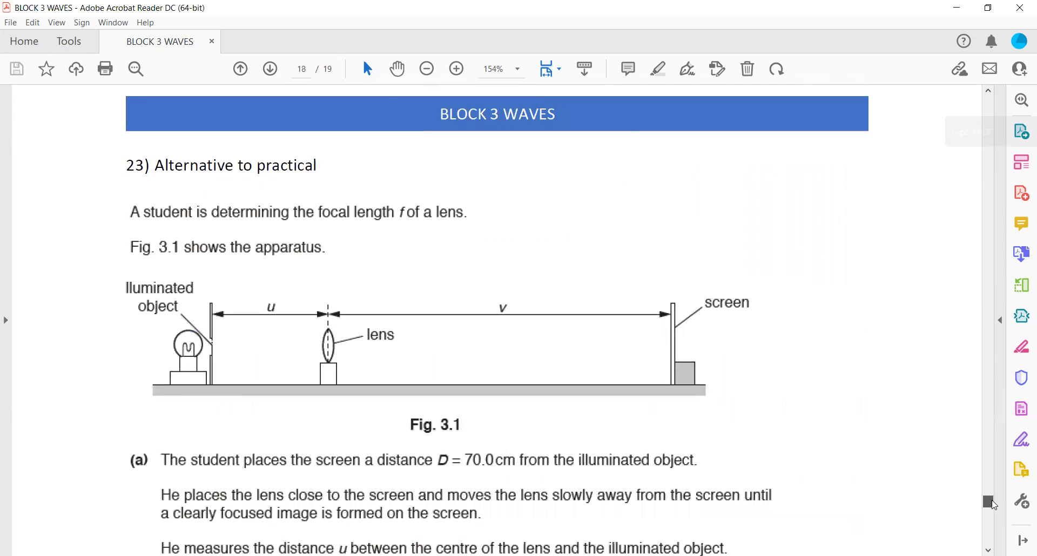
{"action": "scroll", "scroll_direction": "down", "scroll_amount": 3}
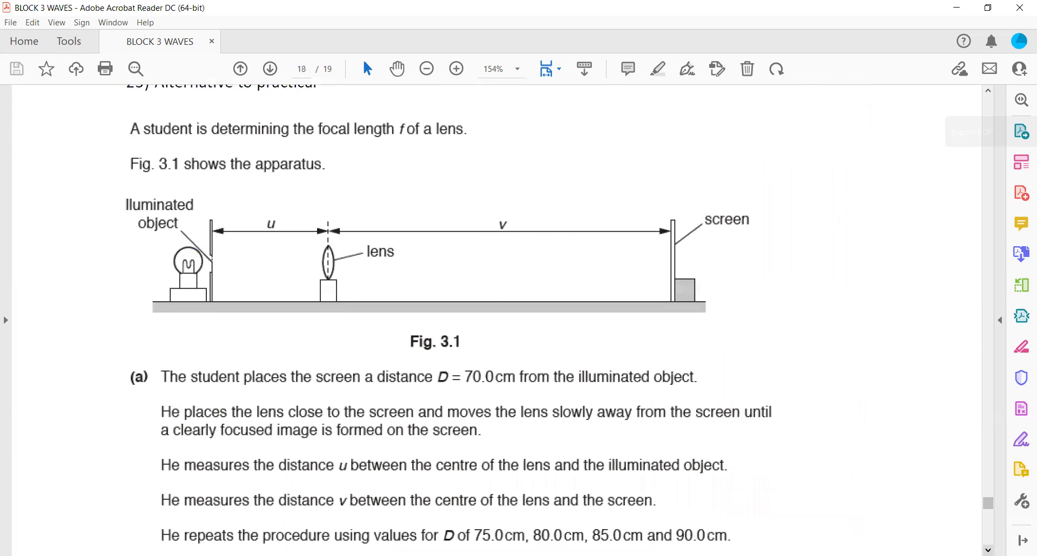
{"action": "mouse_move", "coordinate": [363, 59]}
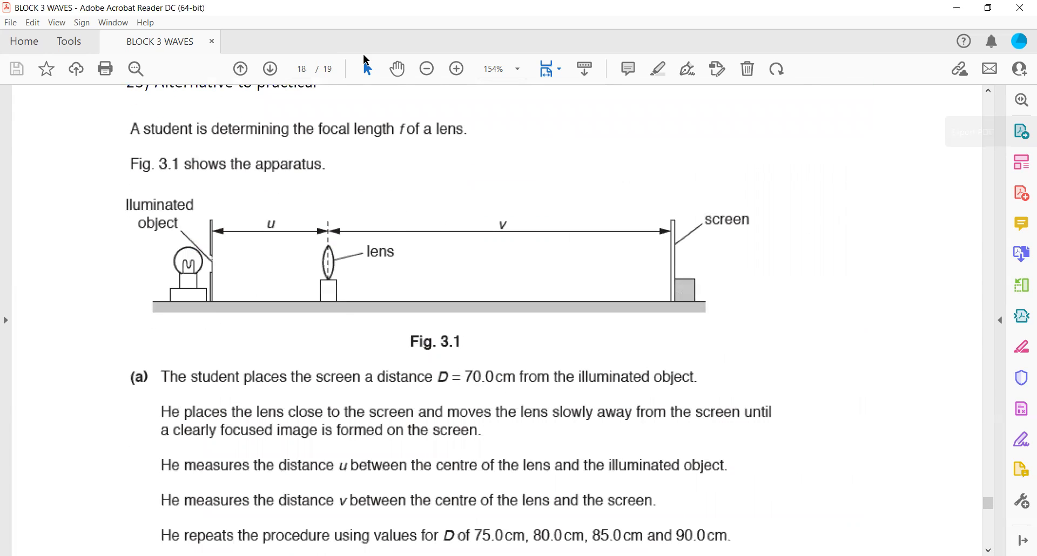
{"action": "mouse_move", "coordinate": [321, 373]}
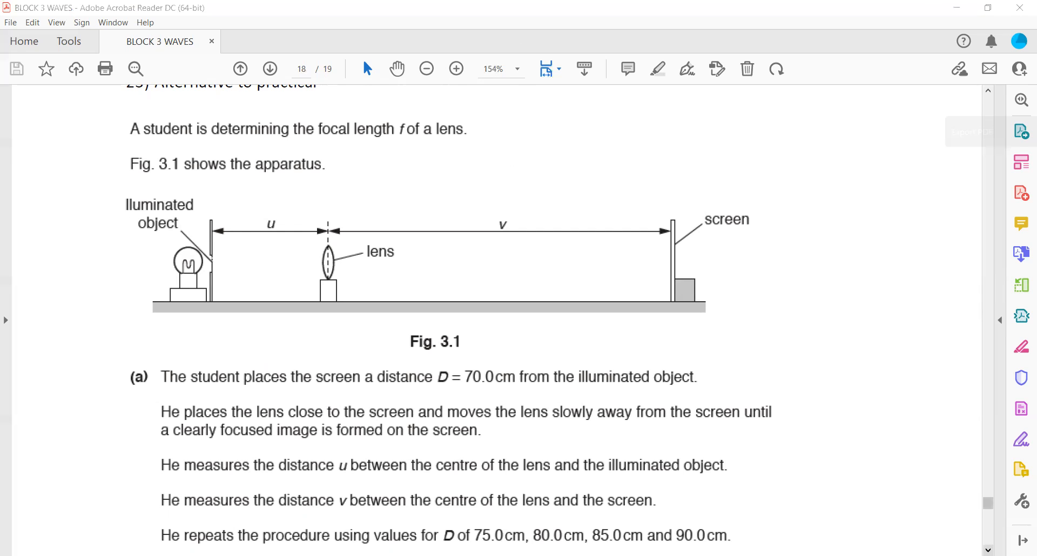
{"action": "scroll", "scroll_direction": "down", "scroll_amount": 3}
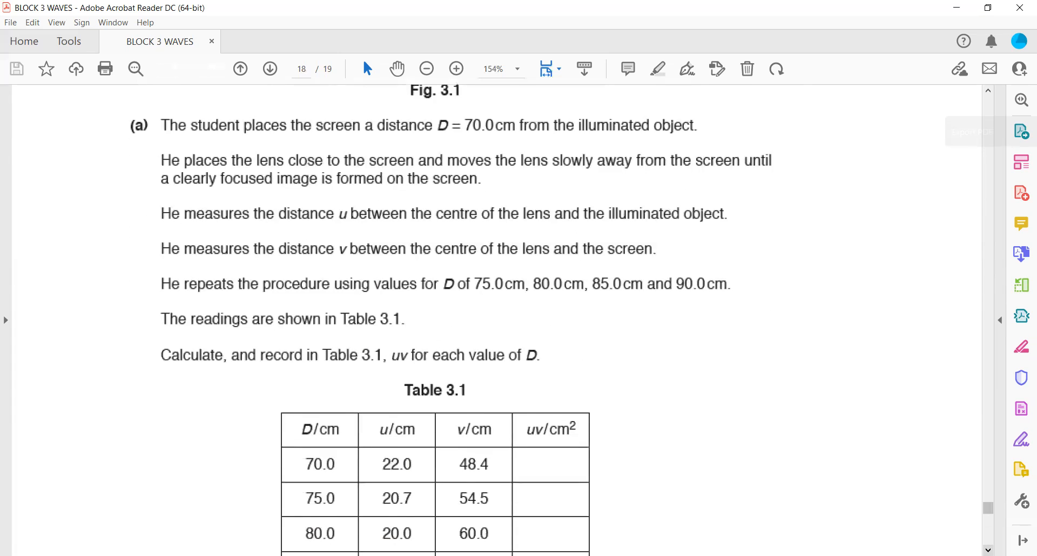
{"action": "scroll", "scroll_direction": "down", "scroll_amount": 3}
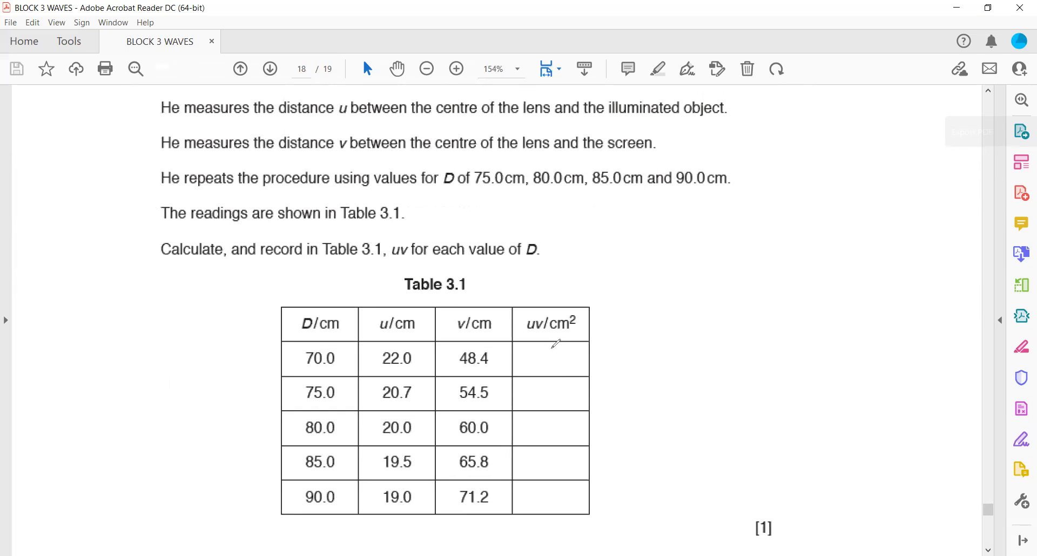
Circle Table 3.1's uv column in pink and handwrite the uv products (65, 53), then reach the graph grid.
{"action": "left_click_drag", "start_coordinate": [549, 337], "coordinate": [555, 516]}
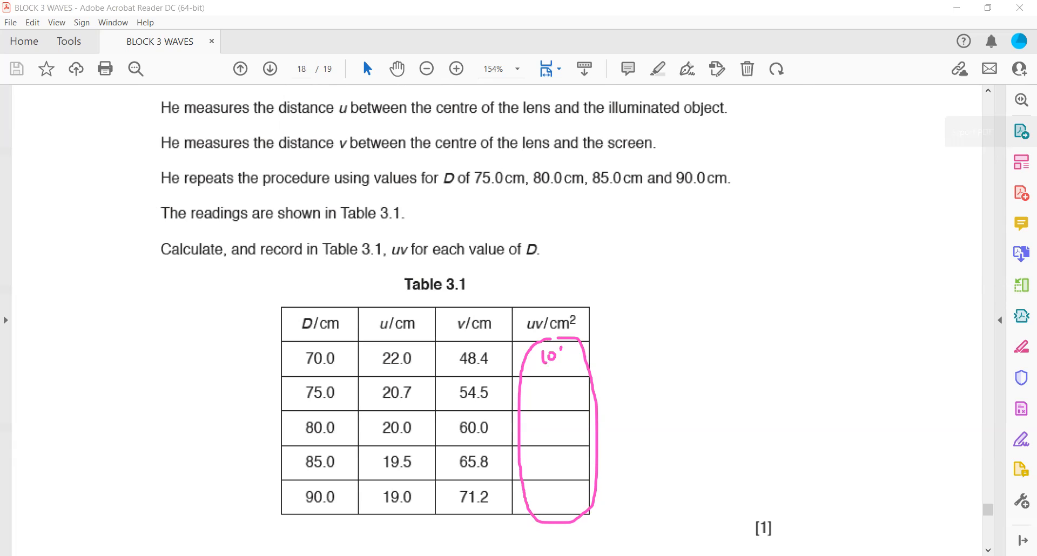
{"action": "type", "text": "65"}
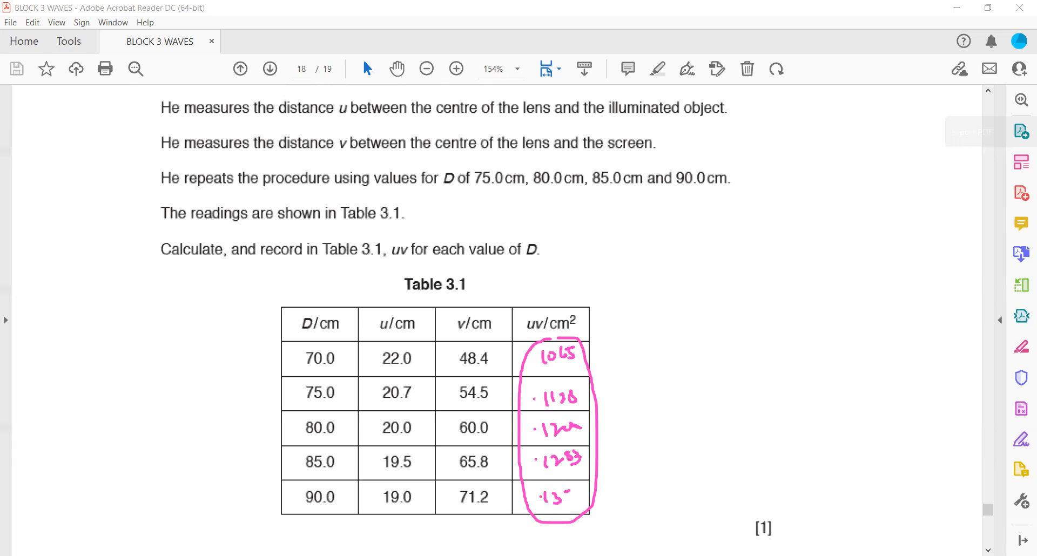
{"action": "type", "text": "53"}
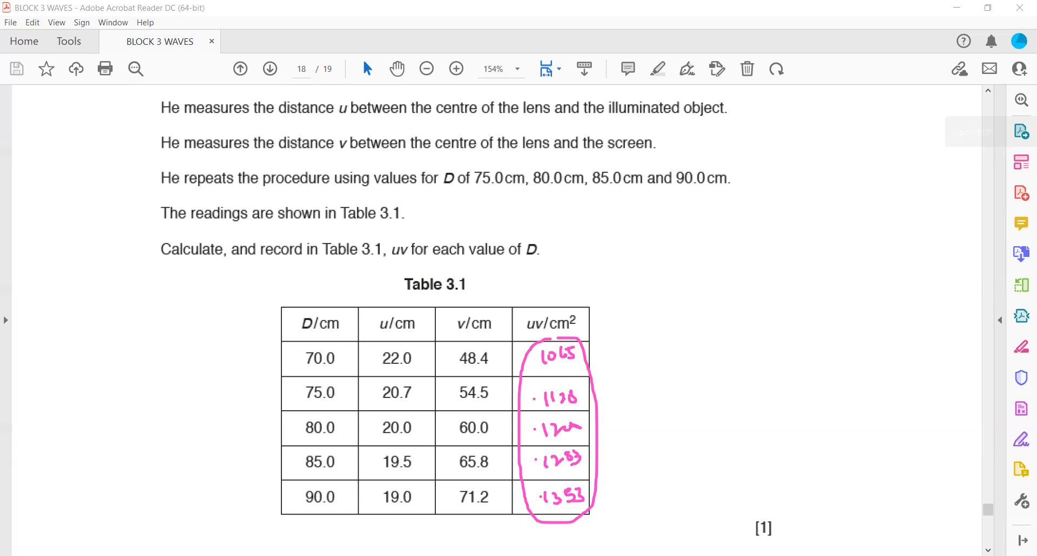
{"action": "mouse_move", "coordinate": [506, 178]}
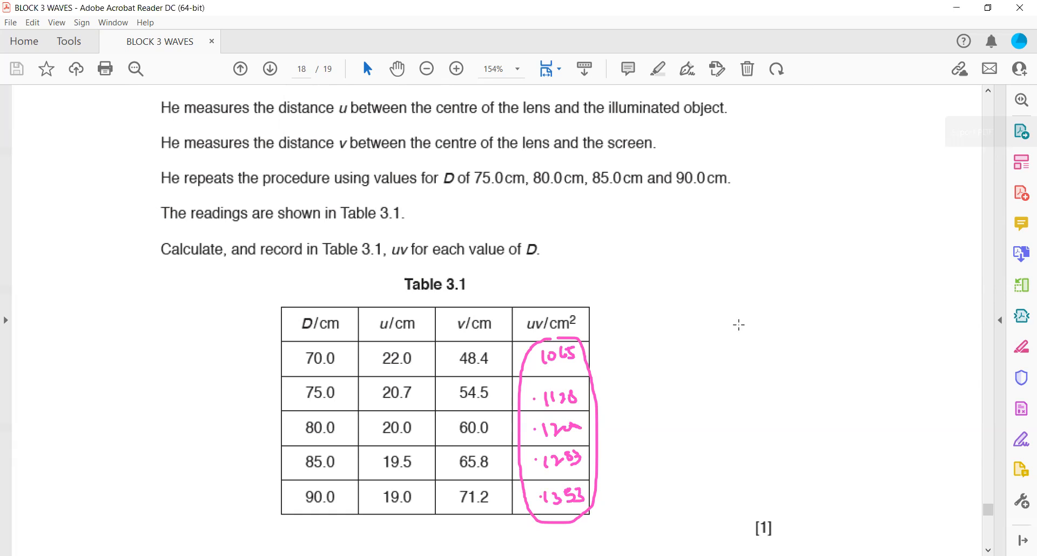
{"action": "scroll", "scroll_direction": "down", "scroll_amount": 3}
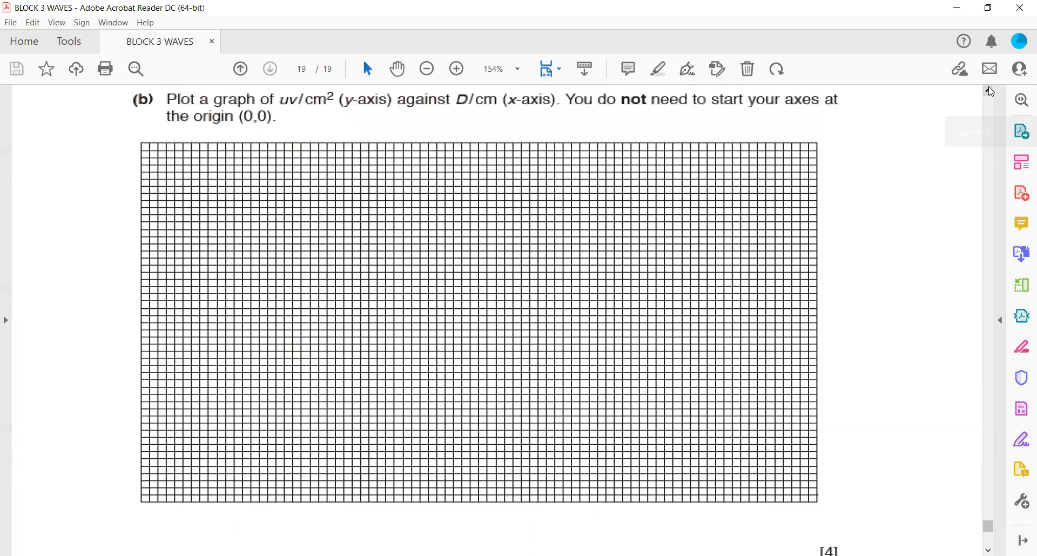
Sketch on part (b)'s graph grid, then erase the pink scribbles and underlines to leave it clean.
{"action": "scroll", "scroll_direction": "down", "scroll_amount": 3}
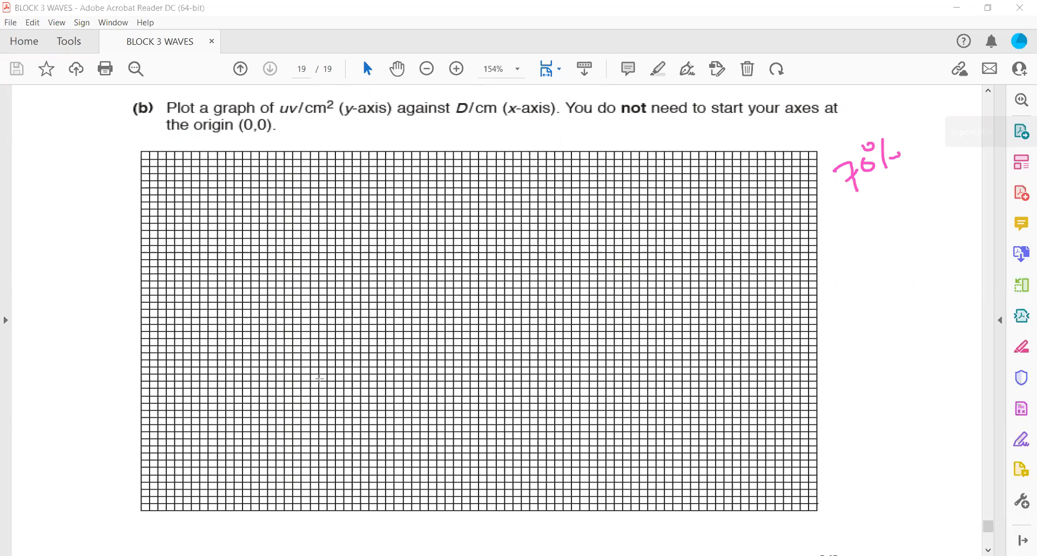
{"action": "left_click_drag", "start_coordinate": [236, 471], "coordinate": [331, 407]}
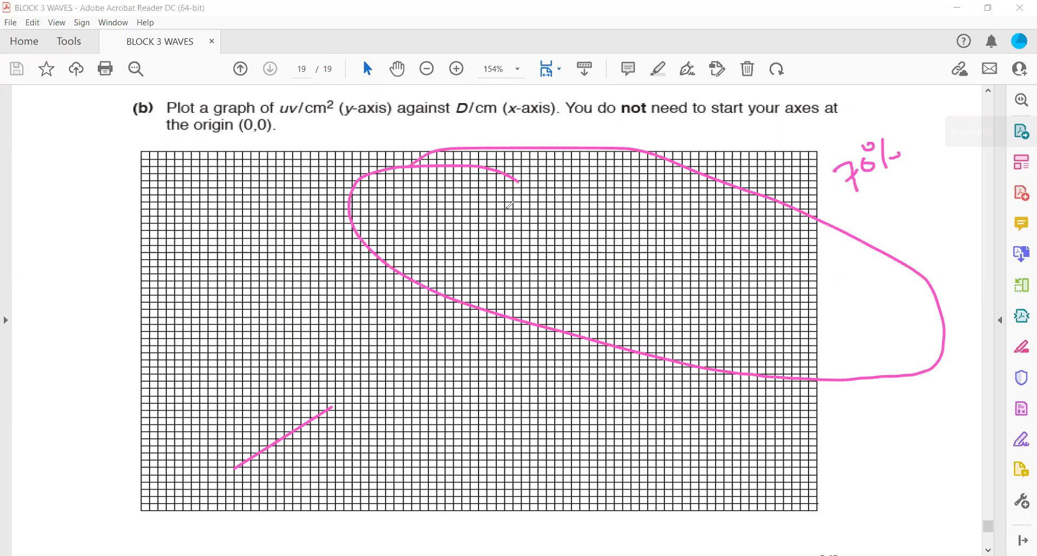
{"action": "left_click_drag", "start_coordinate": [489, 212], "coordinate": [523, 246]}
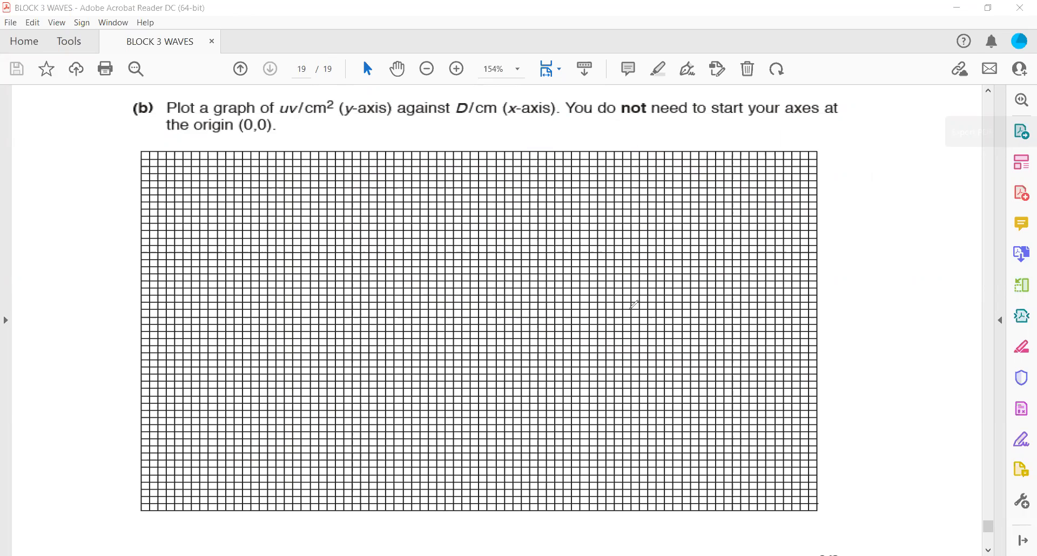
{"action": "mouse_move", "coordinate": [527, 136]}
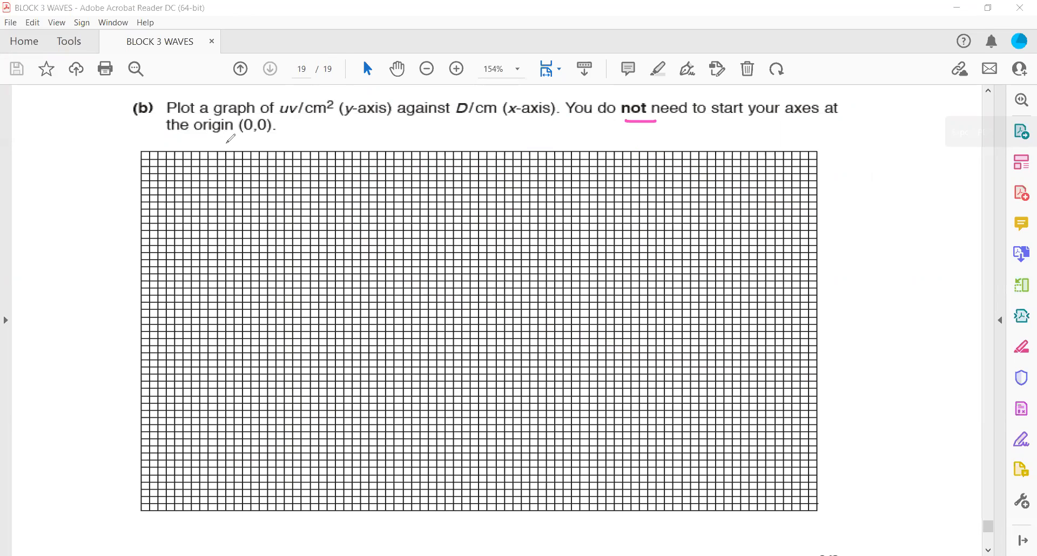
{"action": "left_click_drag", "start_coordinate": [228, 136], "coordinate": [287, 125]}
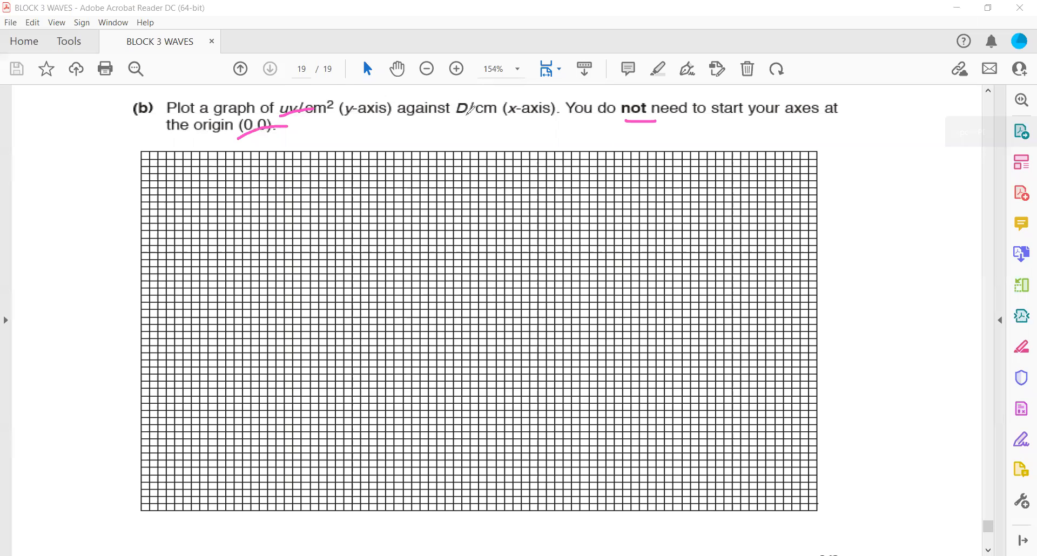
{"action": "left_click_drag", "start_coordinate": [456, 122], "coordinate": [499, 117]}
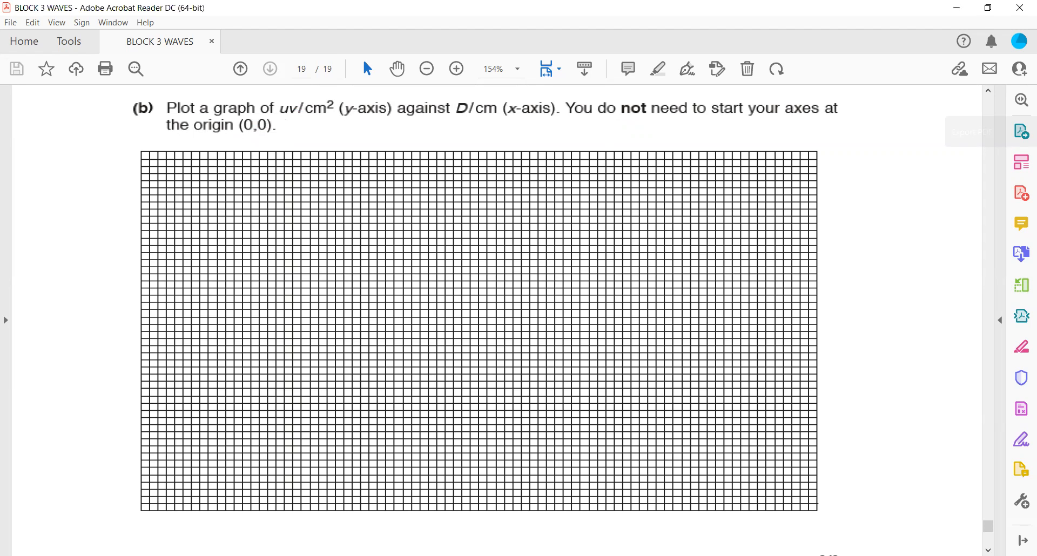
{"action": "mouse_move", "coordinate": [139, 511]}
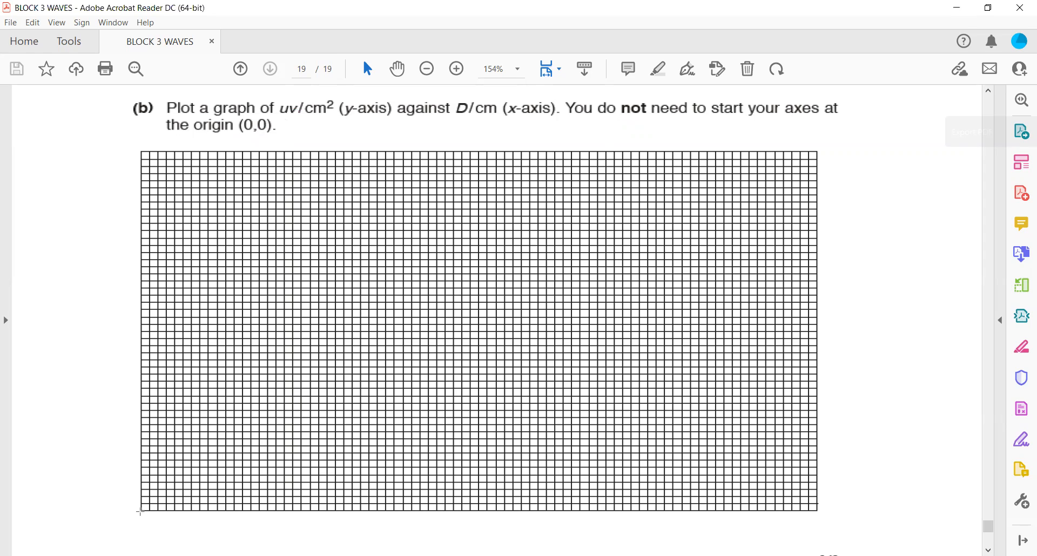
{"action": "left_click_drag", "start_coordinate": [139, 510], "coordinate": [139, 129]}
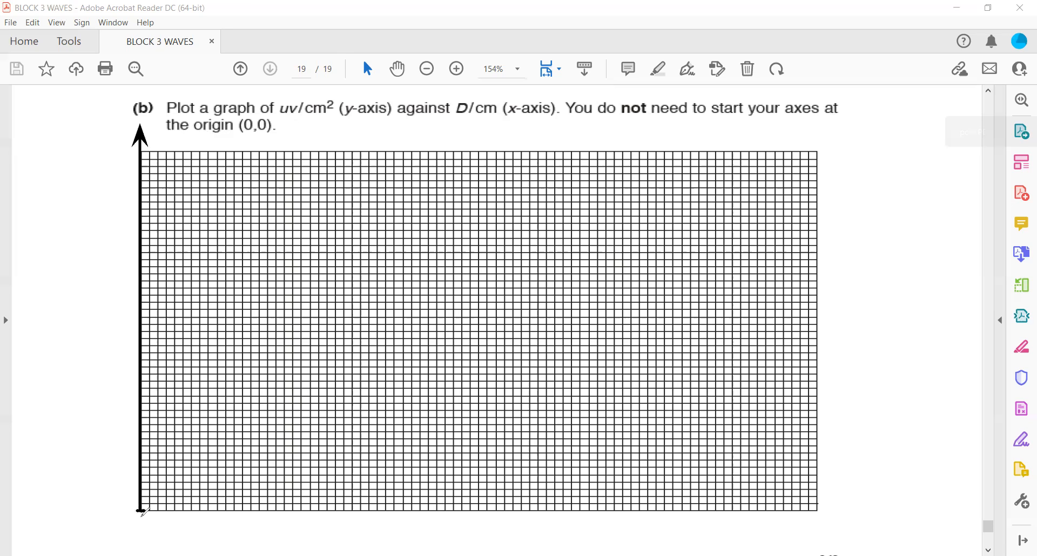
{"action": "mouse_move", "coordinate": [376, 261]}
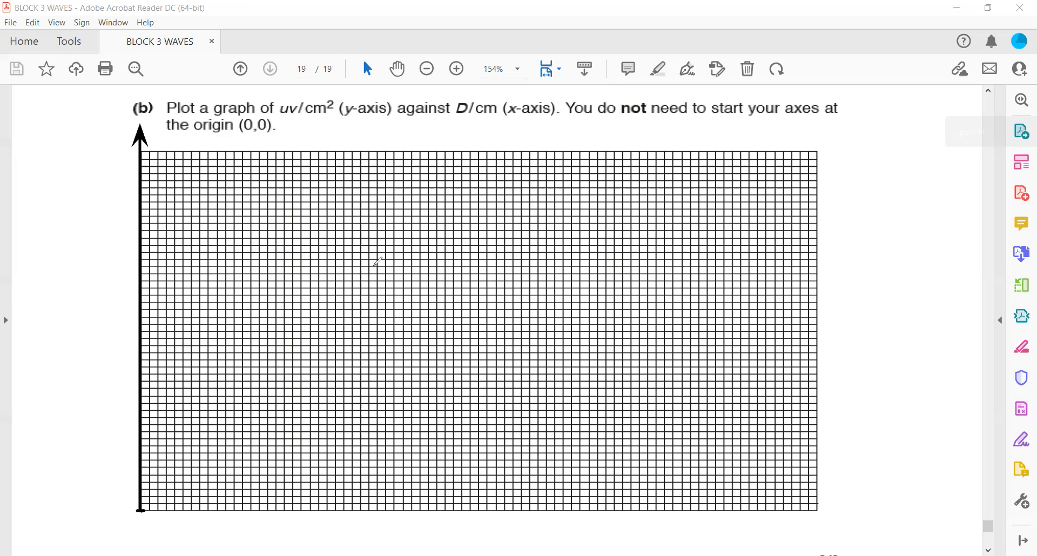
{"action": "mouse_move", "coordinate": [105, 513]}
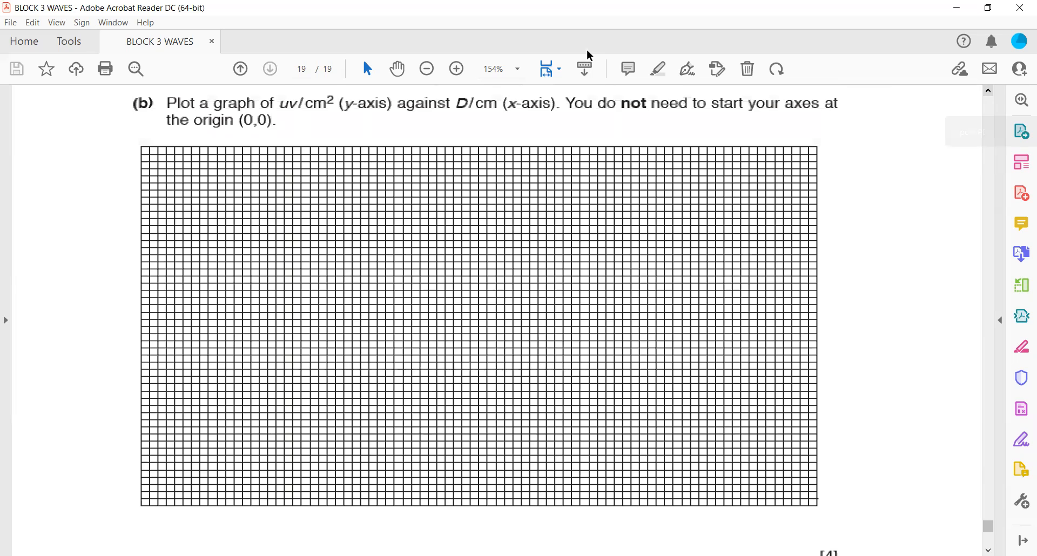
Draw the x- and y-axes on the grid and a straight rising best-fit line across it.
{"action": "left_click_drag", "start_coordinate": [140, 508], "coordinate": [869, 507]}
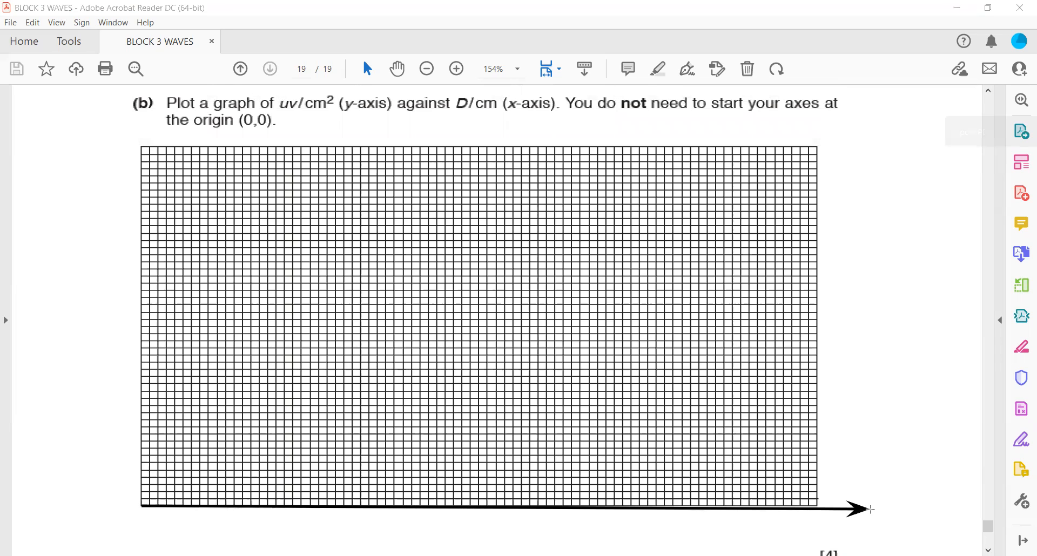
{"action": "left_click_drag", "start_coordinate": [140, 504], "coordinate": [166, 242]}
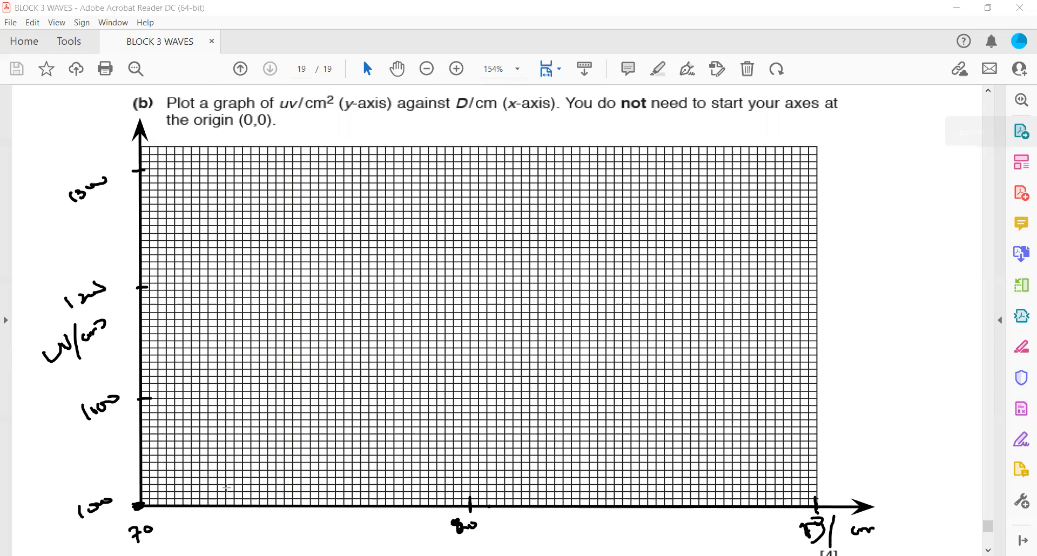
{"action": "left_click_drag", "start_coordinate": [200, 475], "coordinate": [802, 219]}
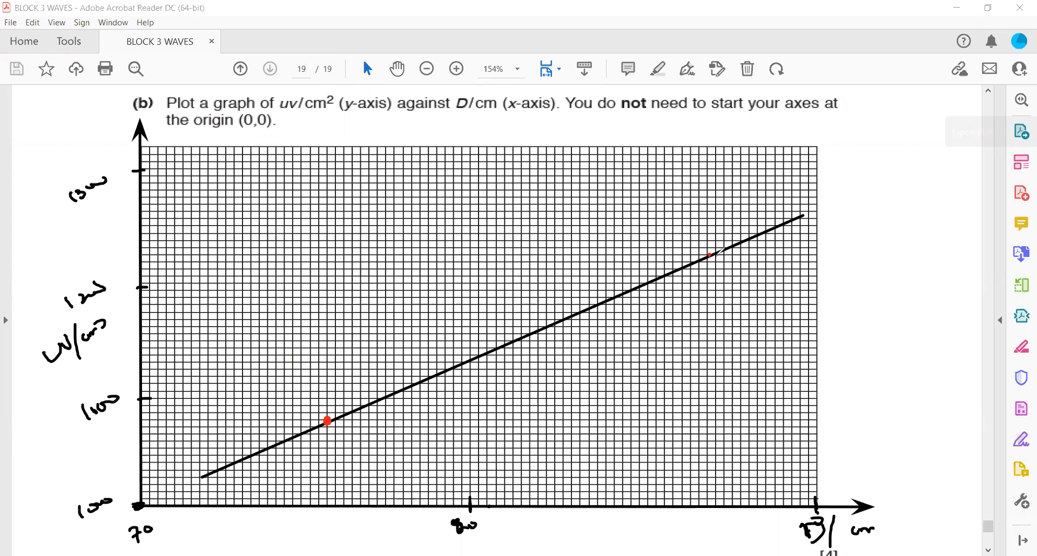
Mark points on the line and draw red arrows from the lower point to the axes, labelled x1, y1.
{"action": "left_click", "coordinate": [711, 258]}
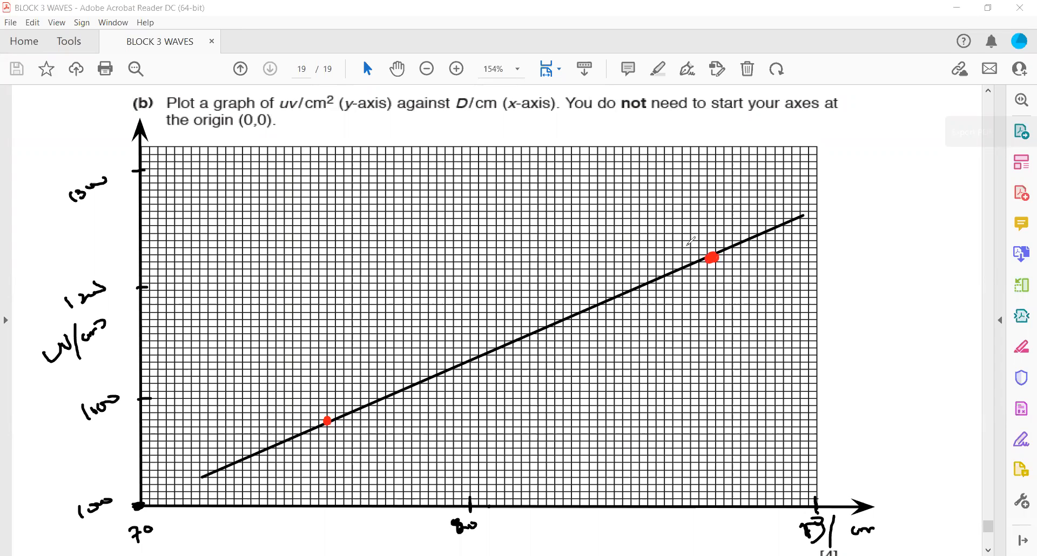
{"action": "left_click_drag", "start_coordinate": [327, 422], "coordinate": [178, 427]}
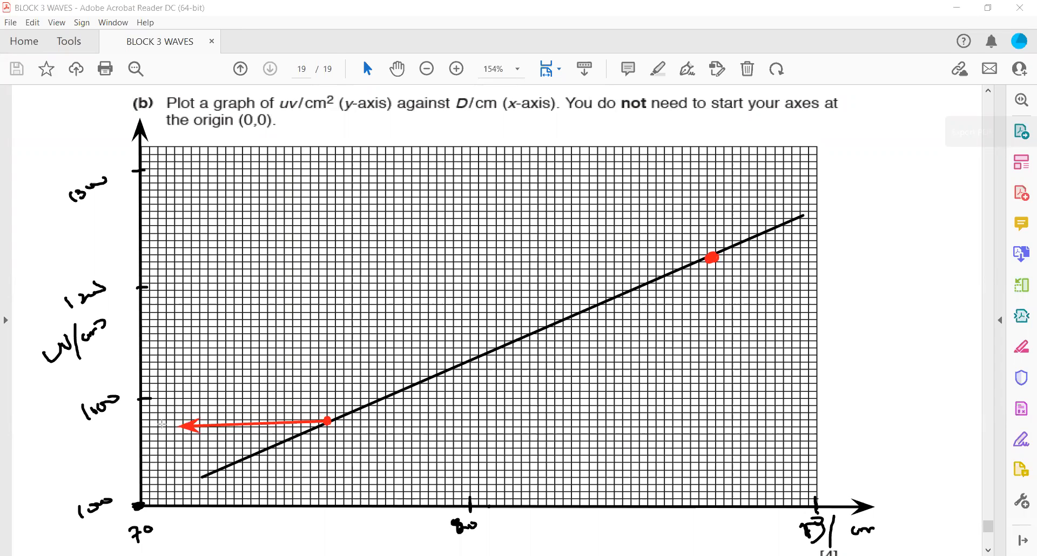
{"action": "left_click_drag", "start_coordinate": [188, 426], "coordinate": [153, 421]}
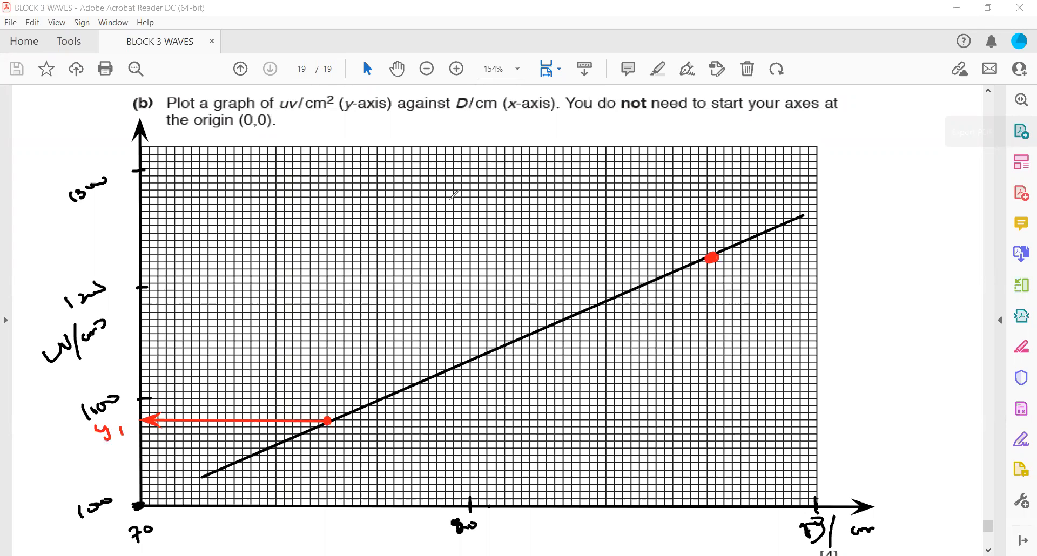
{"action": "mouse_move", "coordinate": [321, 510]}
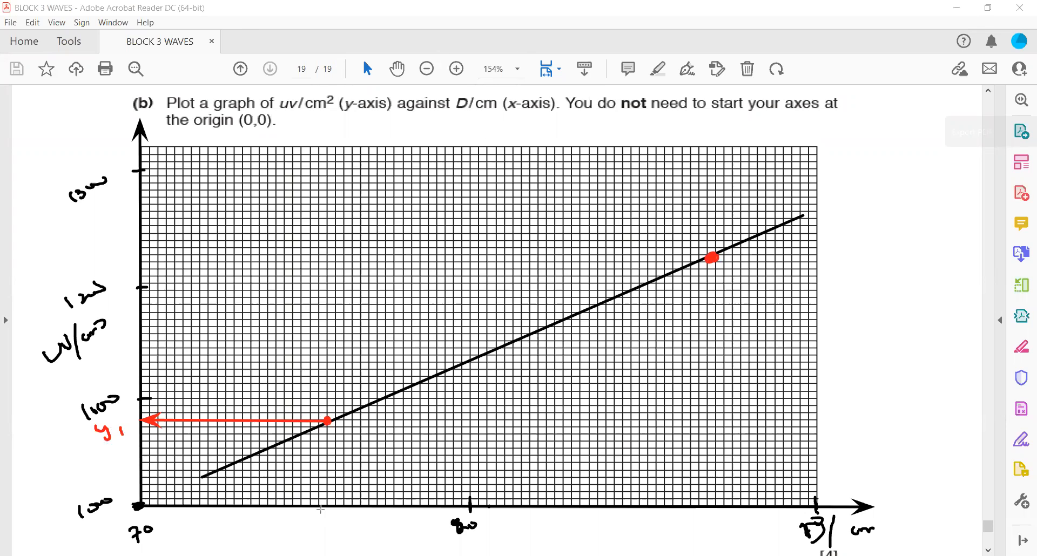
{"action": "left_click_drag", "start_coordinate": [324, 424], "coordinate": [324, 506]}
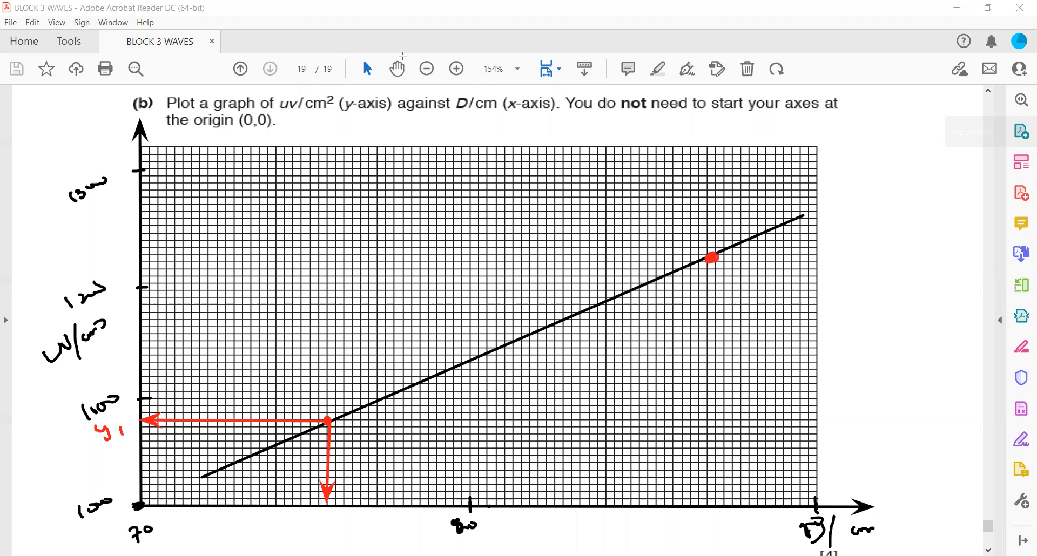
{"action": "left_click", "coordinate": [324, 533]}
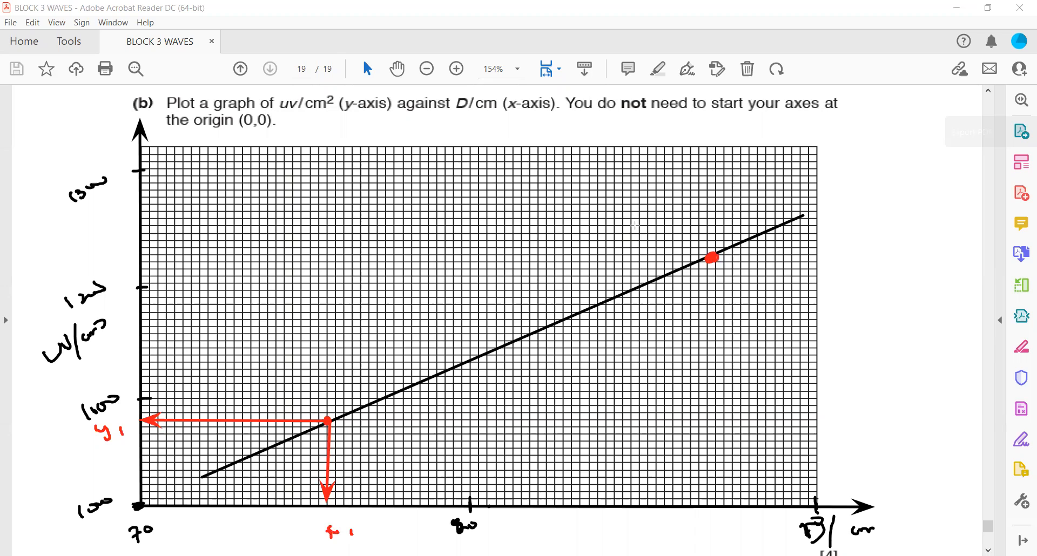
Draw arrows from the upper point for x2, y2, write the gradient formula, then undo all drawings.
{"action": "left_click_drag", "start_coordinate": [711, 258], "coordinate": [214, 258]}
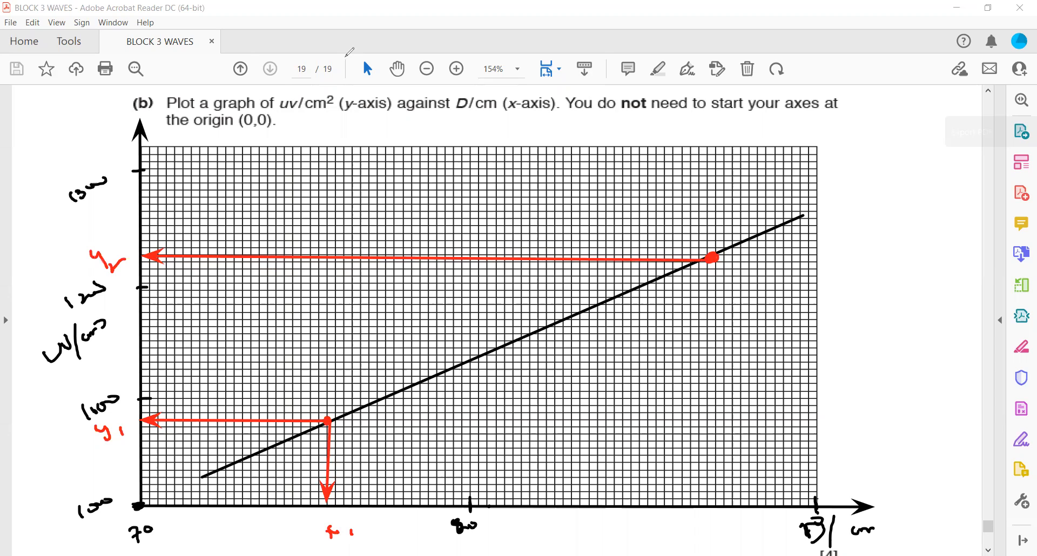
{"action": "mouse_move", "coordinate": [615, 216]}
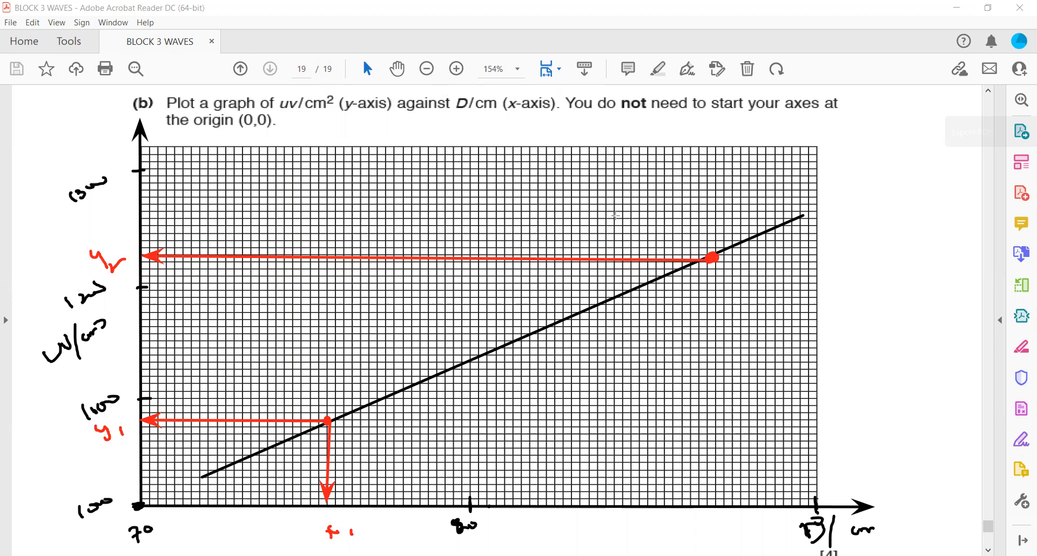
{"action": "left_click_drag", "start_coordinate": [710, 258], "coordinate": [697, 492]}
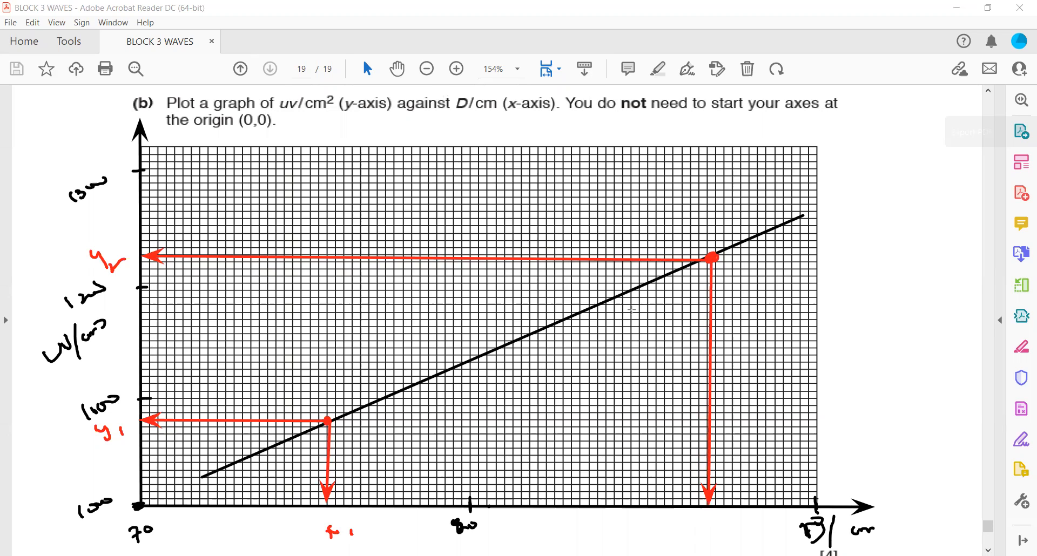
{"action": "left_click", "coordinate": [706, 528]}
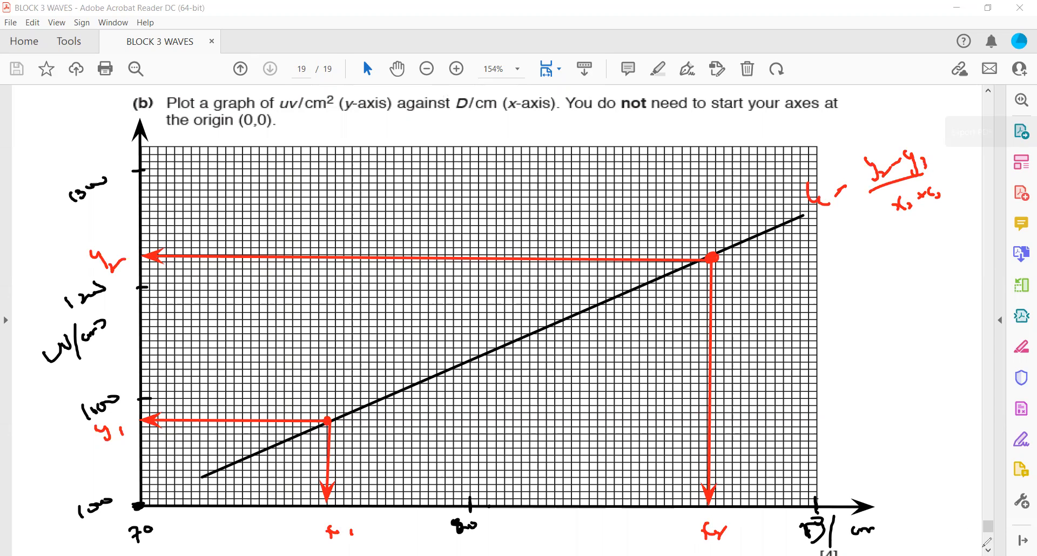
{"action": "key", "text": "ctrl+z"}
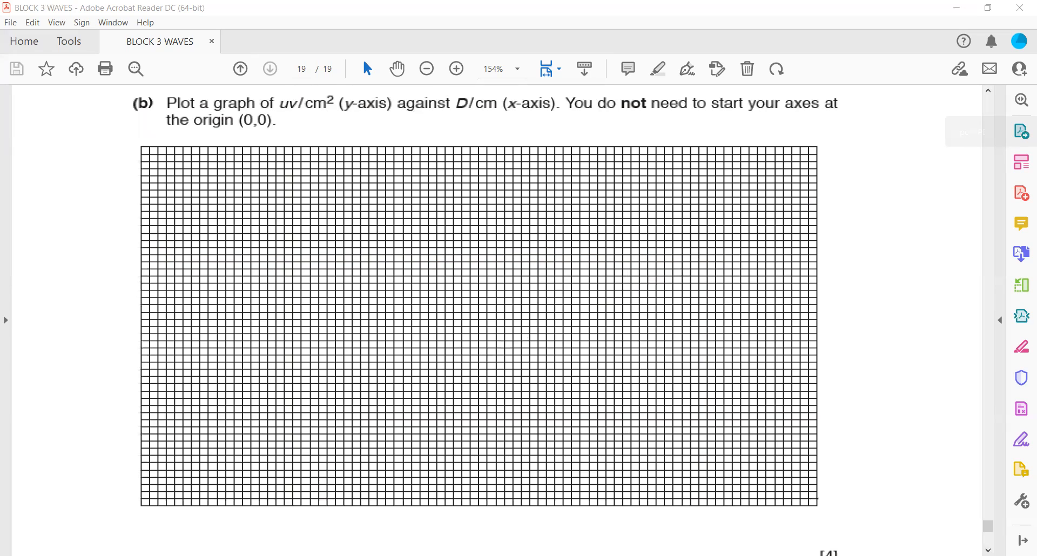
Answer G as 15 circled in red, write G = f giving 15cm for part (d), and tick it.
{"action": "scroll", "scroll_direction": "down", "scroll_amount": 3}
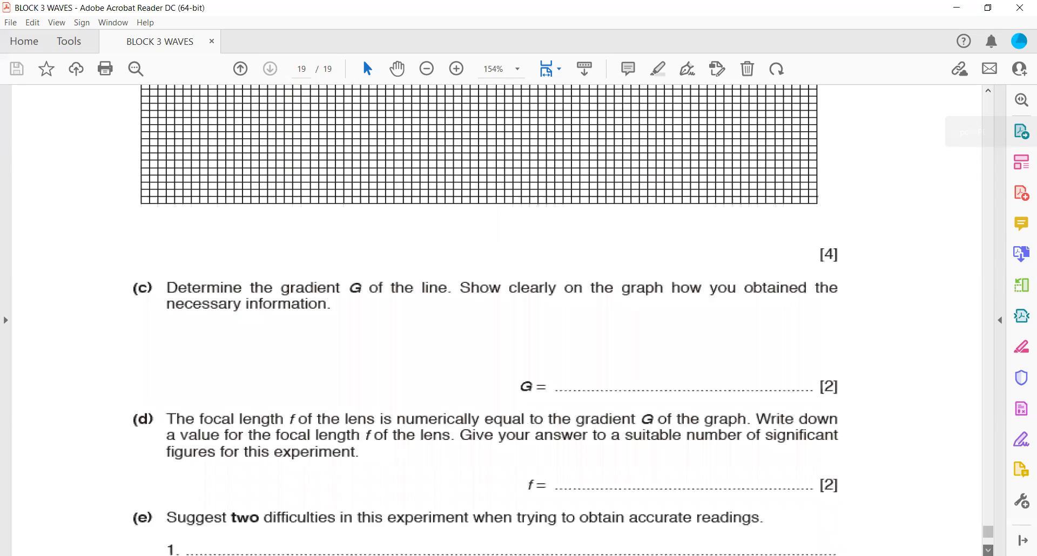
{"action": "scroll", "scroll_direction": "down", "scroll_amount": 3}
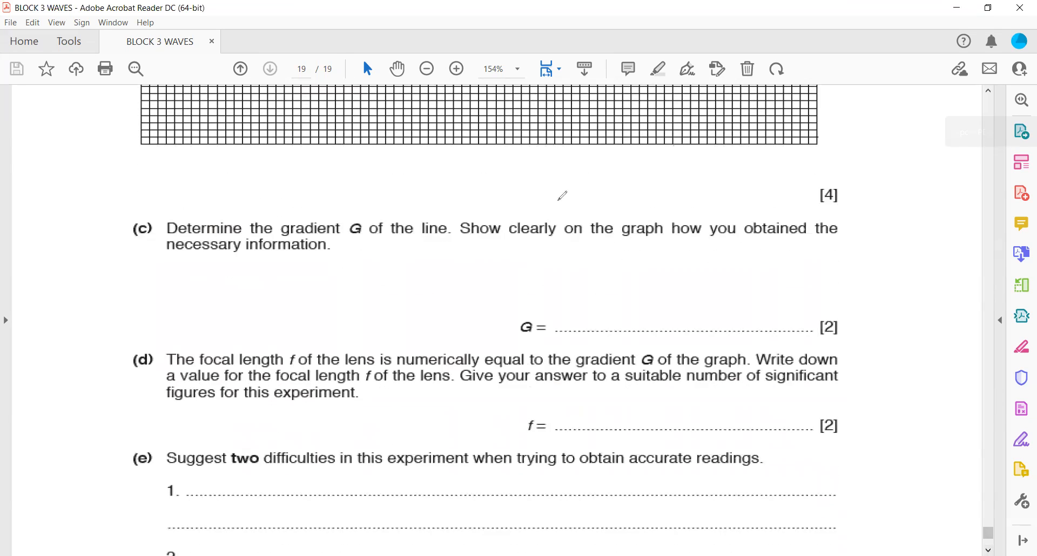
{"action": "mouse_move", "coordinate": [660, 307]}
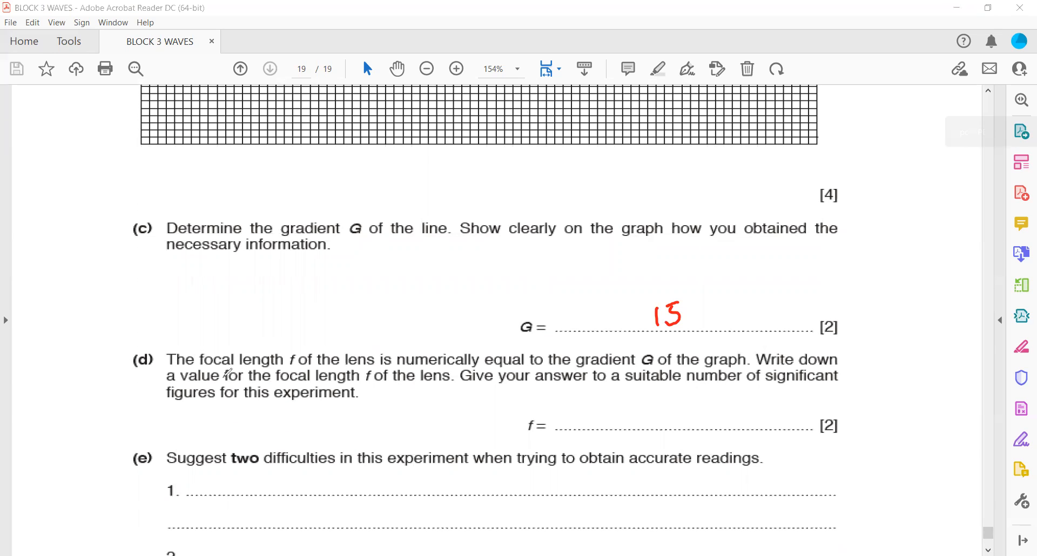
{"action": "left_click_drag", "start_coordinate": [221, 370], "coordinate": [542, 368]}
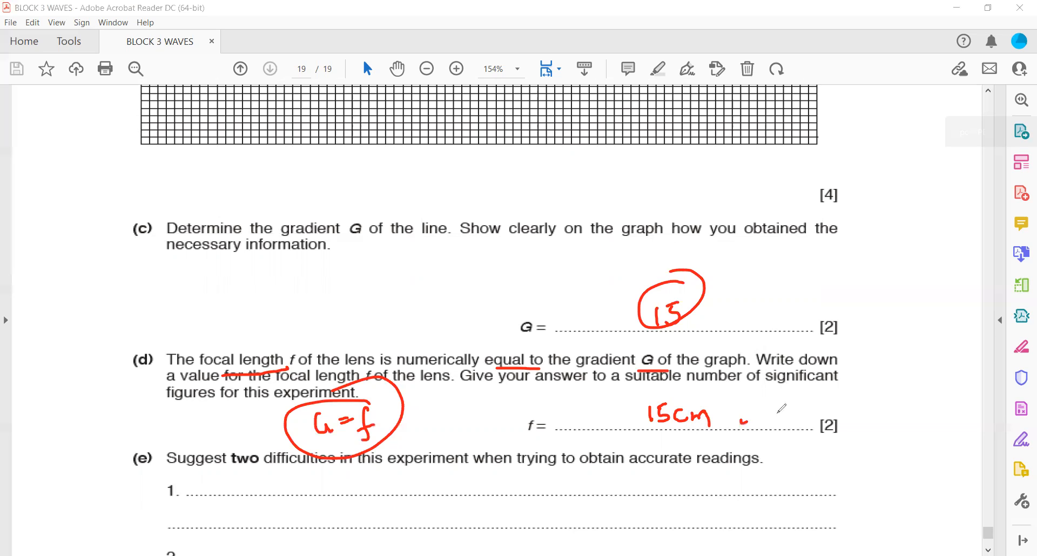
{"action": "left_click_drag", "start_coordinate": [732, 424], "coordinate": [770, 400]}
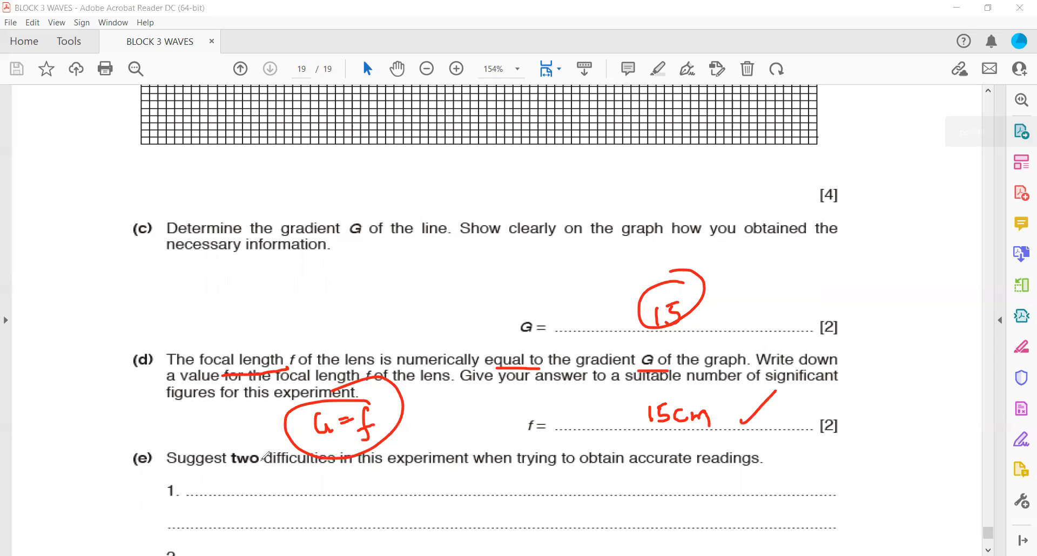